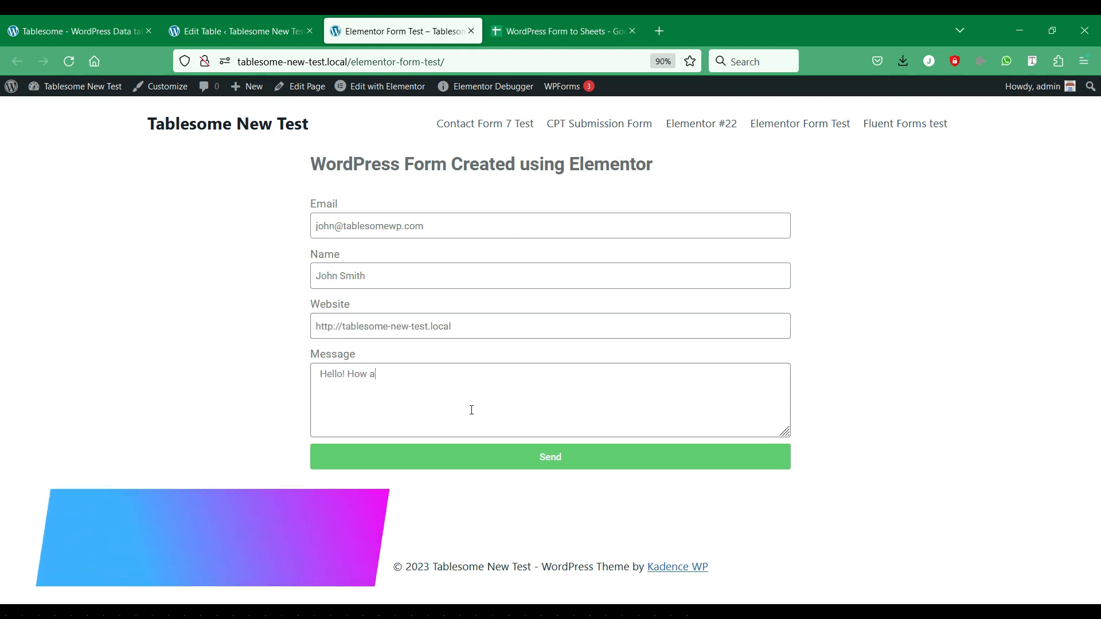
Finish and send the form message, then widen the WordPress Form to Sheets columns to show the entry
{"action": "type", "text": "re you?"}
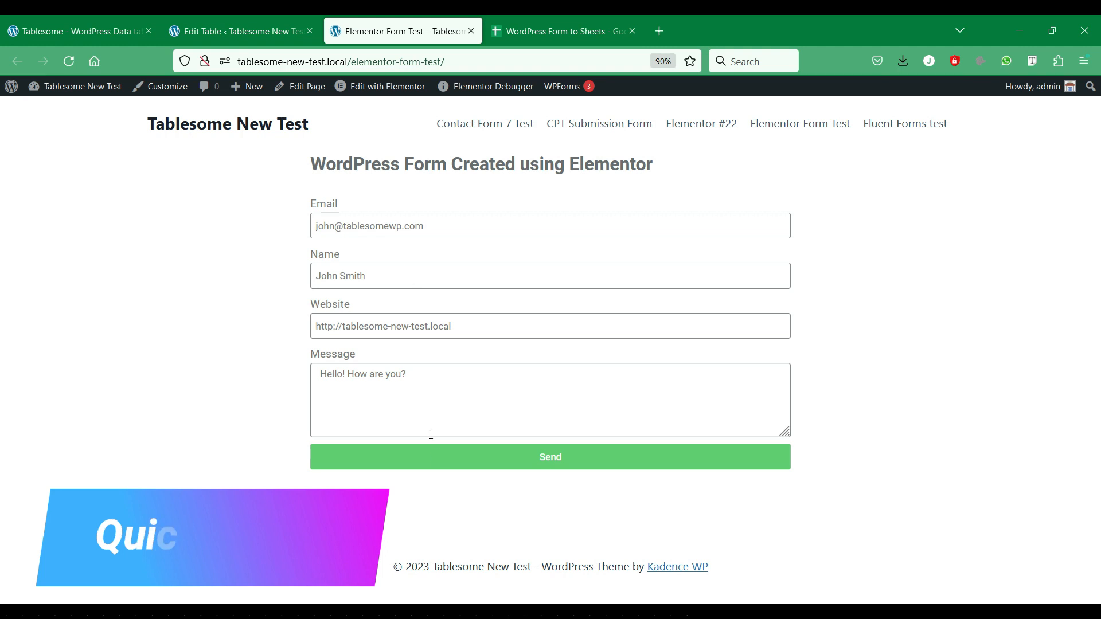
{"action": "left_click", "coordinate": [550, 456]}
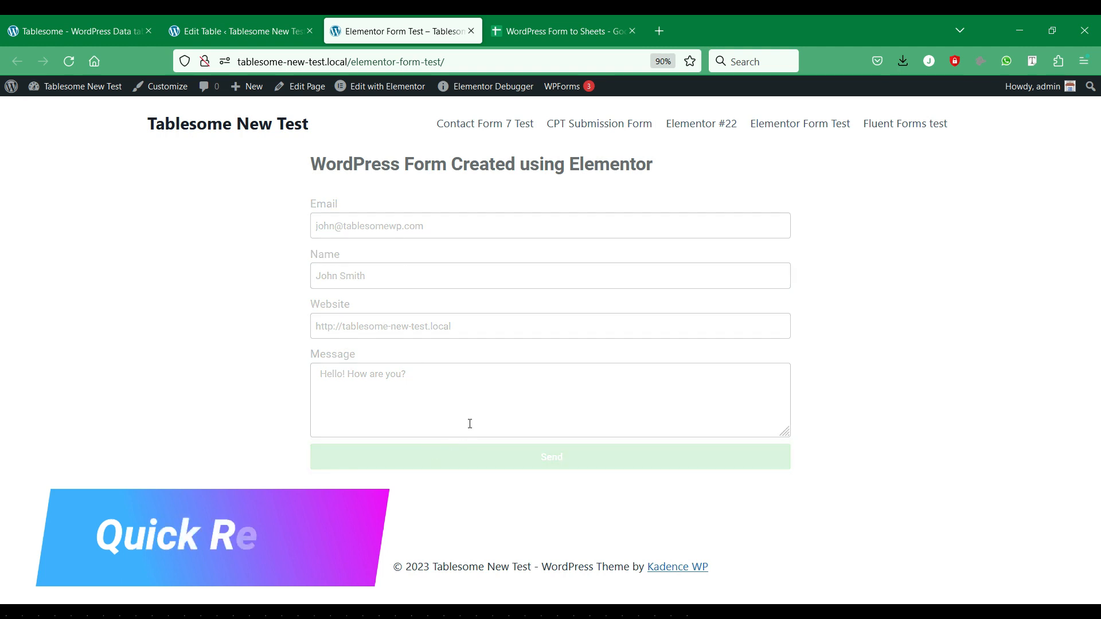
{"action": "left_click", "coordinate": [561, 30]}
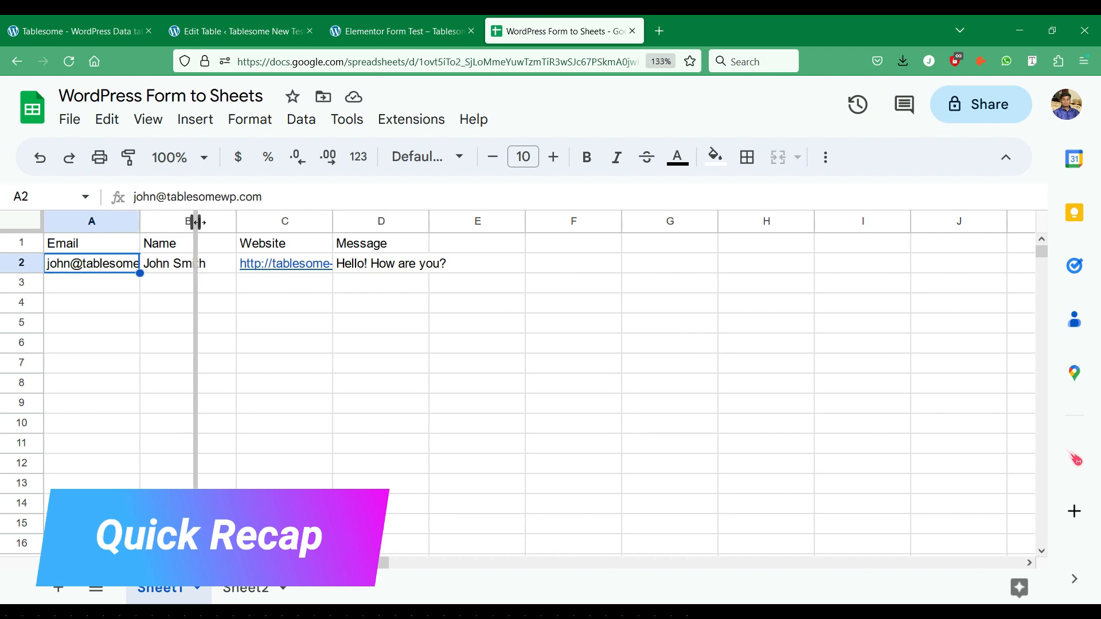
{"action": "left_click_drag", "start_coordinate": [197, 222], "coordinate": [197, 221]}
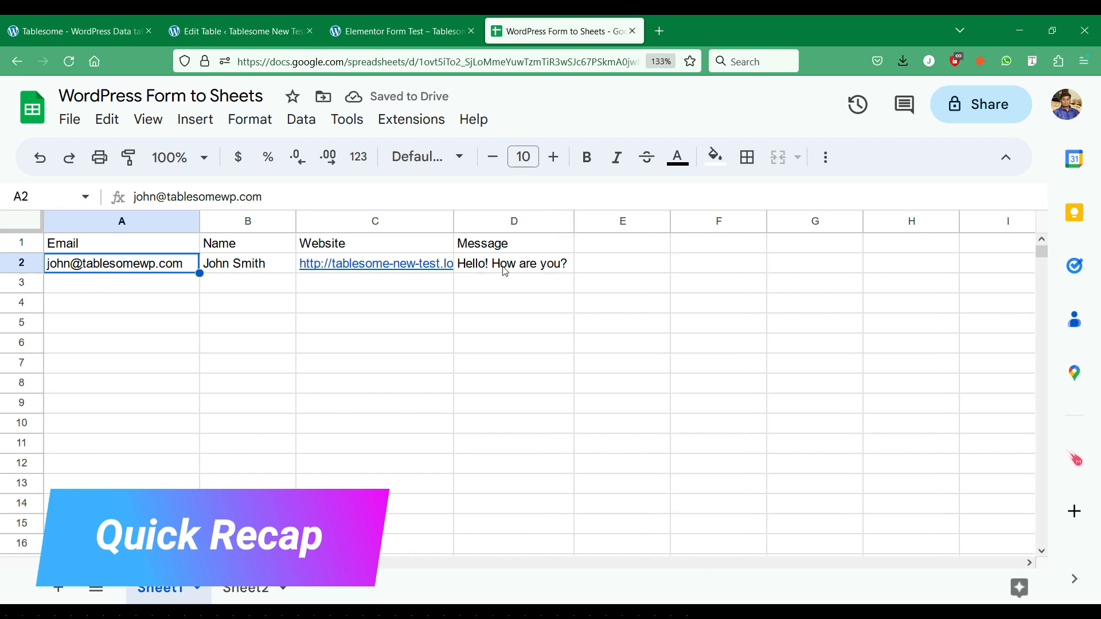
{"action": "mouse_move", "coordinate": [200, 295]}
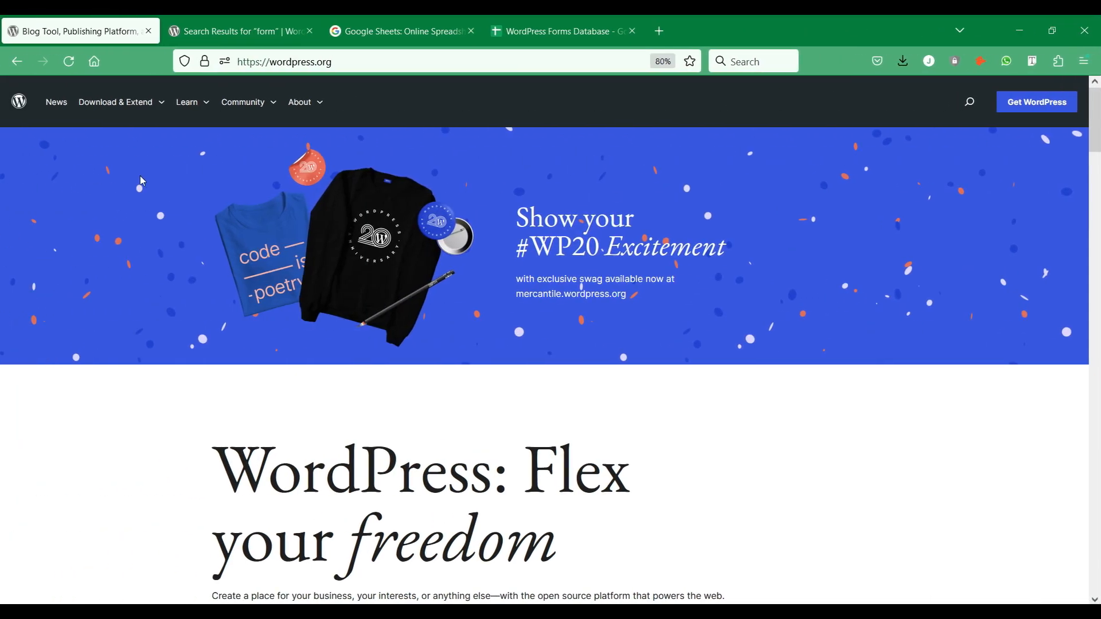
Browse the wordpress.org home page and the plugin search results for 'form'
{"action": "scroll", "scroll_direction": "down", "scroll_amount": 3}
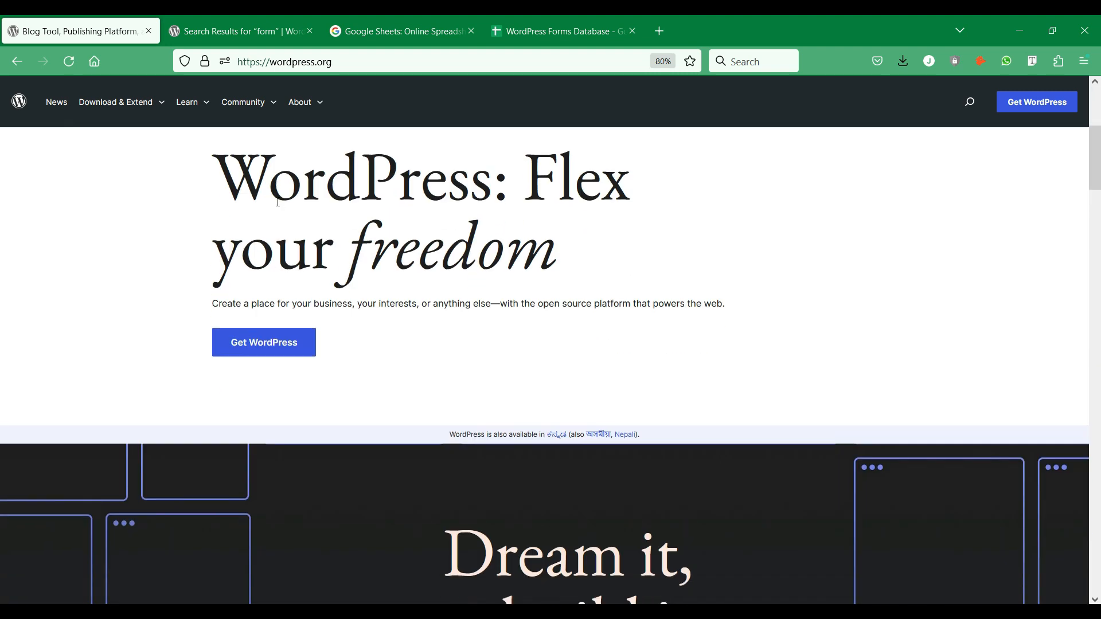
{"action": "scroll", "scroll_direction": "down", "scroll_amount": 3}
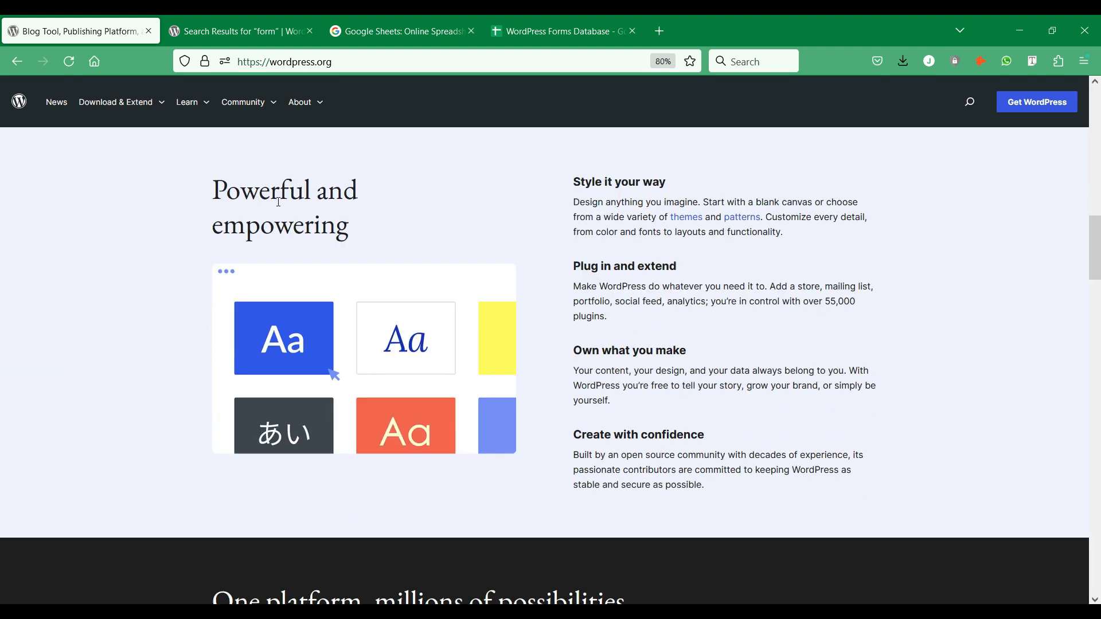
{"action": "scroll", "scroll_direction": "down", "scroll_amount": 3}
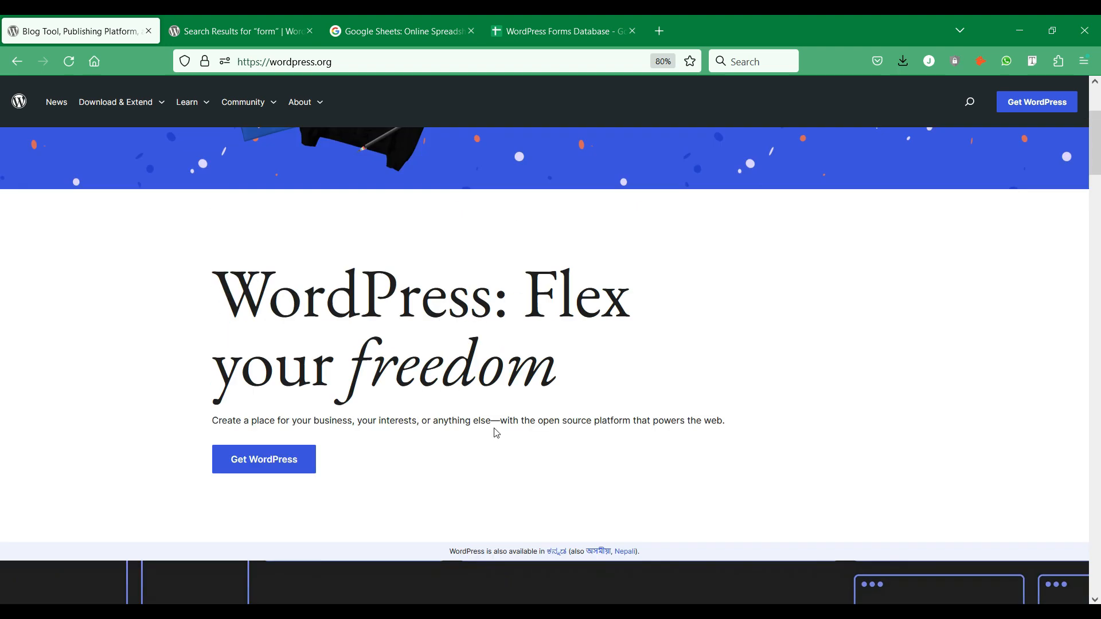
{"action": "left_click", "coordinate": [238, 31]}
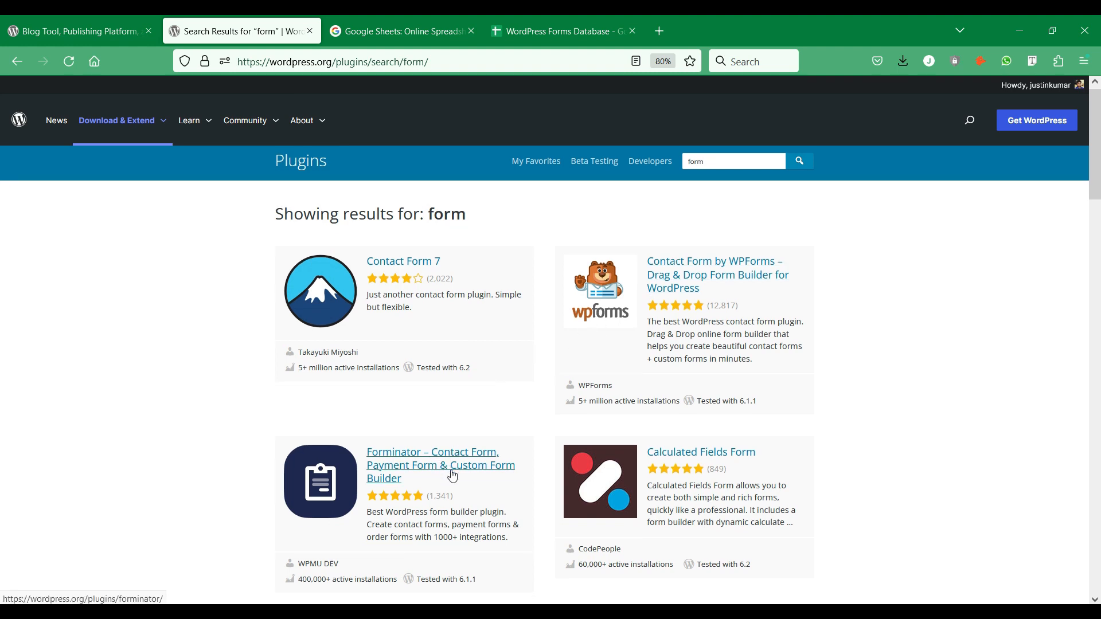
{"action": "scroll", "scroll_direction": "down", "scroll_amount": 3}
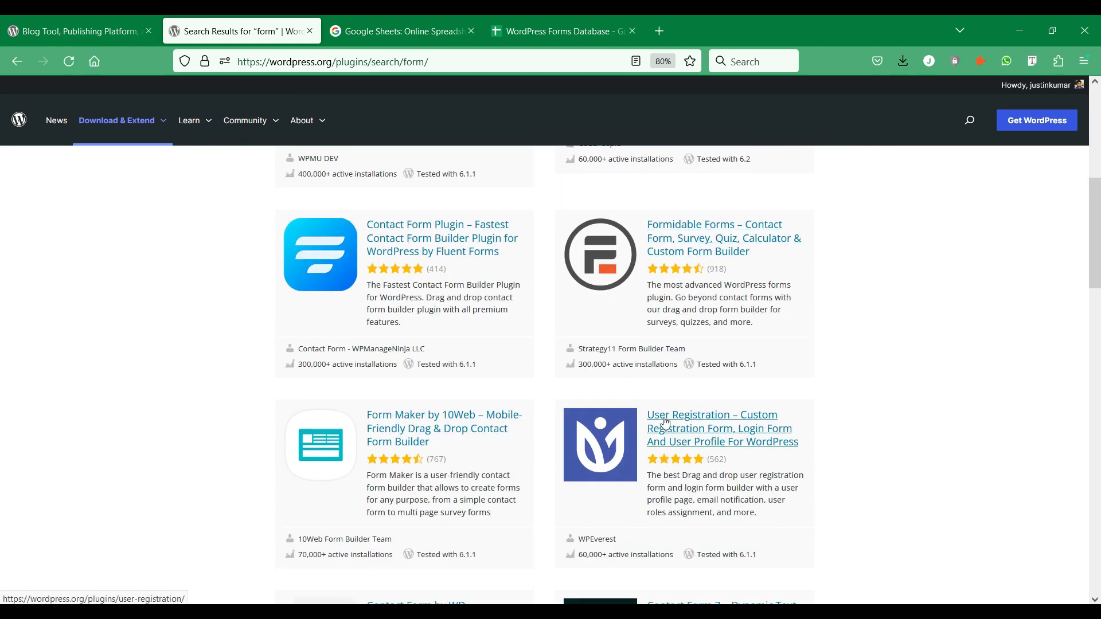
{"action": "scroll", "scroll_direction": "up", "scroll_amount": 3}
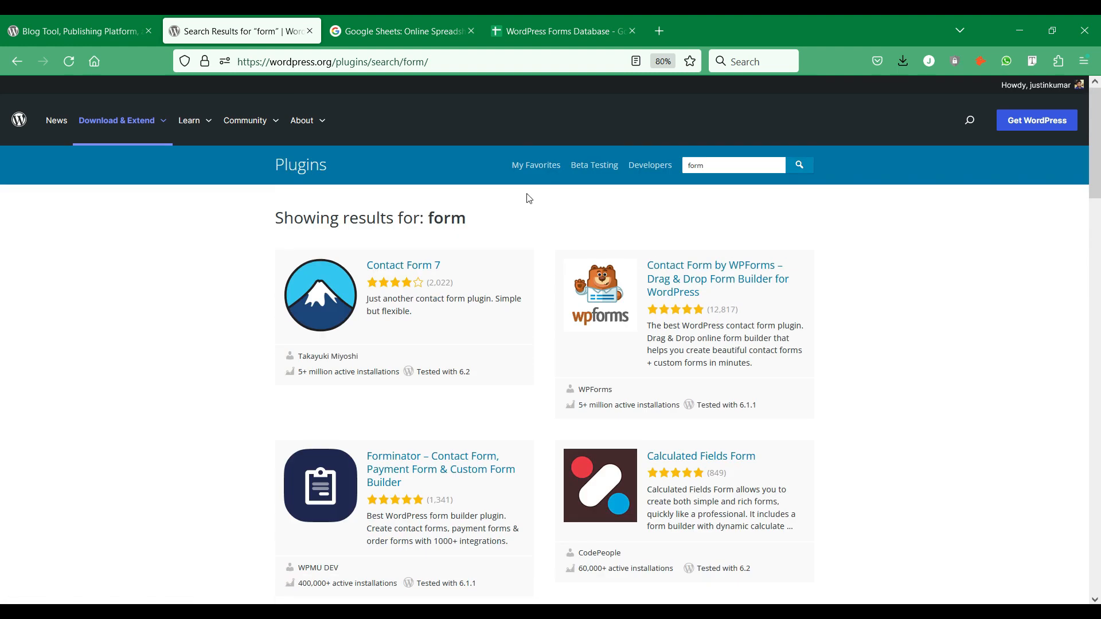
{"action": "left_click", "coordinate": [400, 31]}
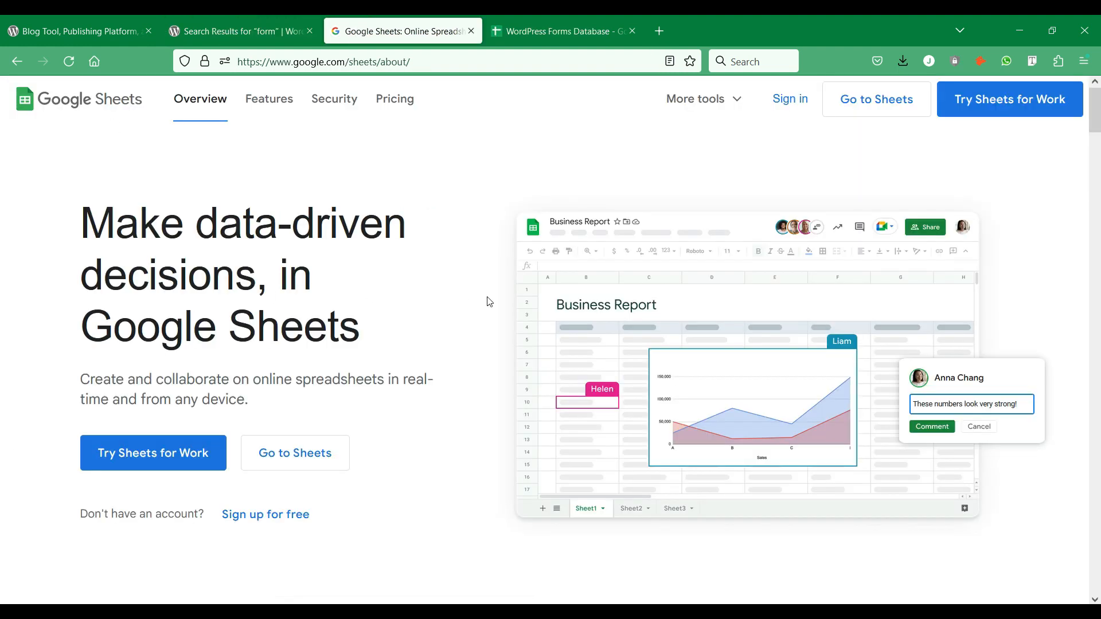
Scroll the Google Sheets product page, then bring up the WordPress Forms Database spreadsheet
{"action": "scroll", "scroll_direction": "down", "scroll_amount": 3}
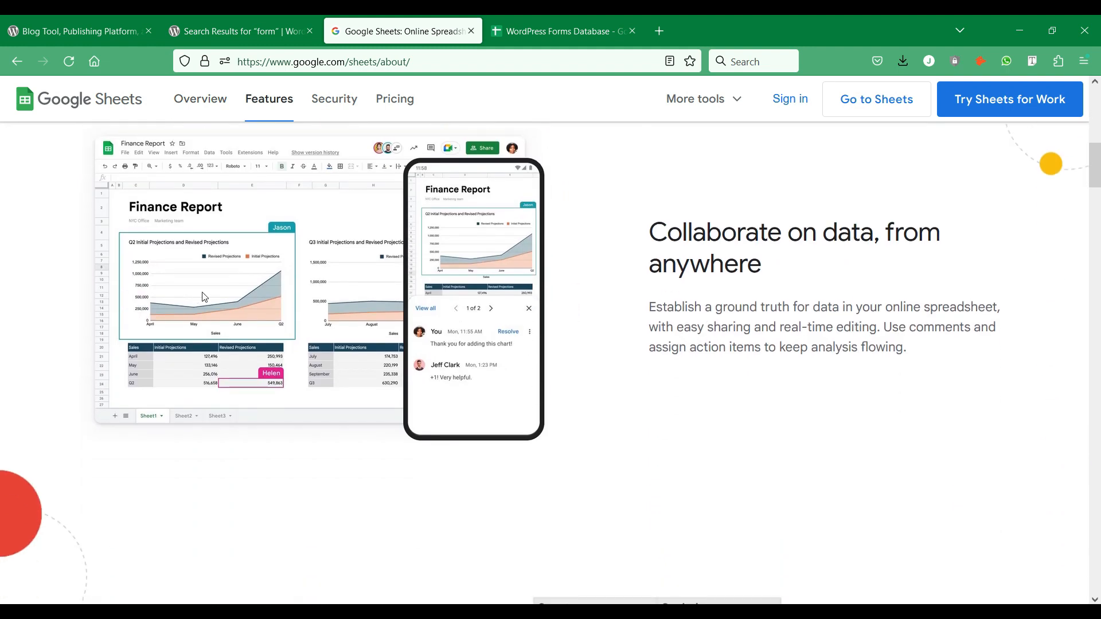
{"action": "scroll", "scroll_direction": "down", "scroll_amount": 3}
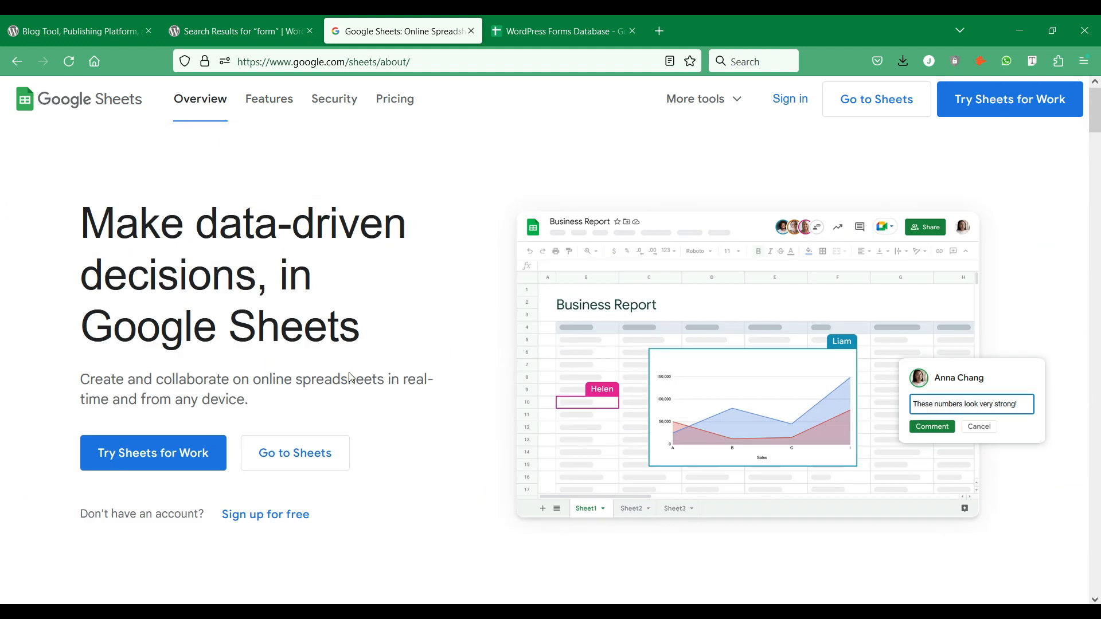
{"action": "left_click", "coordinate": [562, 31]}
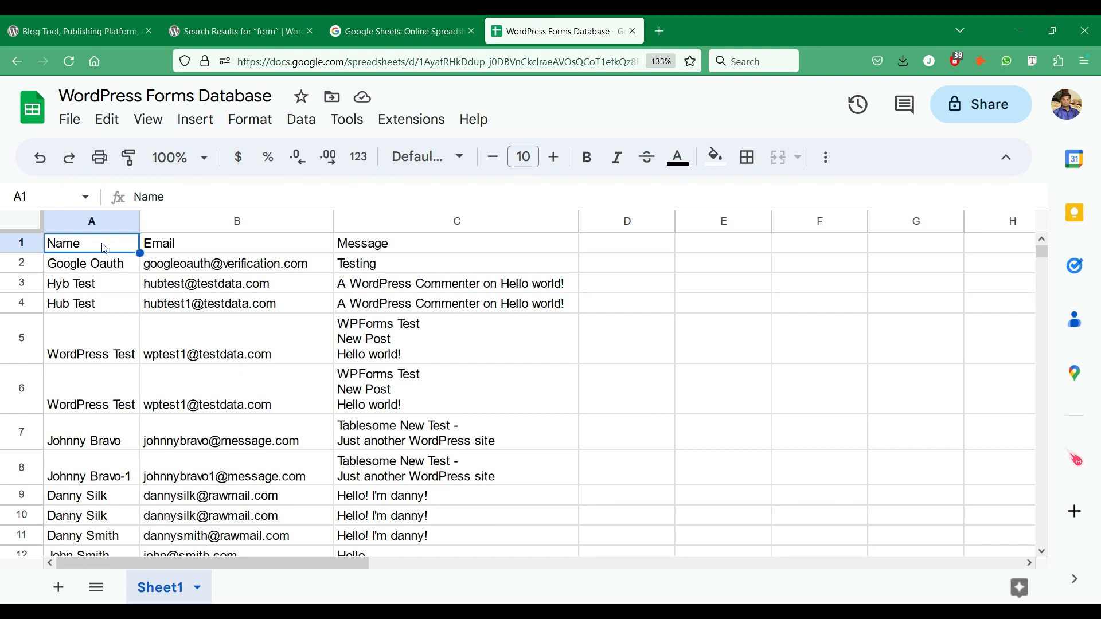
{"action": "left_click", "coordinate": [456, 243]}
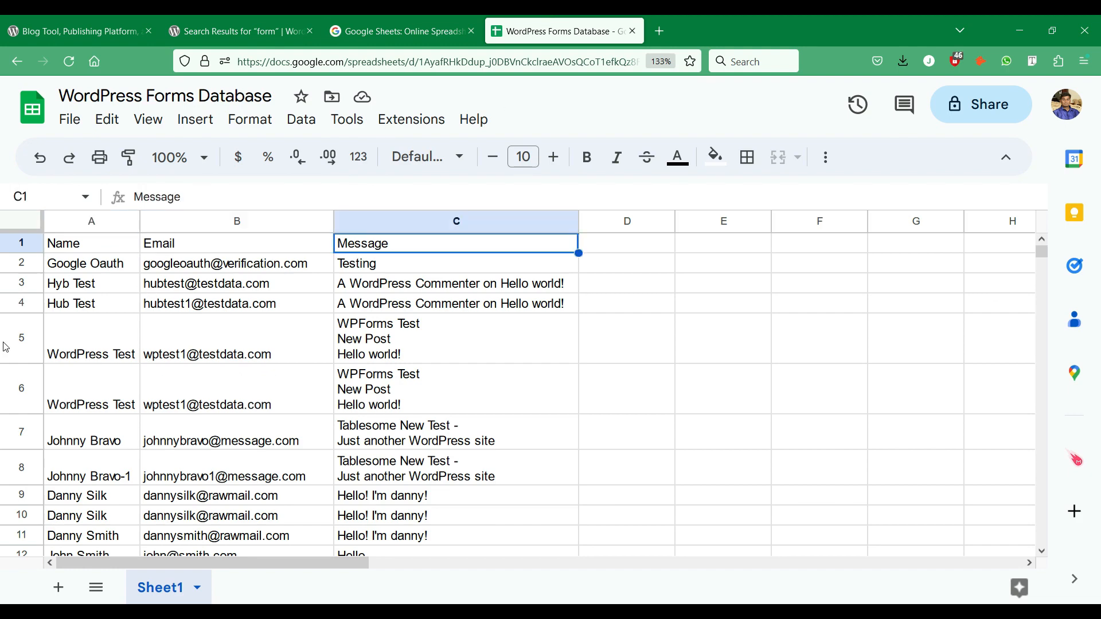
{"action": "scroll", "scroll_direction": "down", "scroll_amount": 3}
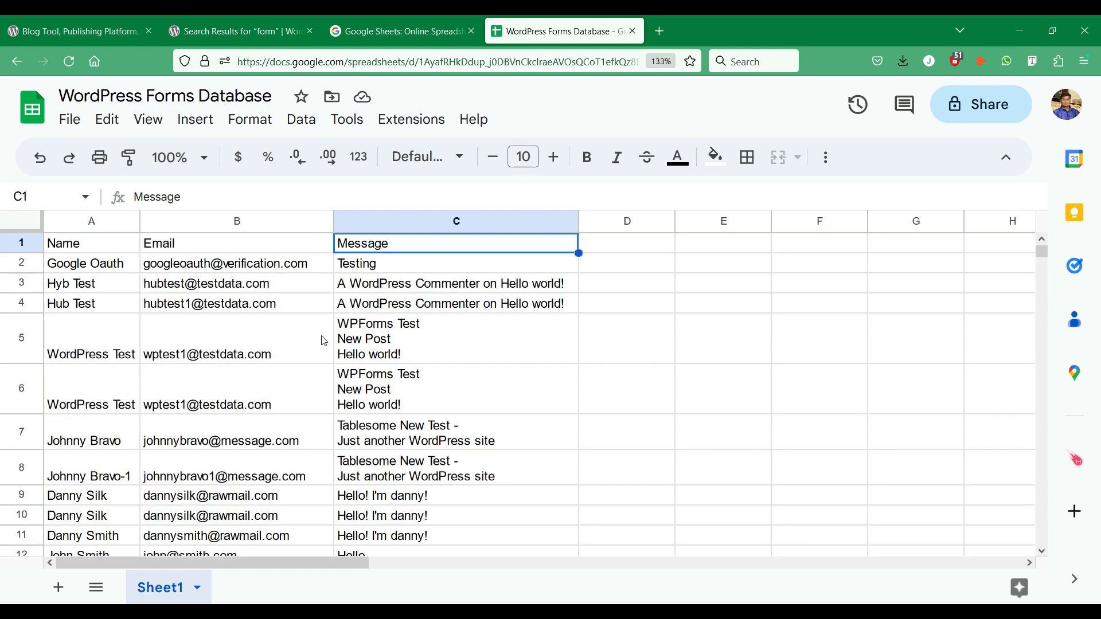
{"action": "mouse_move", "coordinate": [528, 118]}
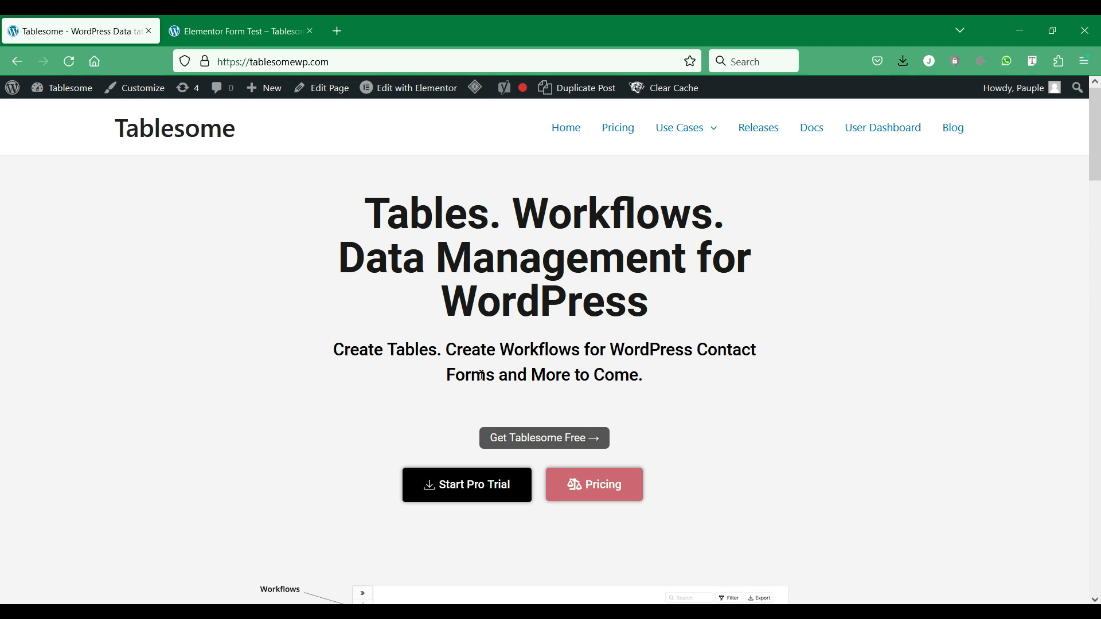
Scroll through Tablesome's Use Cases and Available Integrations sections and back up
{"action": "scroll", "scroll_direction": "down", "scroll_amount": 3}
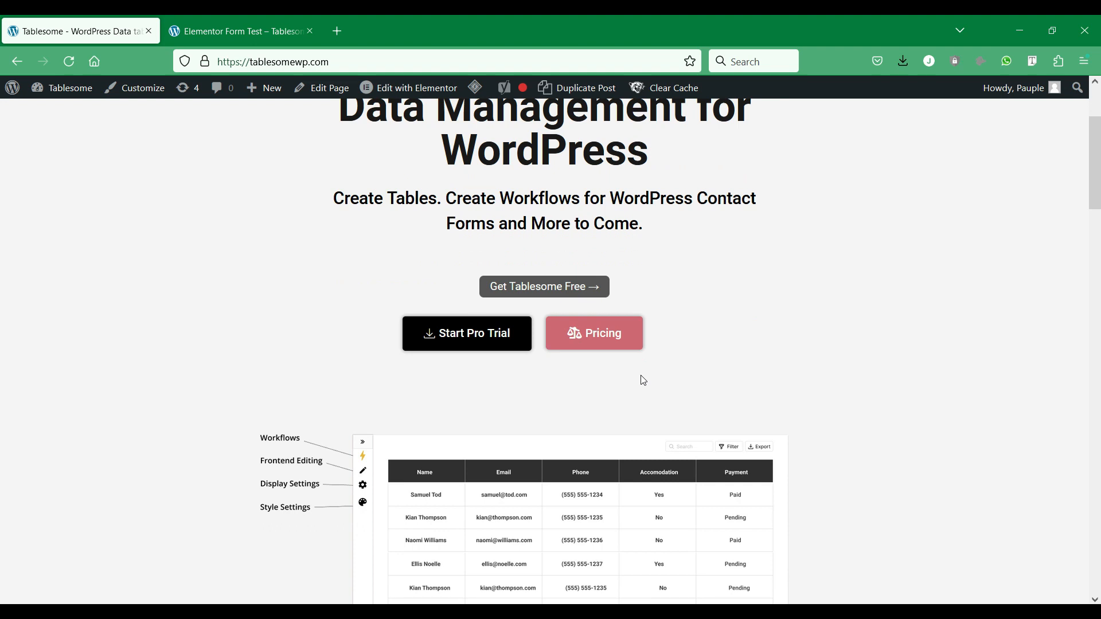
{"action": "scroll", "scroll_direction": "down", "scroll_amount": 3}
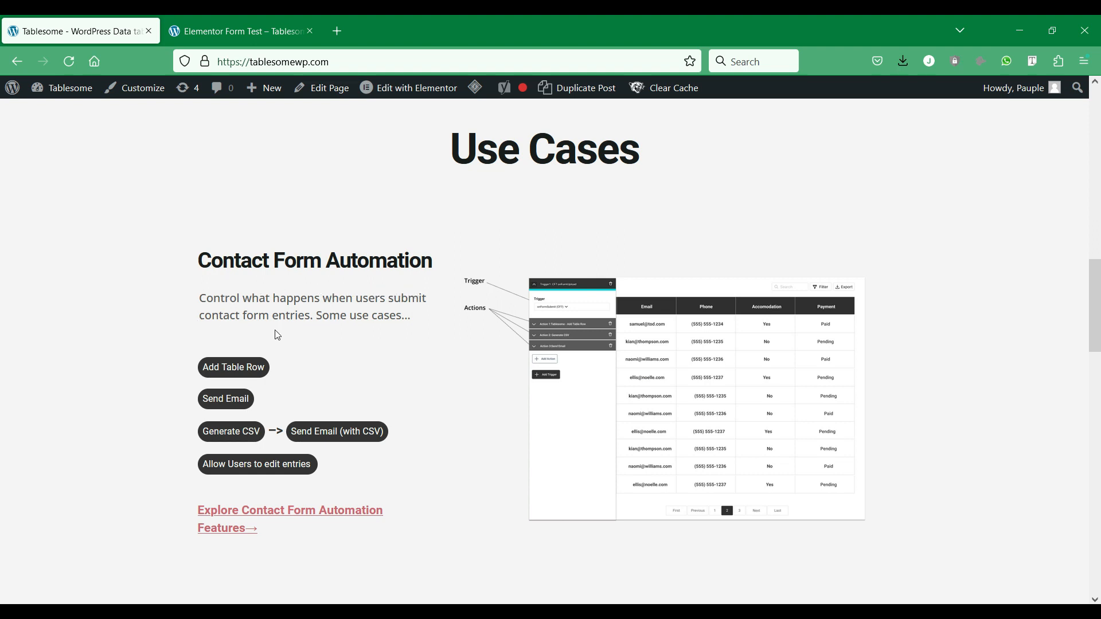
{"action": "mouse_move", "coordinate": [306, 532]}
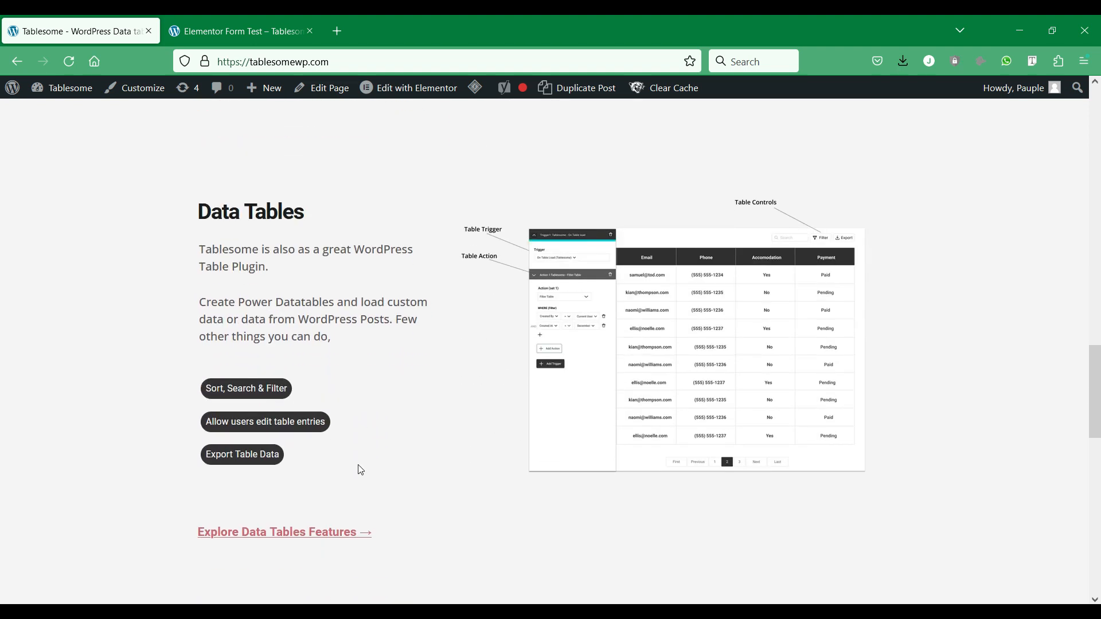
{"action": "mouse_move", "coordinate": [363, 322]}
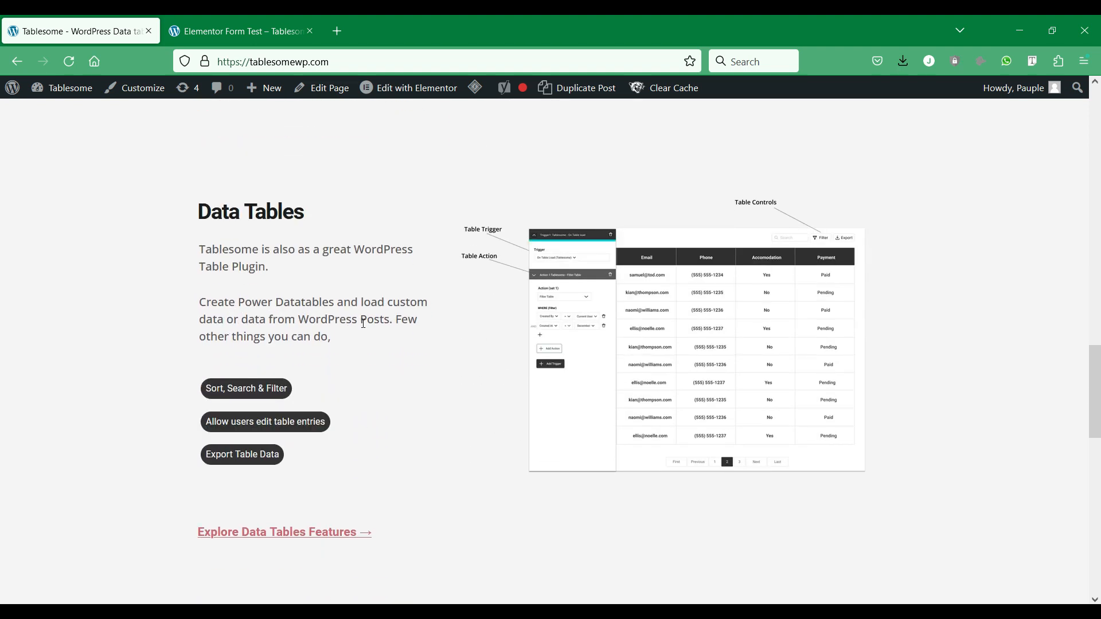
{"action": "scroll", "scroll_direction": "down", "scroll_amount": 3}
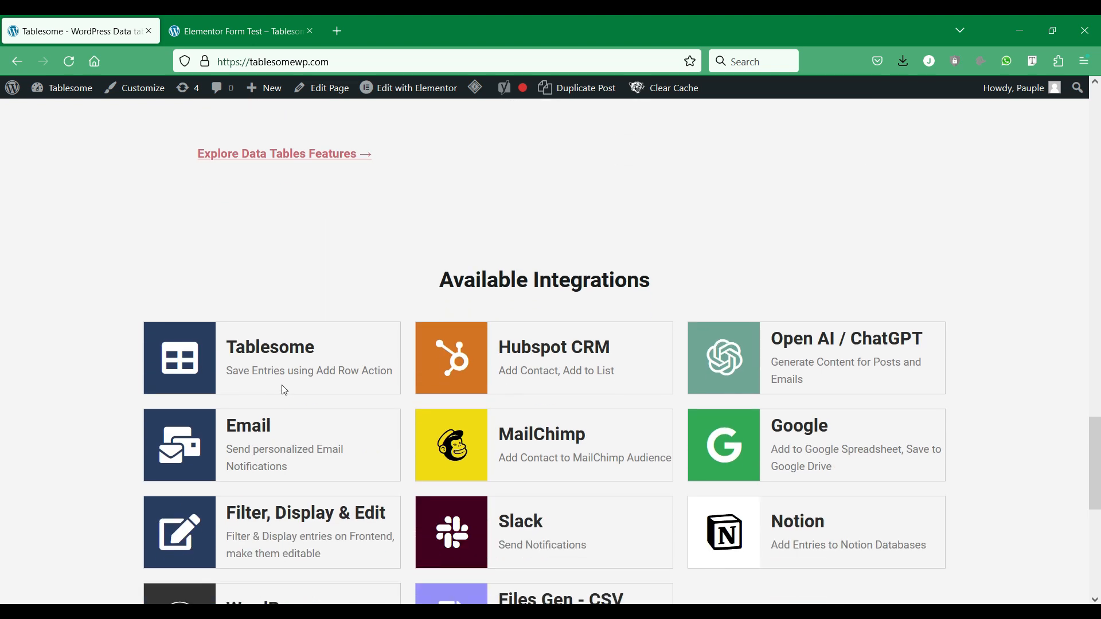
{"action": "scroll", "scroll_direction": "down", "scroll_amount": 3}
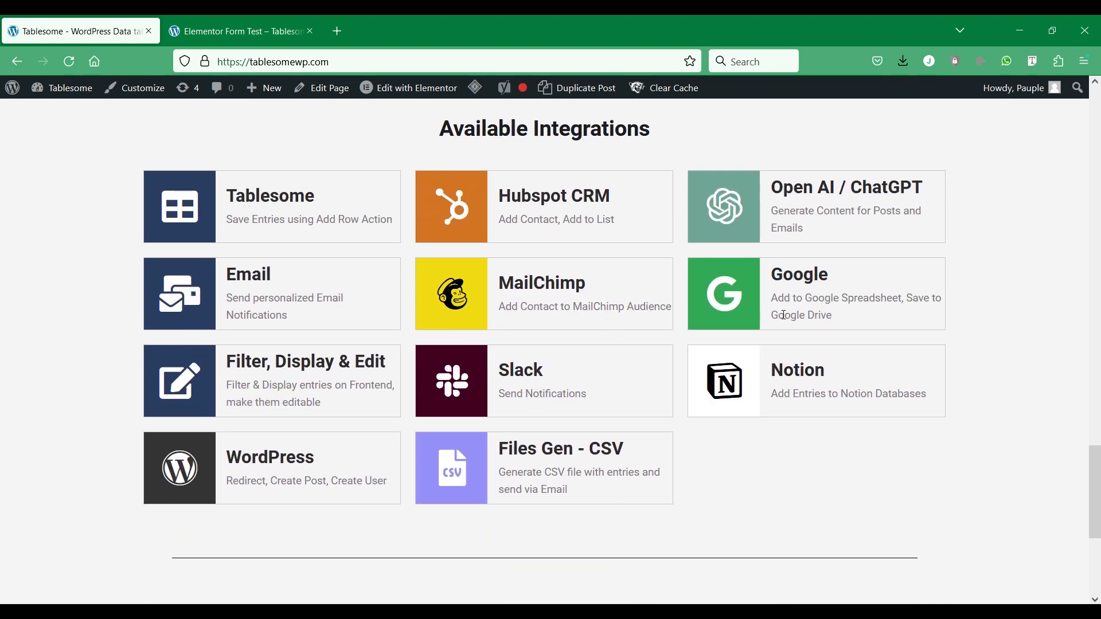
{"action": "mouse_move", "coordinate": [904, 266]}
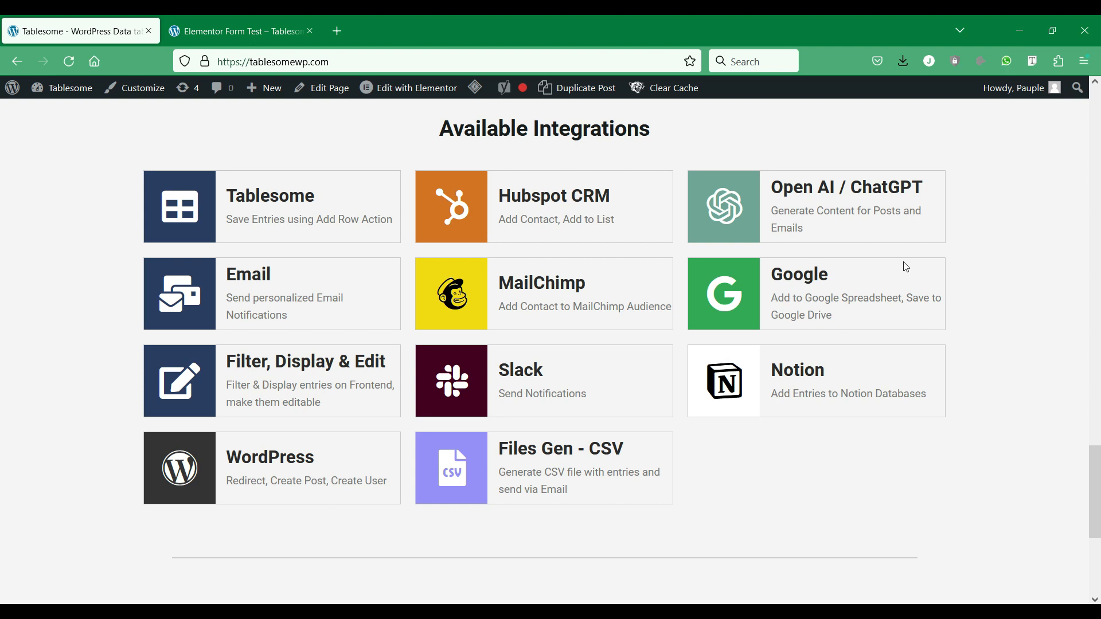
{"action": "mouse_move", "coordinate": [422, 309]}
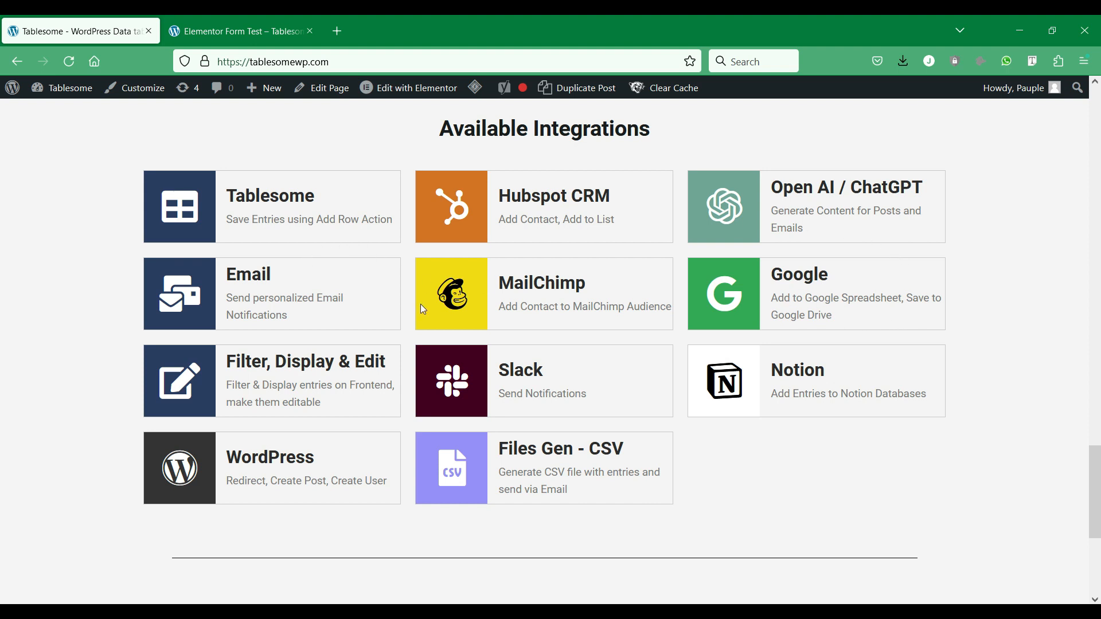
{"action": "scroll", "scroll_direction": "up", "scroll_amount": 3}
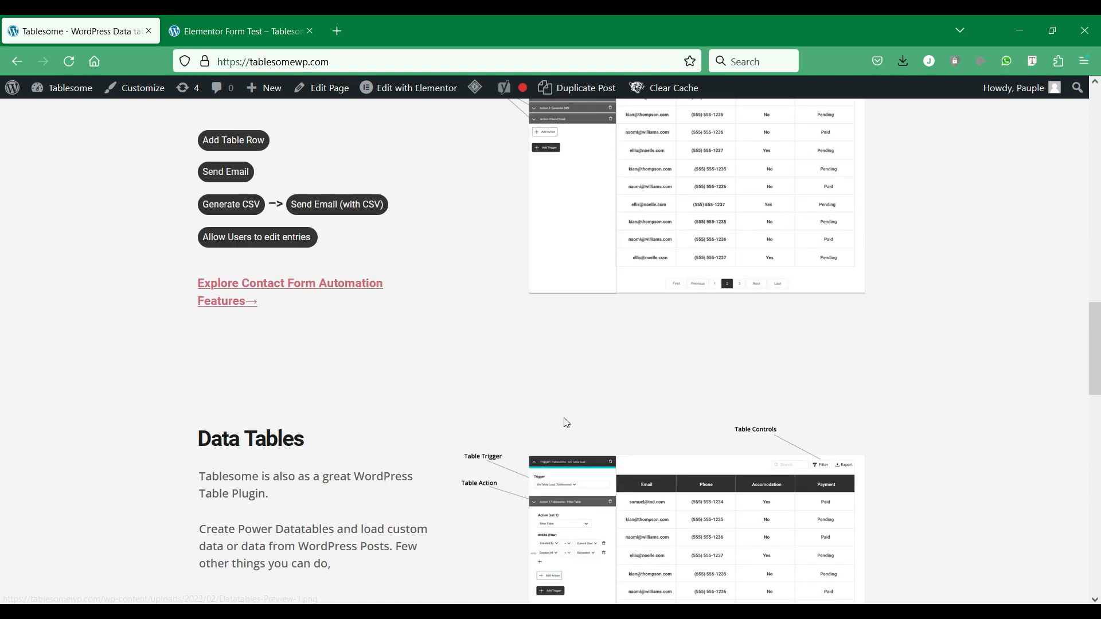
{"action": "scroll", "scroll_direction": "down", "scroll_amount": 3}
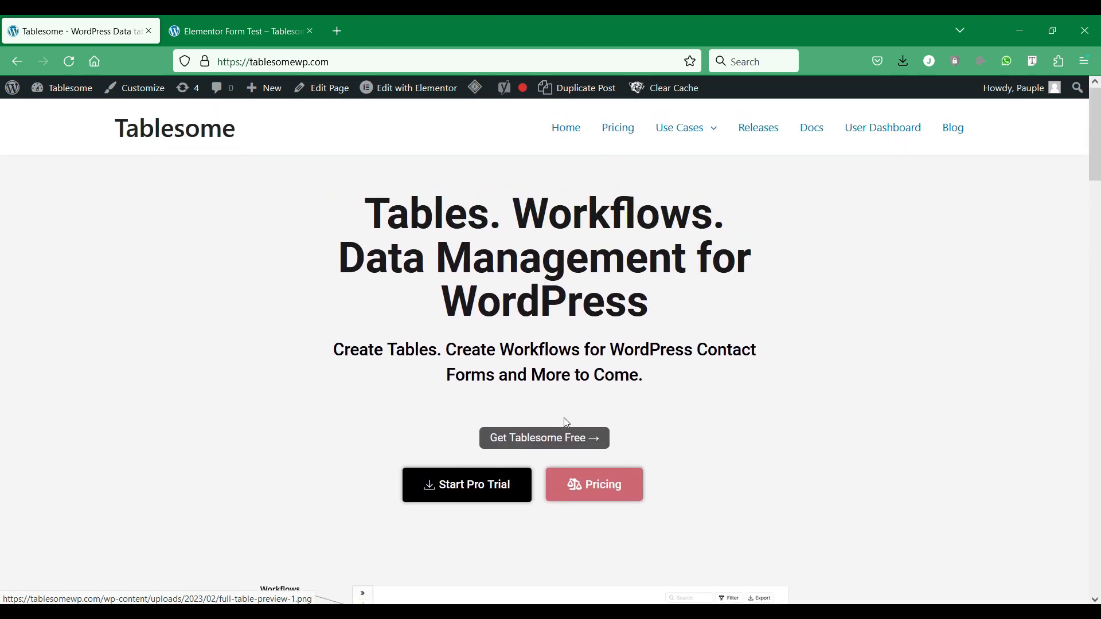
{"action": "mouse_move", "coordinate": [593, 484]}
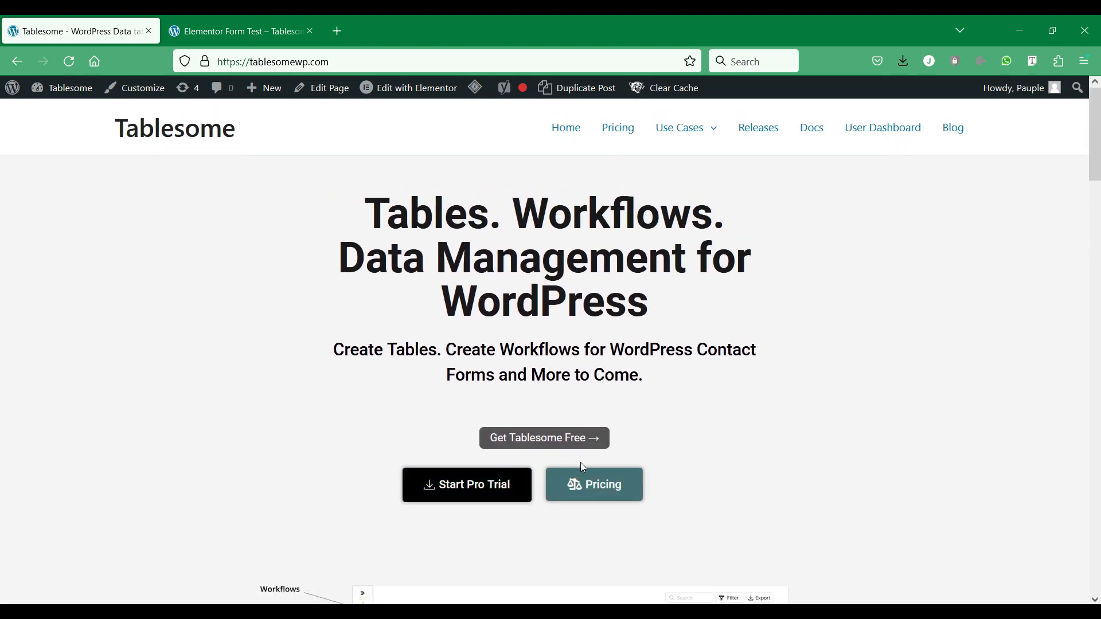
{"action": "mouse_move", "coordinate": [704, 333]}
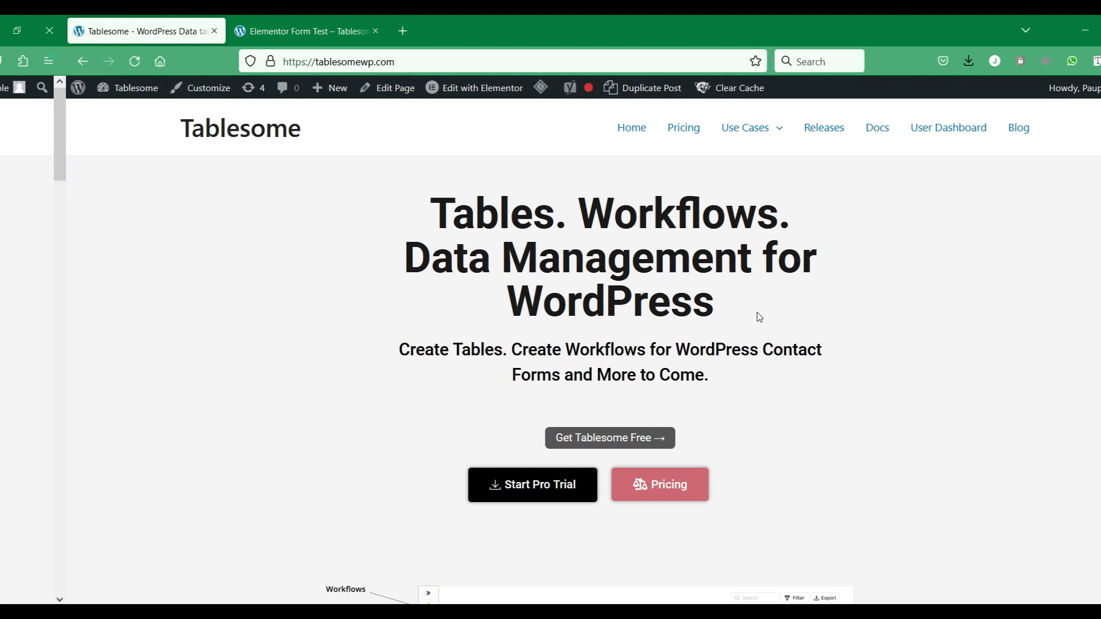
{"action": "left_click", "coordinate": [306, 30]}
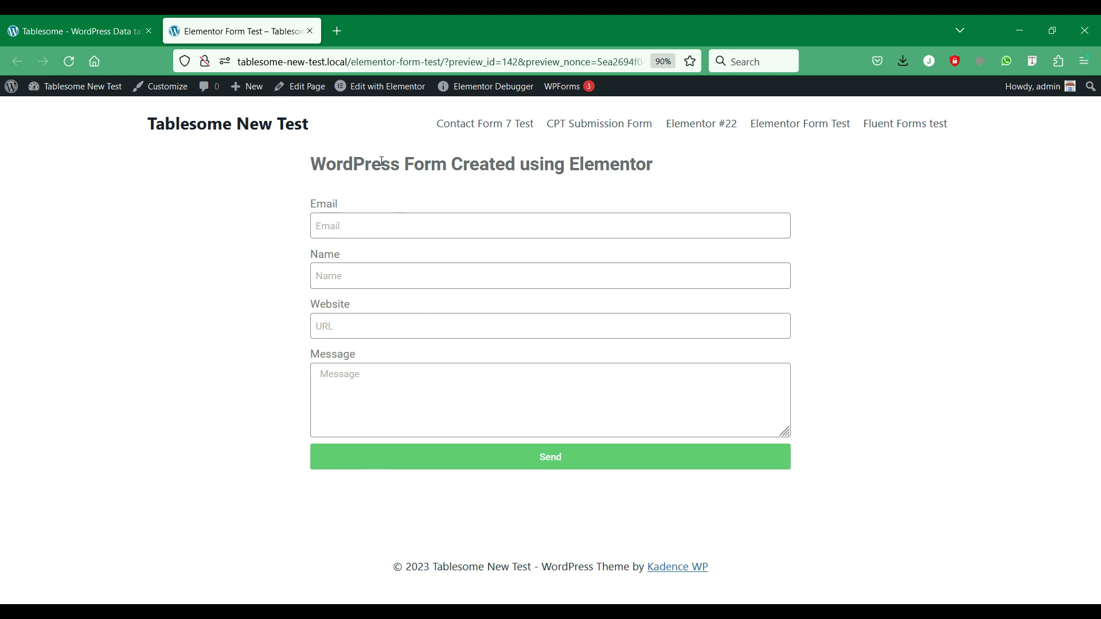
Go from the Elementor form preview to the admin Dashboard and show the Tablesome menu
{"action": "left_click", "coordinate": [387, 87]}
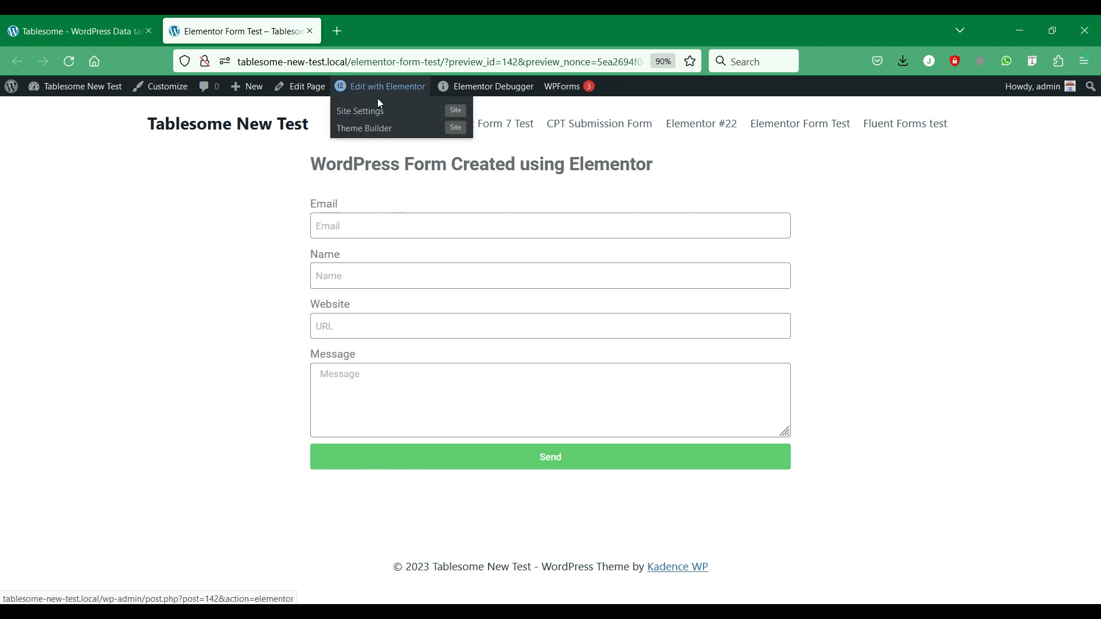
{"action": "left_click", "coordinate": [82, 86]}
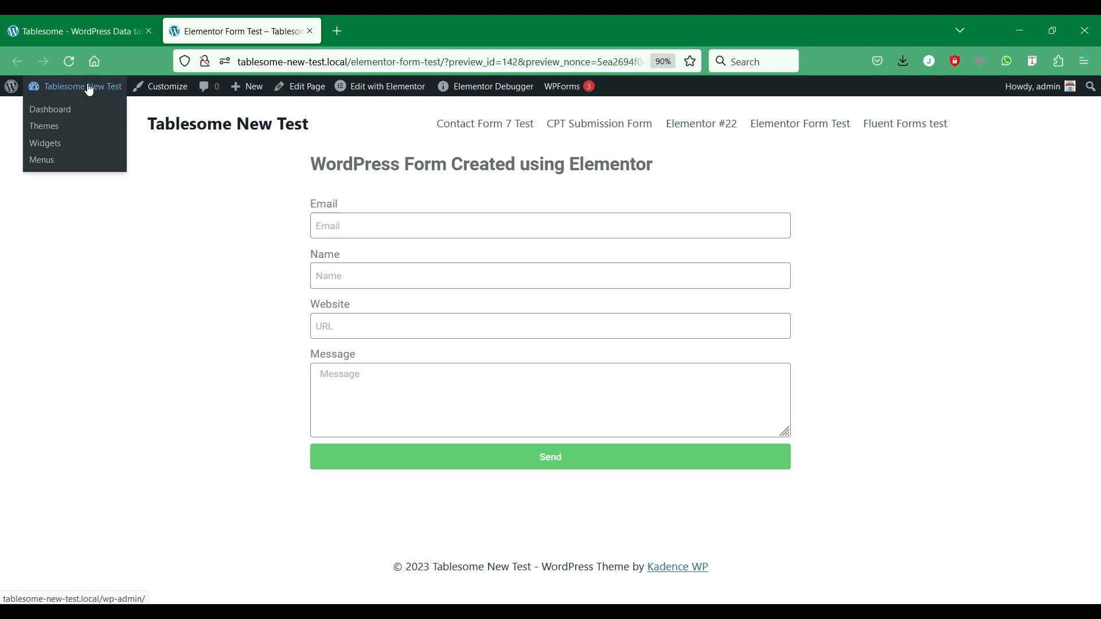
{"action": "left_click", "coordinate": [50, 109]}
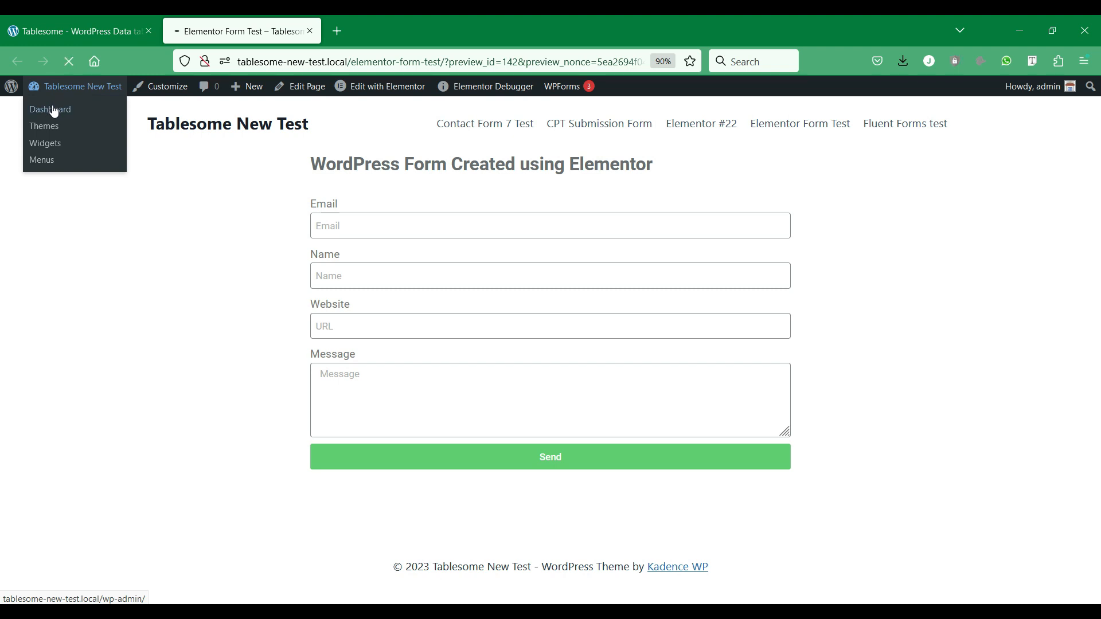
{"action": "left_click", "coordinate": [50, 109]}
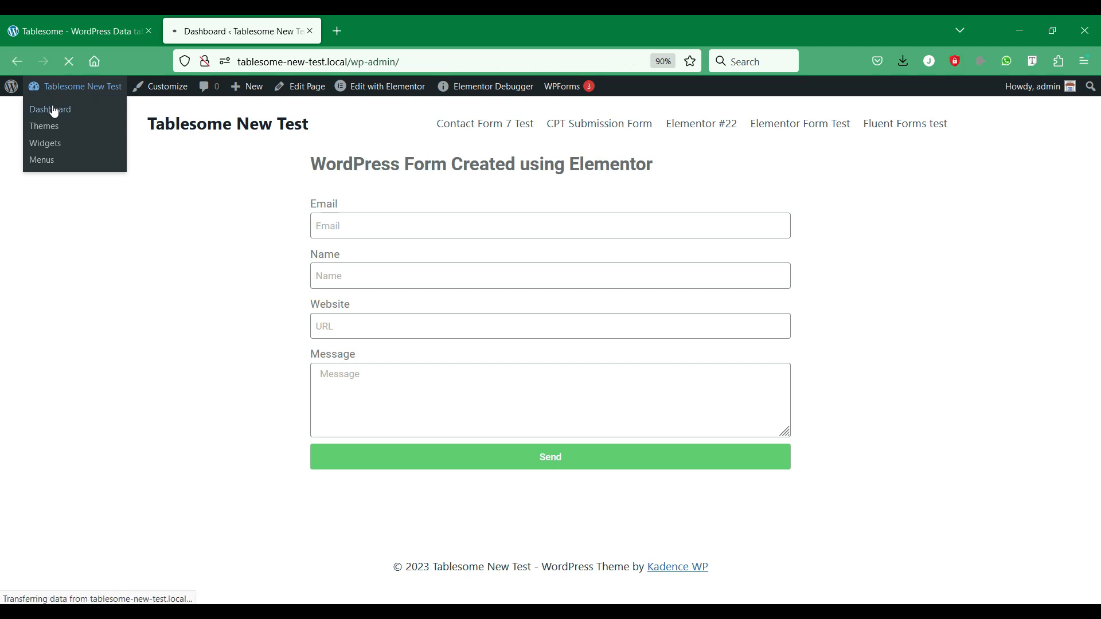
{"action": "left_click", "coordinate": [50, 109]}
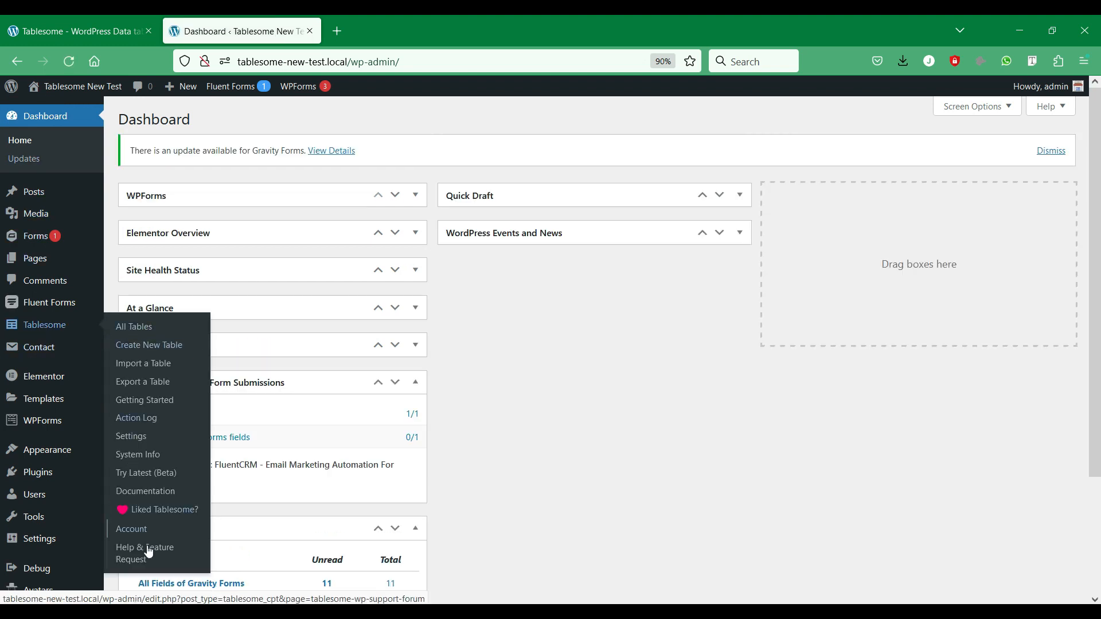
{"action": "mouse_move", "coordinate": [131, 436]}
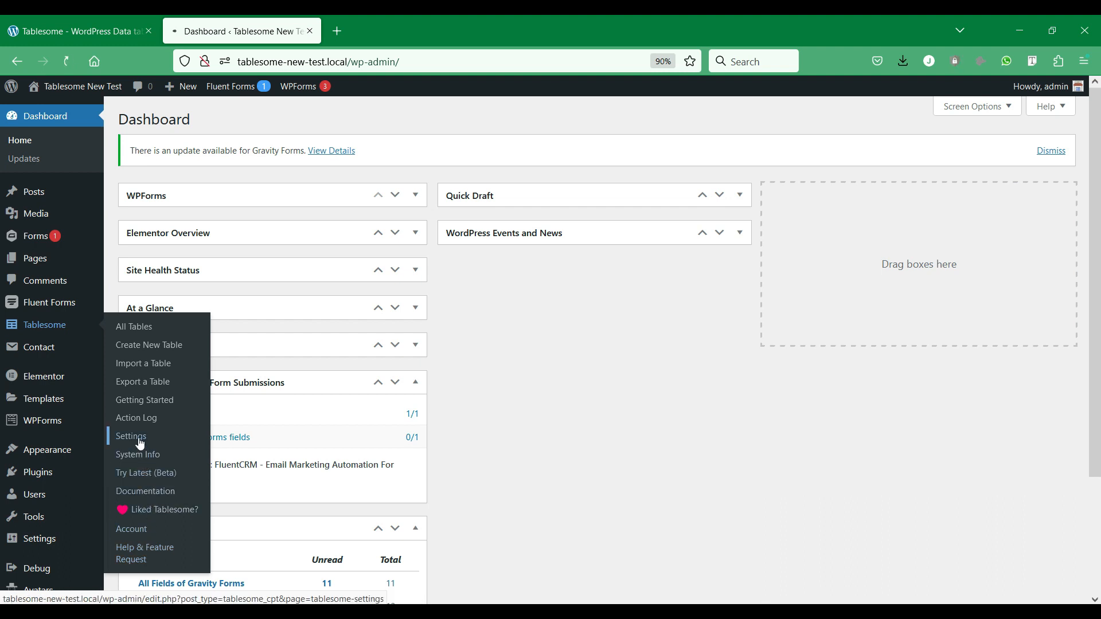
Open Tablesome Settings, Integrations, Google, showing no connection is established
{"action": "left_click", "coordinate": [131, 436]}
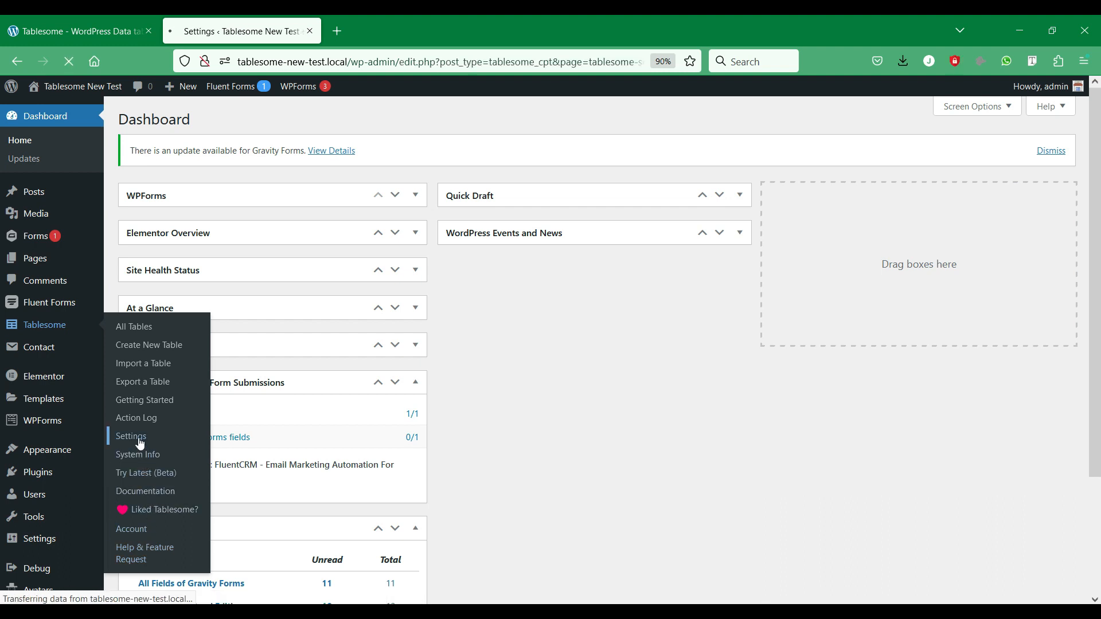
{"action": "left_click", "coordinate": [131, 435]}
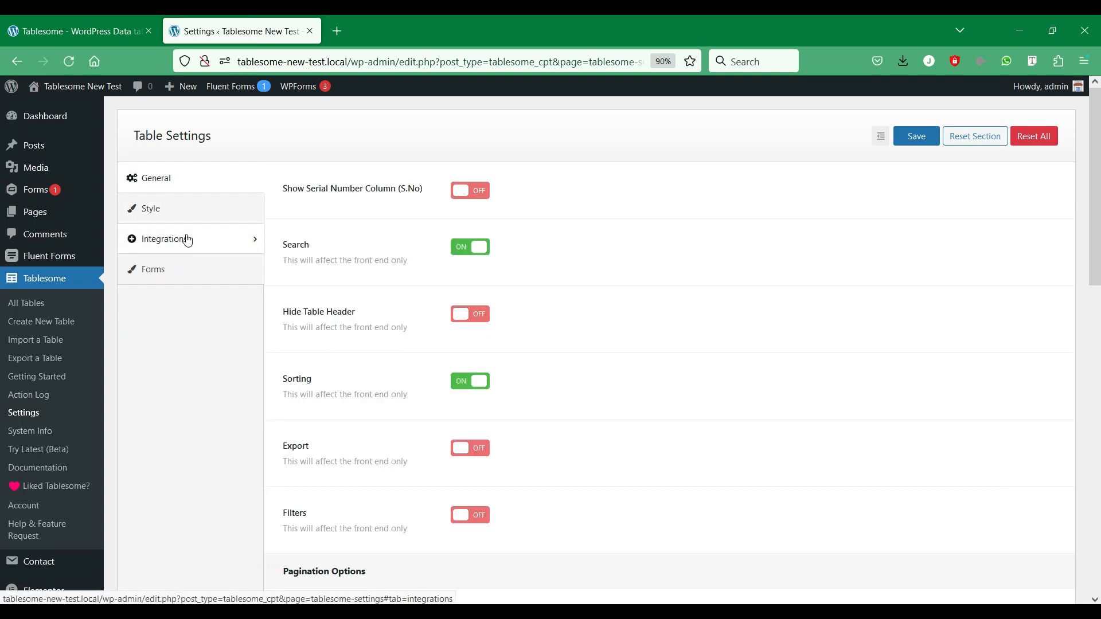
{"action": "left_click", "coordinate": [165, 239]}
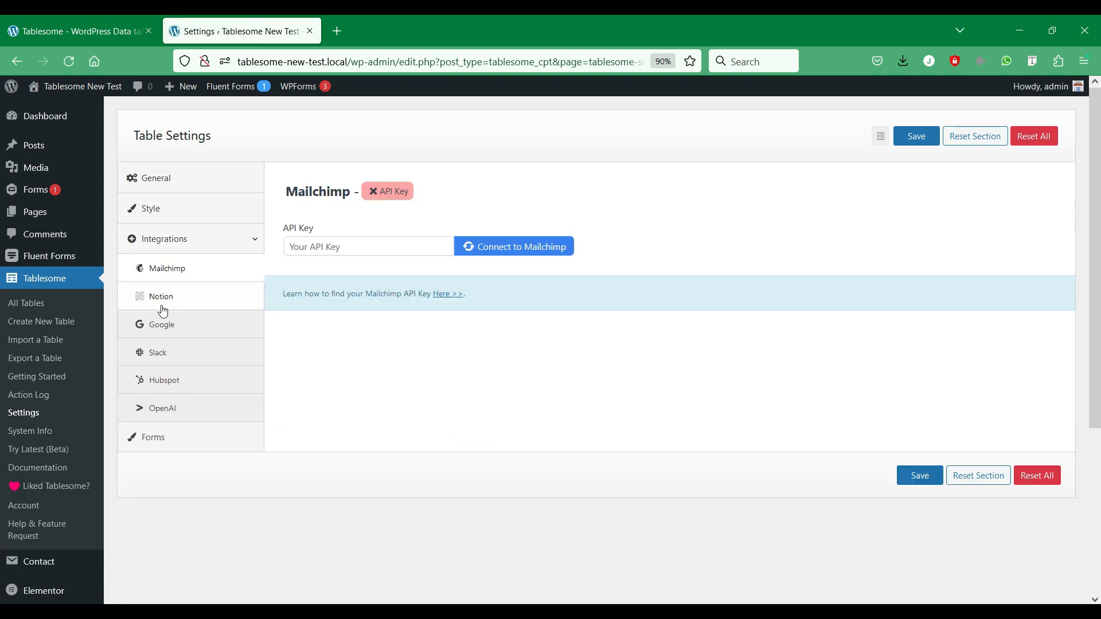
{"action": "mouse_move", "coordinate": [161, 324]}
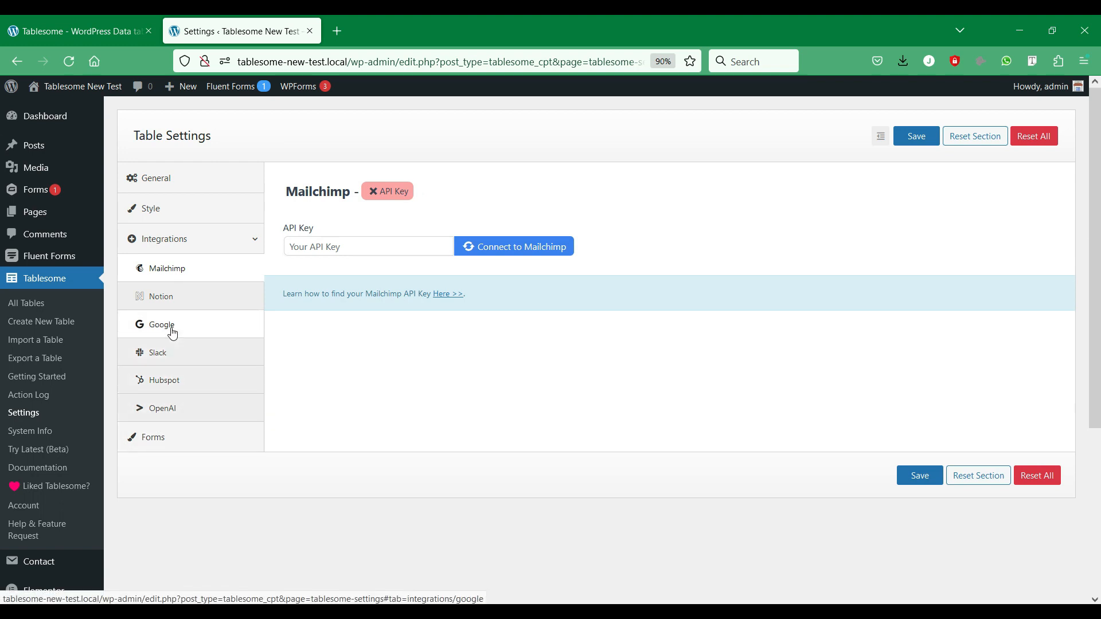
{"action": "left_click", "coordinate": [161, 323]}
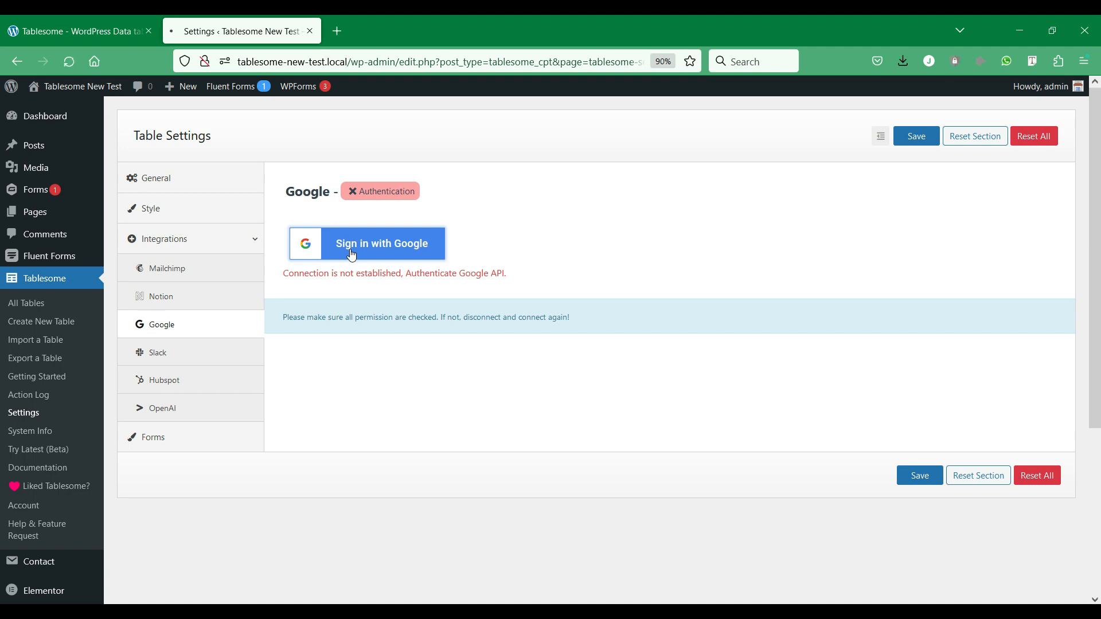
Sign in with a Google account and grant Tablesome Drive and Sheets permissions
{"action": "left_click", "coordinate": [382, 243]}
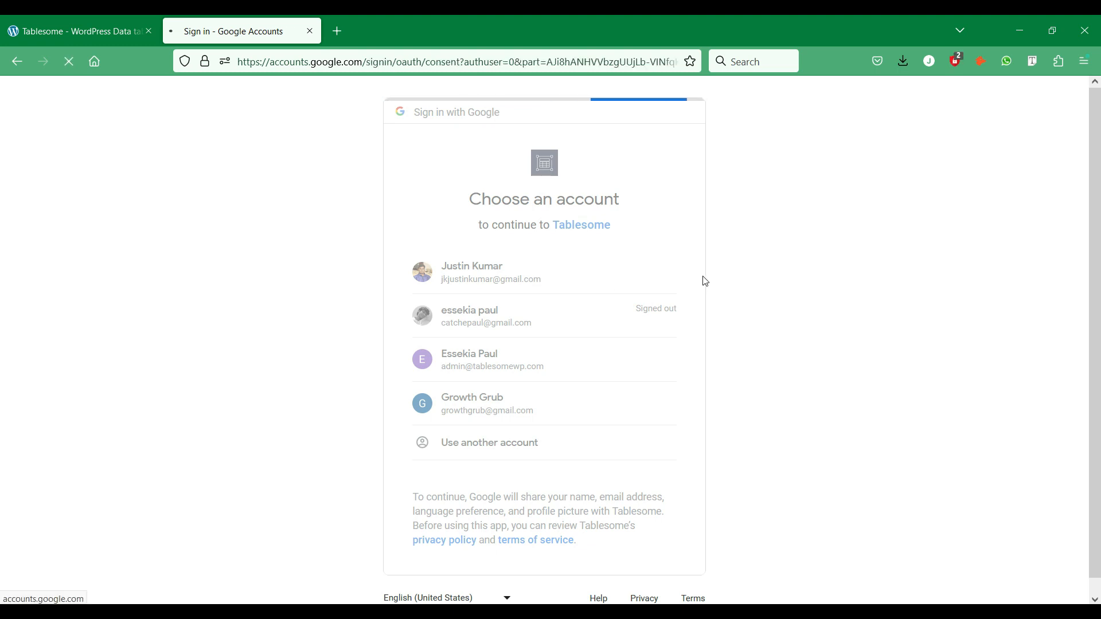
{"action": "left_click", "coordinate": [491, 272]}
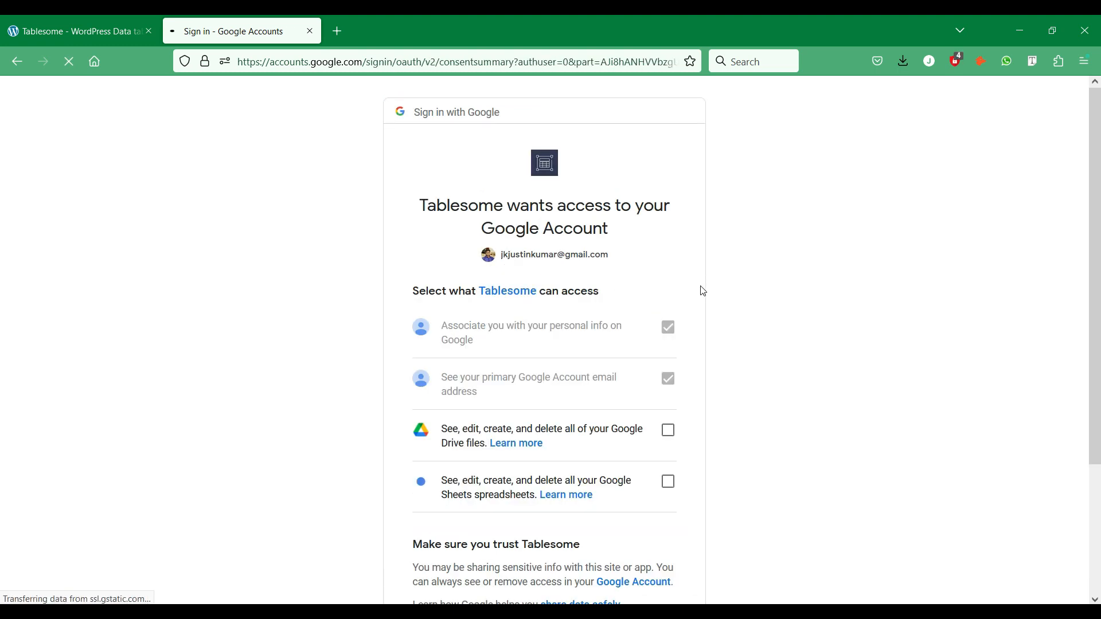
{"action": "scroll", "scroll_direction": "down", "scroll_amount": 3}
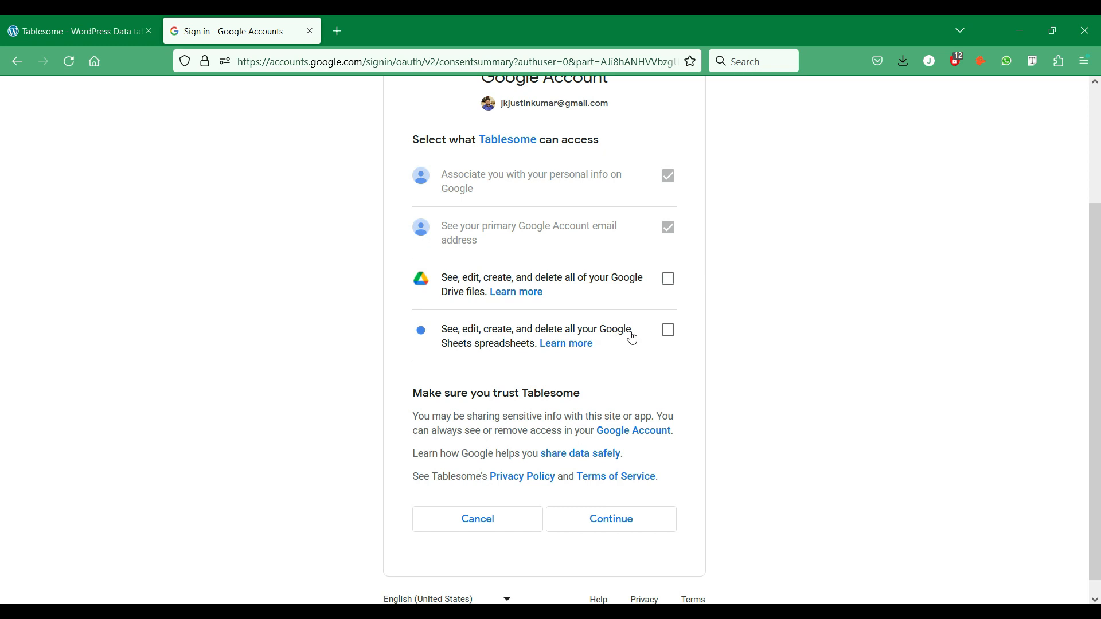
{"action": "left_click", "coordinate": [667, 330]}
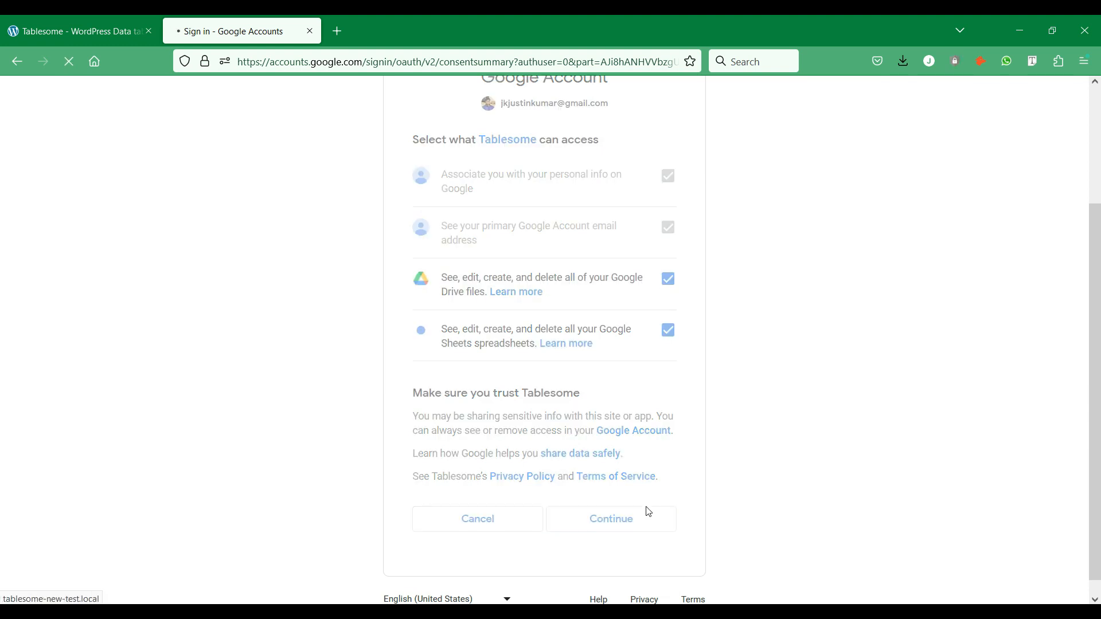
{"action": "left_click", "coordinate": [609, 519]}
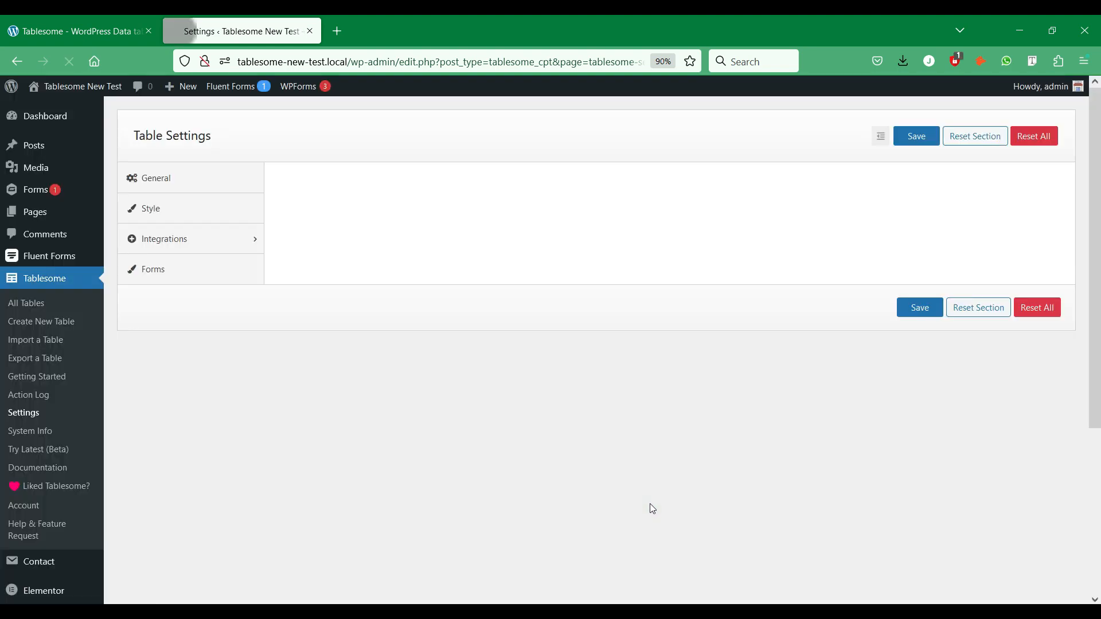
Confirm the Google tab shows green Authentication with a stored Access Token
{"action": "left_click", "coordinate": [165, 239]}
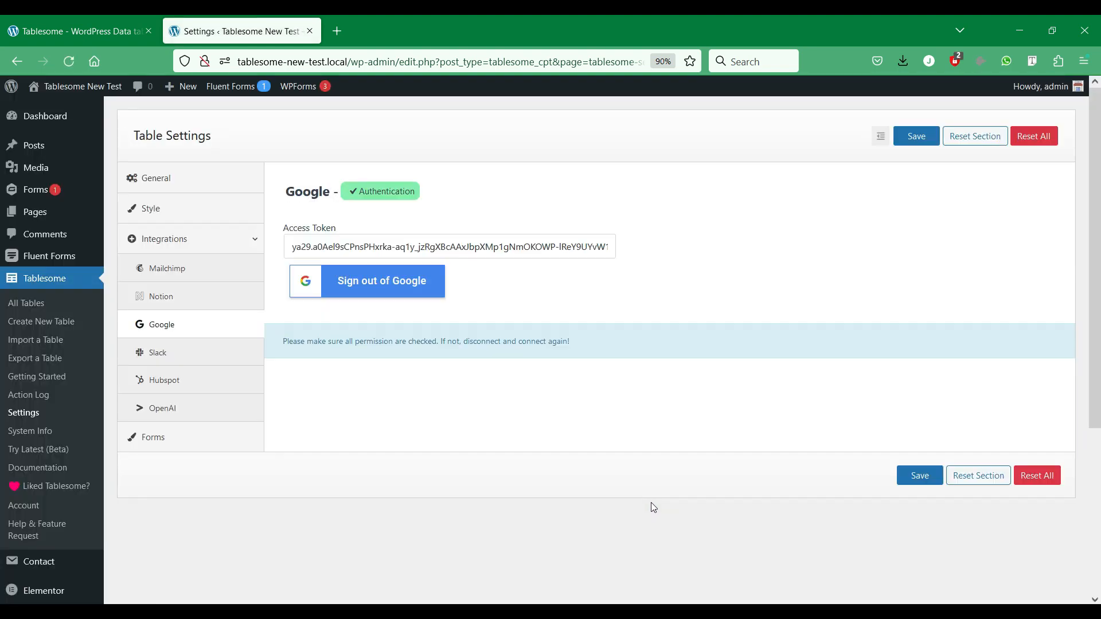
{"action": "mouse_move", "coordinate": [751, 288]}
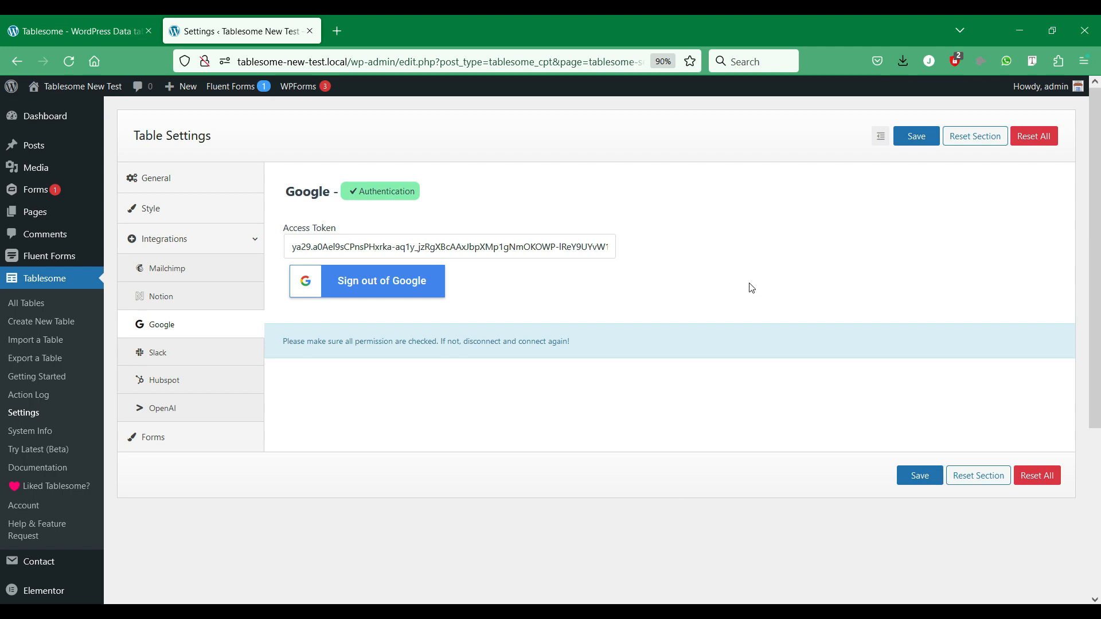
{"action": "mouse_move", "coordinate": [771, 299]}
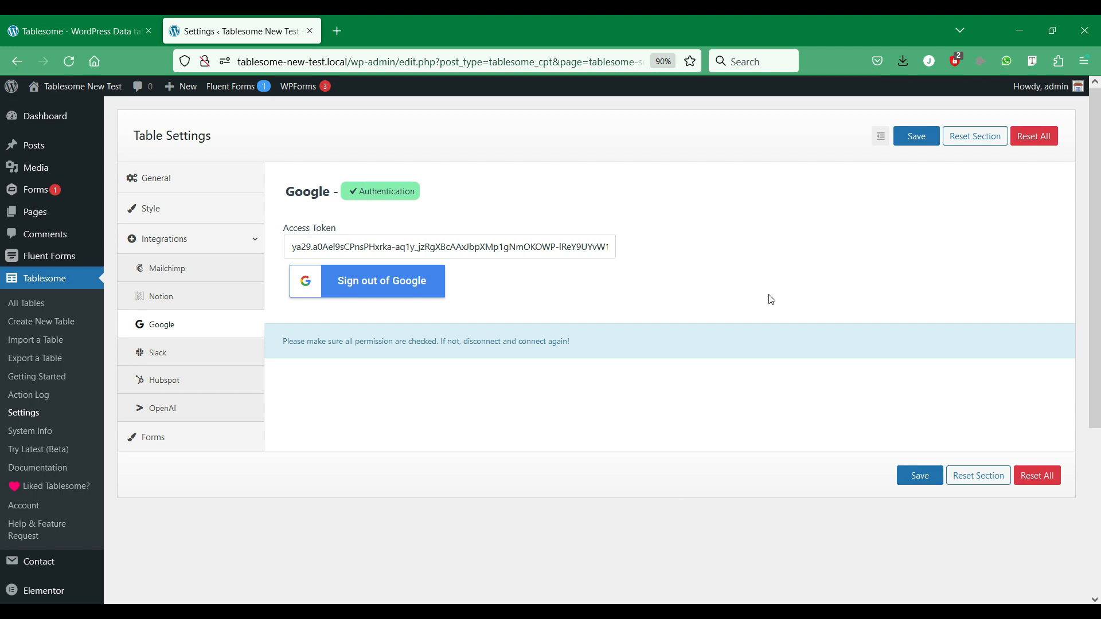
{"action": "left_click", "coordinate": [915, 136]}
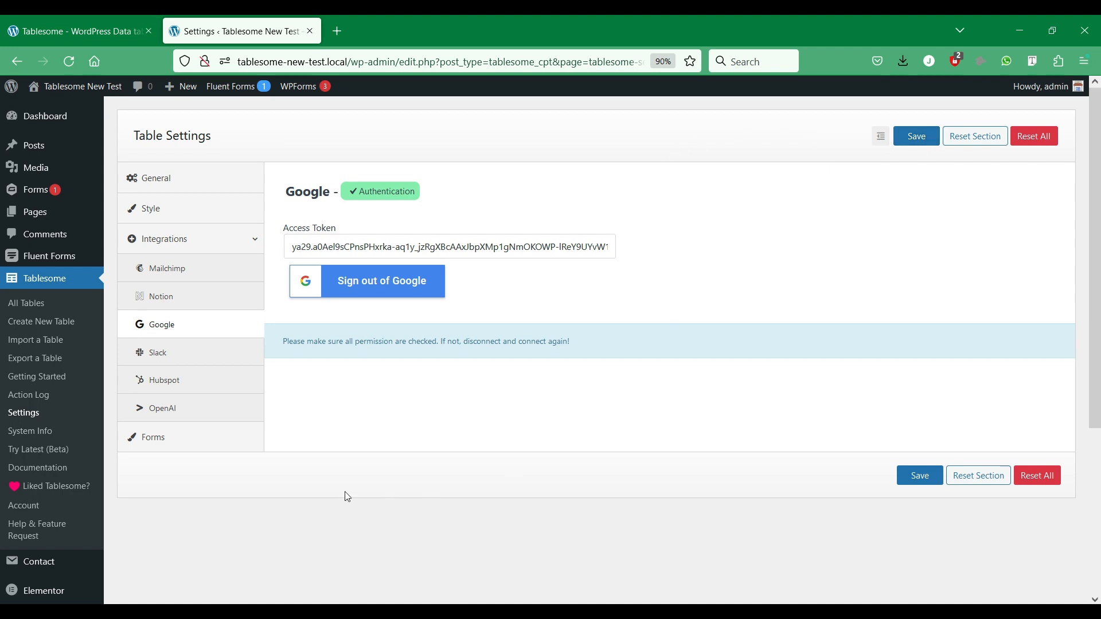
{"action": "mouse_move", "coordinate": [53, 409]}
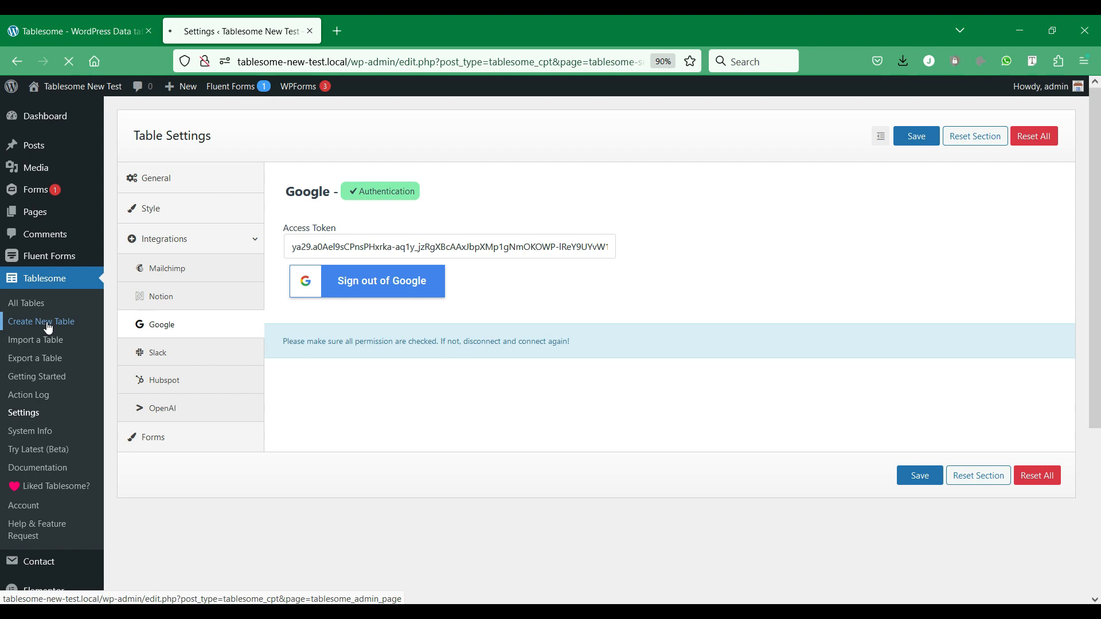
Create a new Tablesome table titled 'Google Sheets Integration'
{"action": "left_click", "coordinate": [41, 321]}
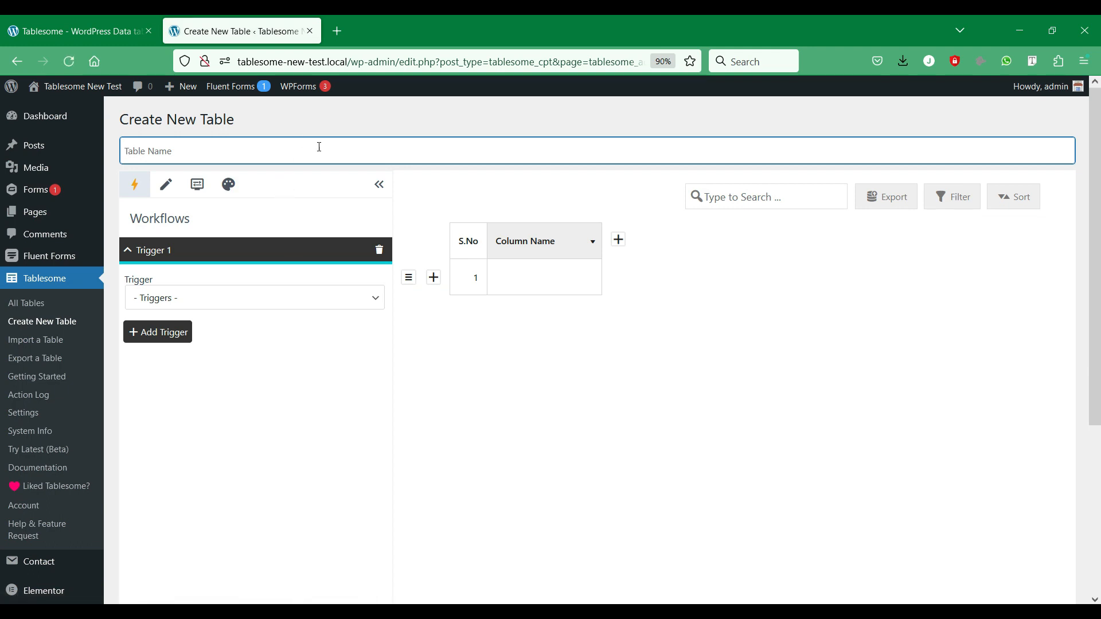
{"action": "type", "text": "Google Shee"}
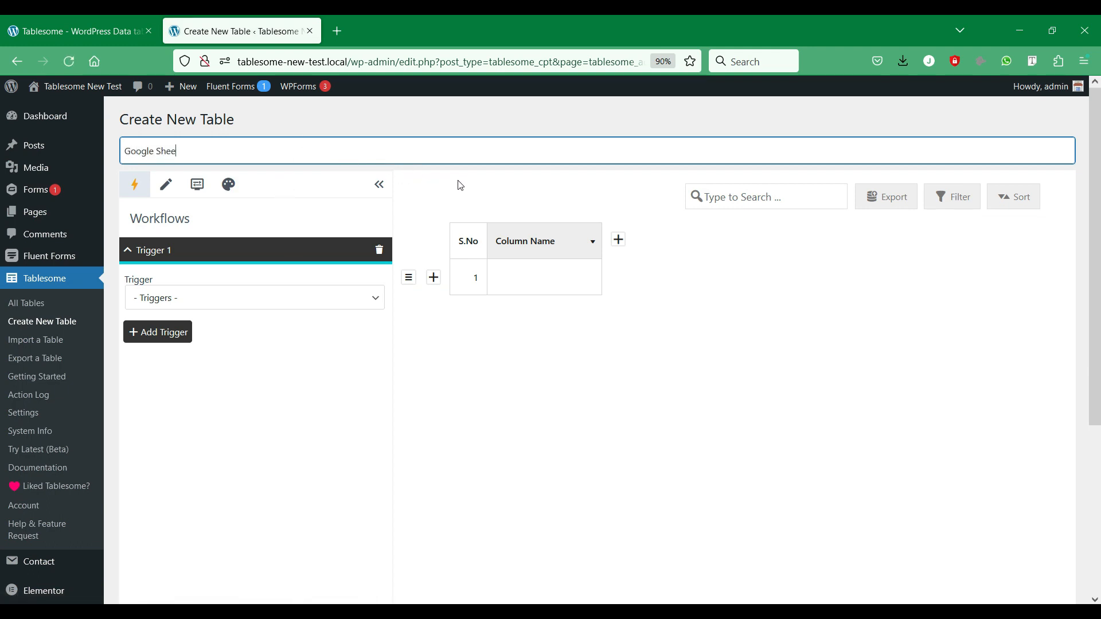
{"action": "type", "text": "ts Integra"}
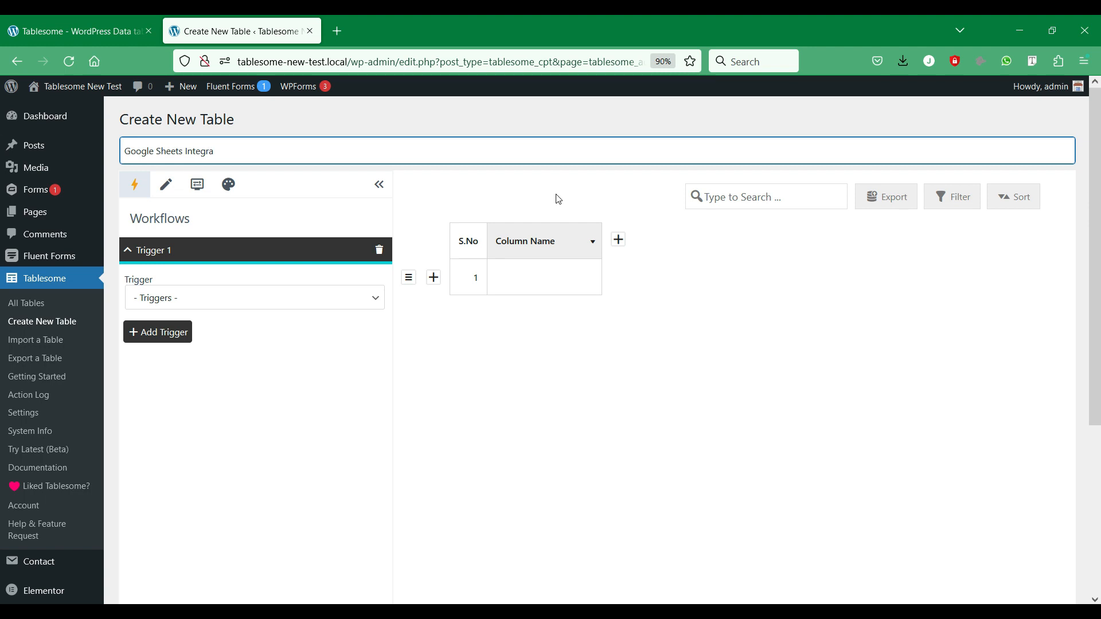
{"action": "type", "text": "tion"}
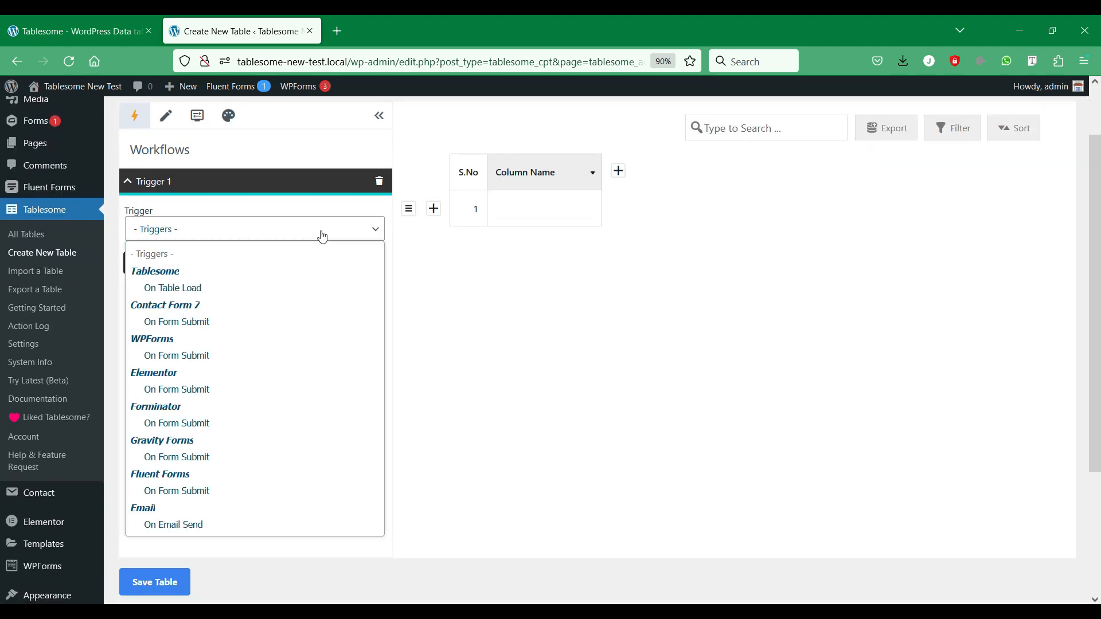
{"action": "mouse_move", "coordinate": [176, 322]}
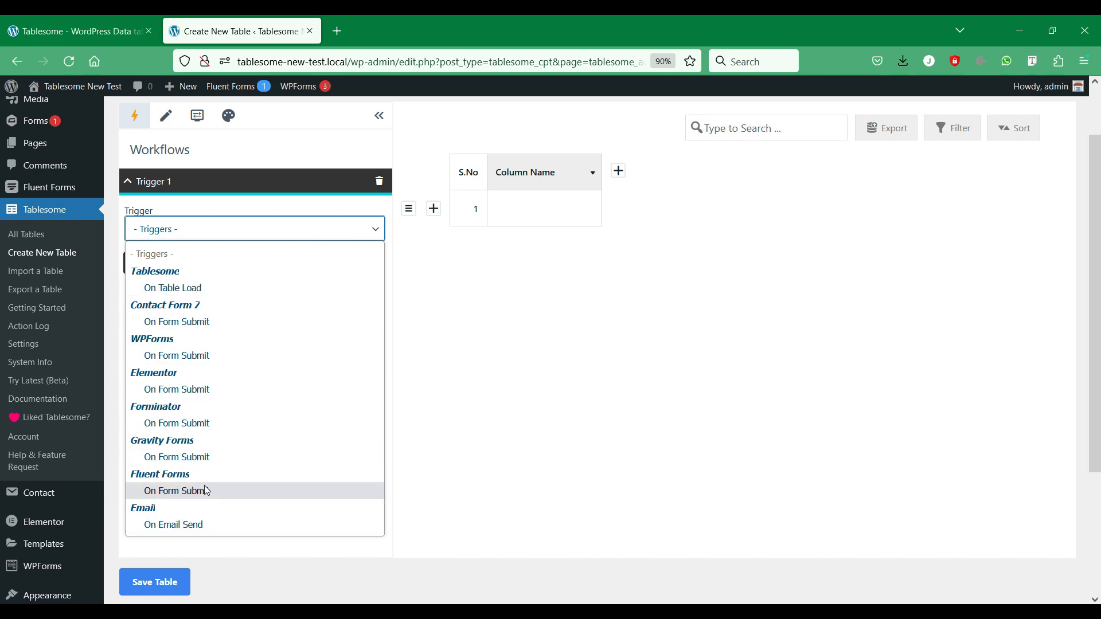
{"action": "mouse_move", "coordinate": [177, 389]}
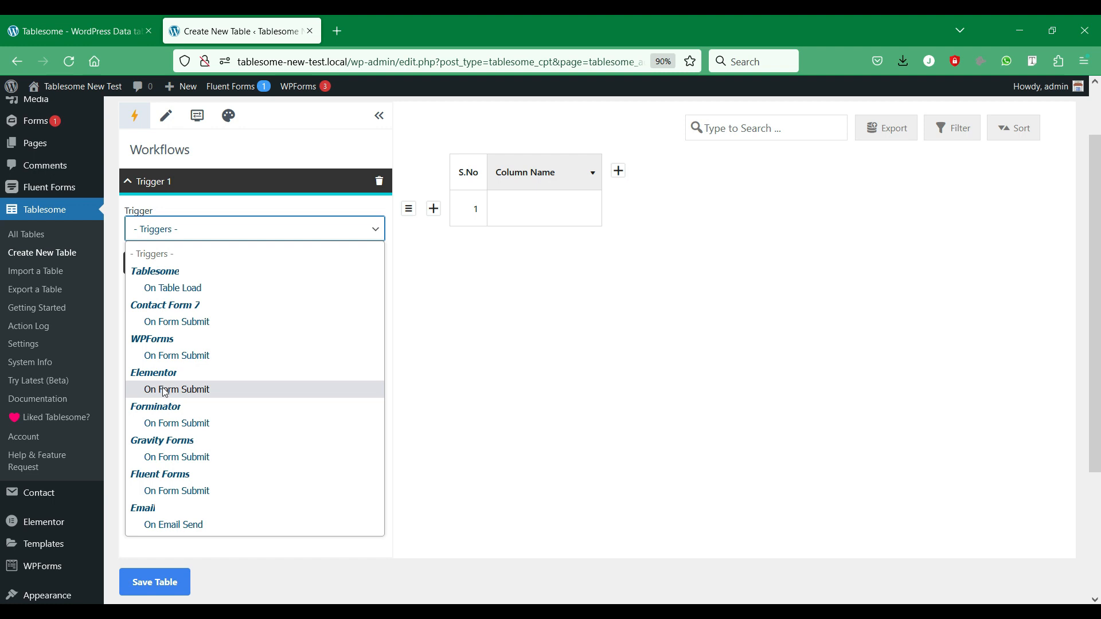
Set the trigger to Elementor On Form Submit for New Form, with a Gsheet Add Row action
{"action": "left_click", "coordinate": [178, 388]}
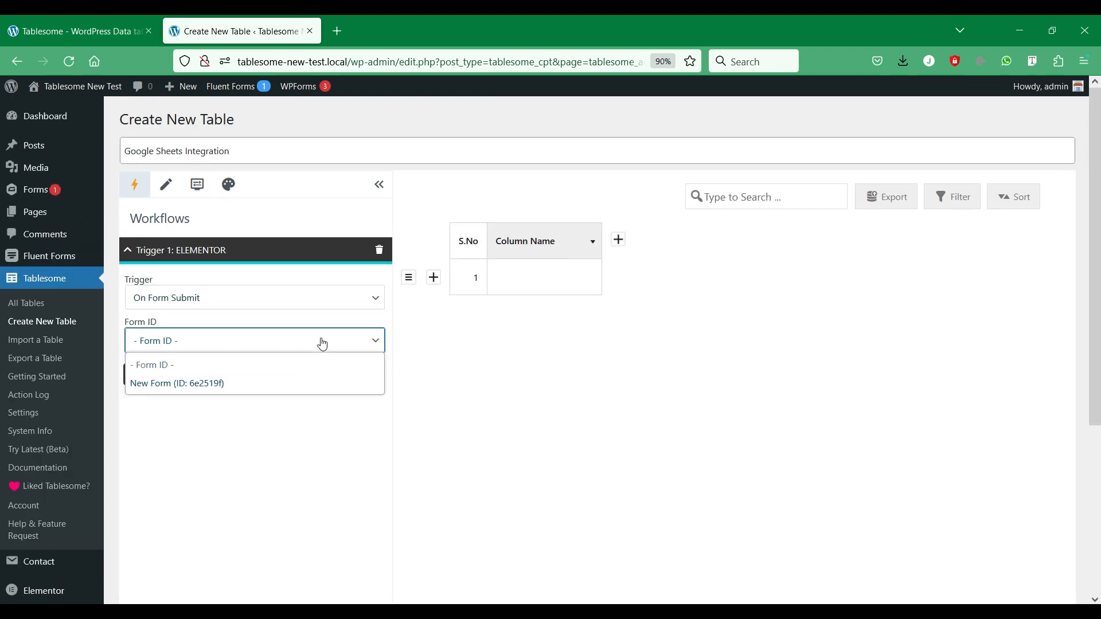
{"action": "left_click", "coordinate": [176, 382]}
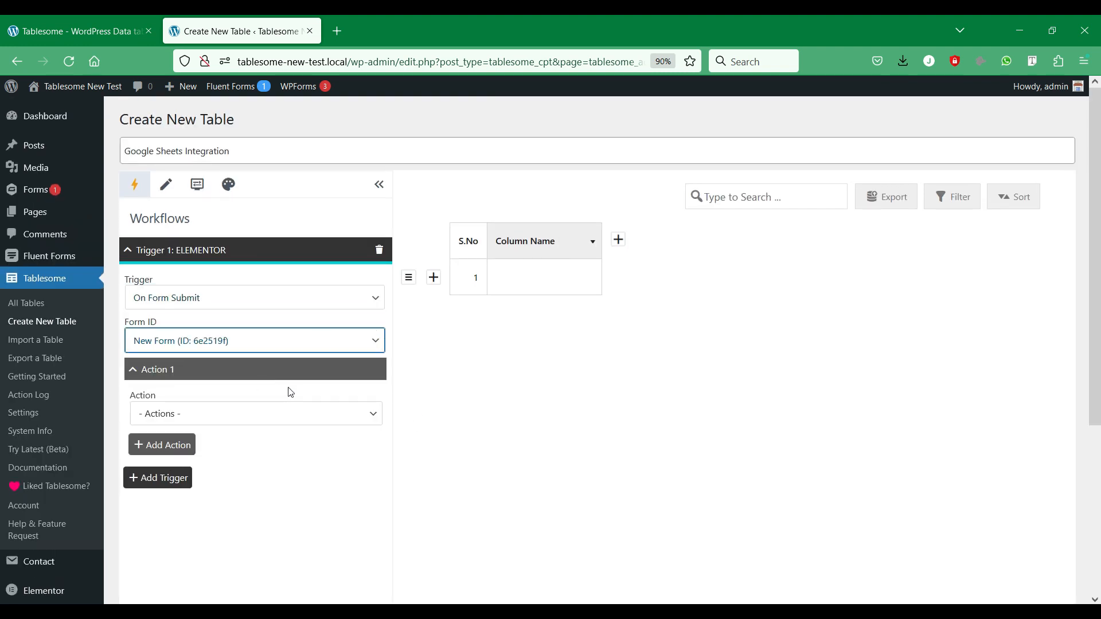
{"action": "left_click", "coordinate": [254, 414]}
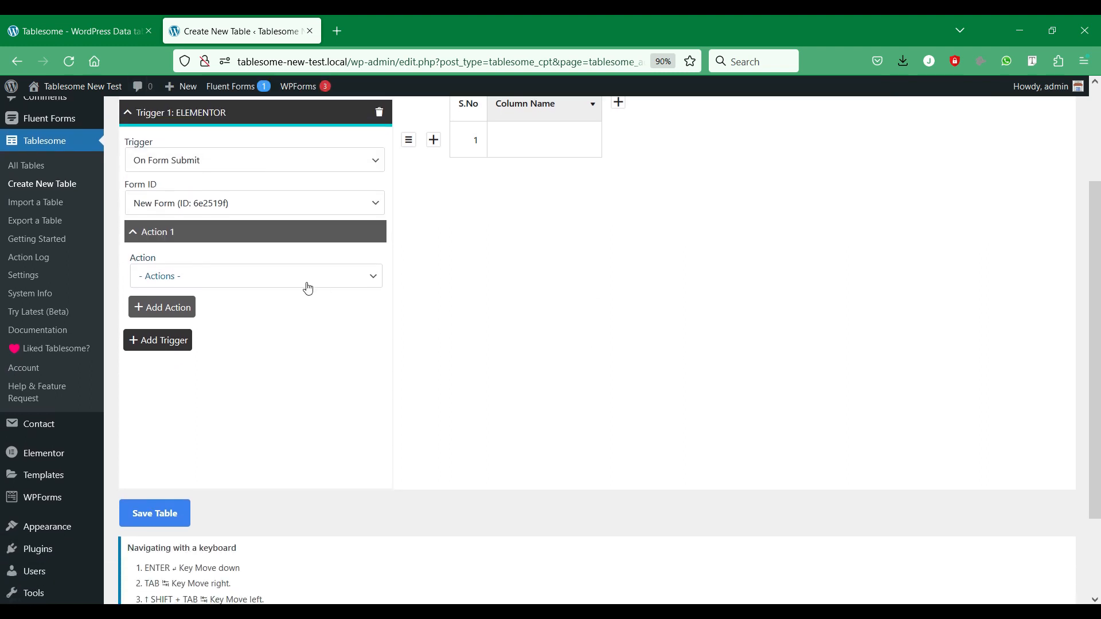
{"action": "left_click", "coordinate": [255, 275]}
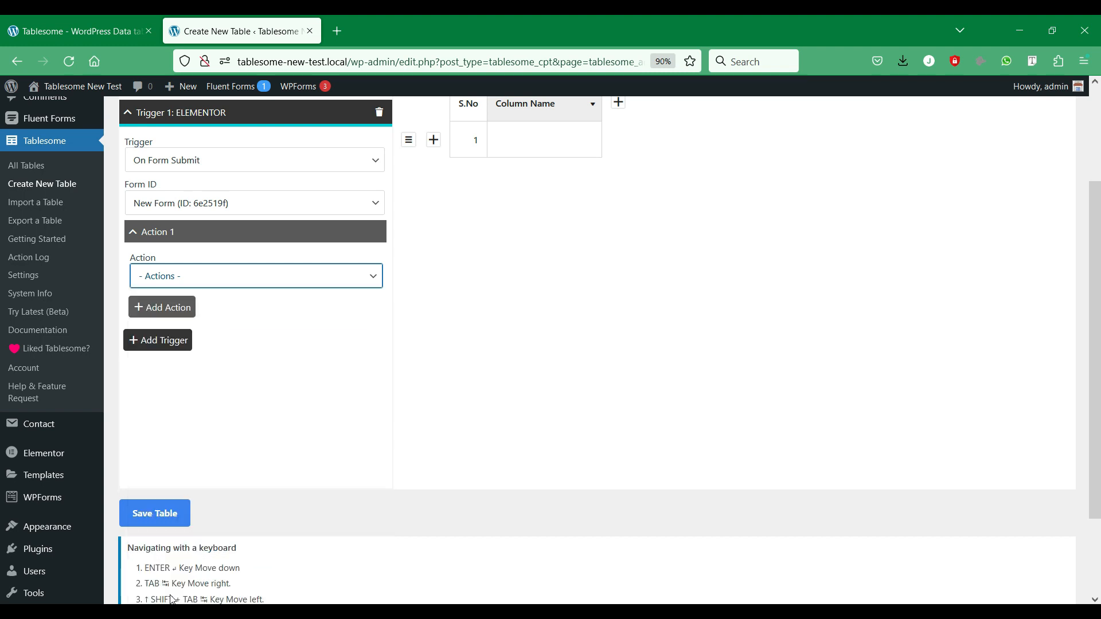
{"action": "left_click", "coordinate": [254, 275]}
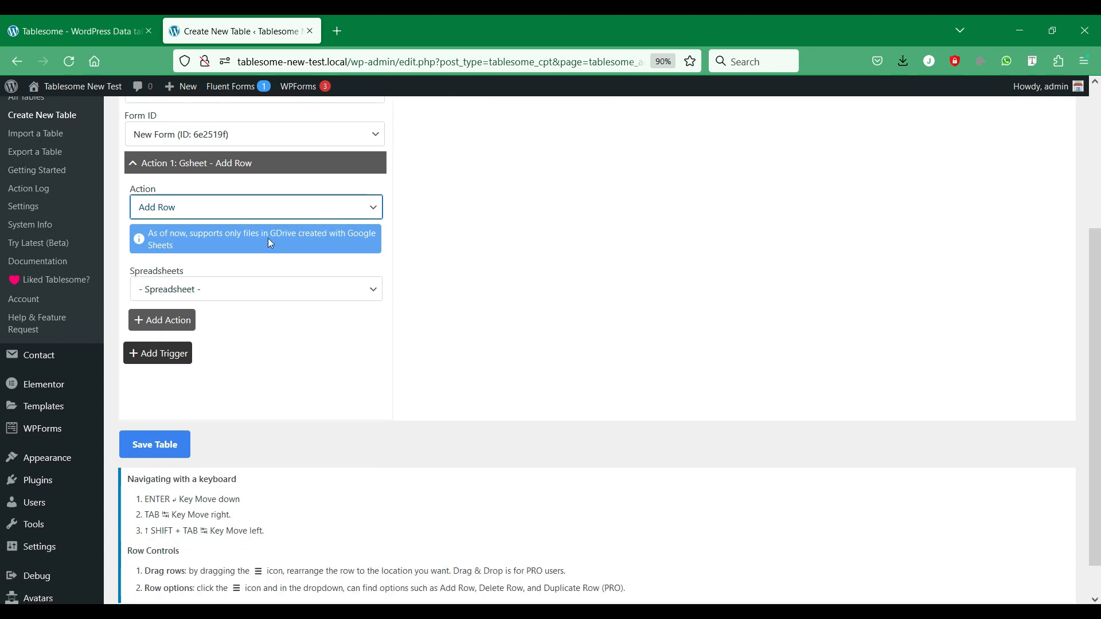
{"action": "mouse_move", "coordinate": [197, 251]}
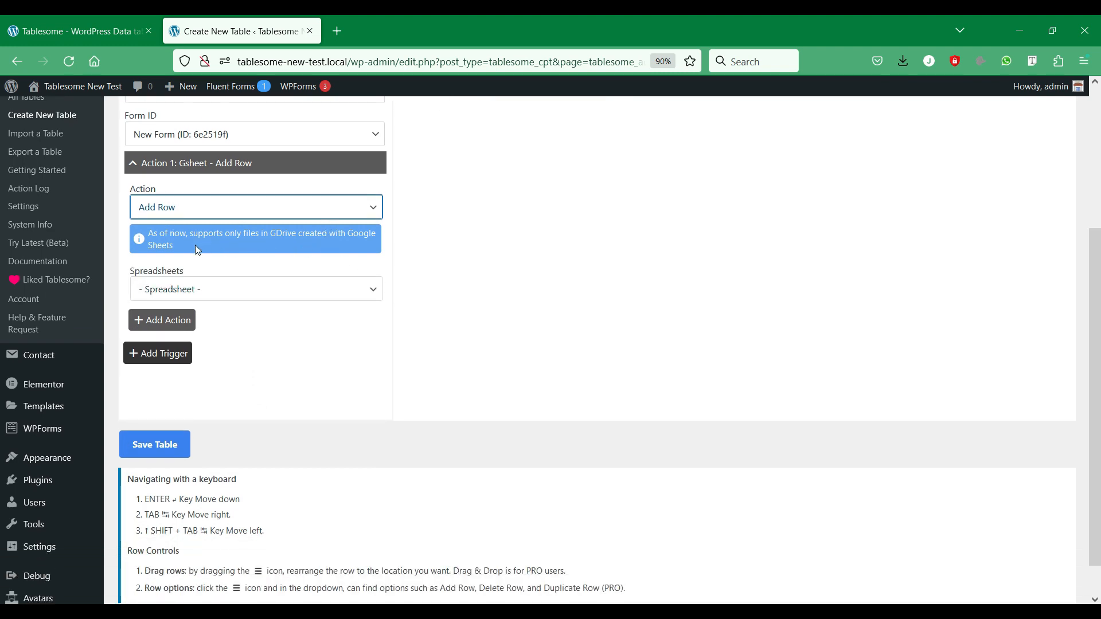
Search for Google Sheets in a new tab and open the Google Sheets sign-in result
{"action": "left_click", "coordinate": [254, 289]}
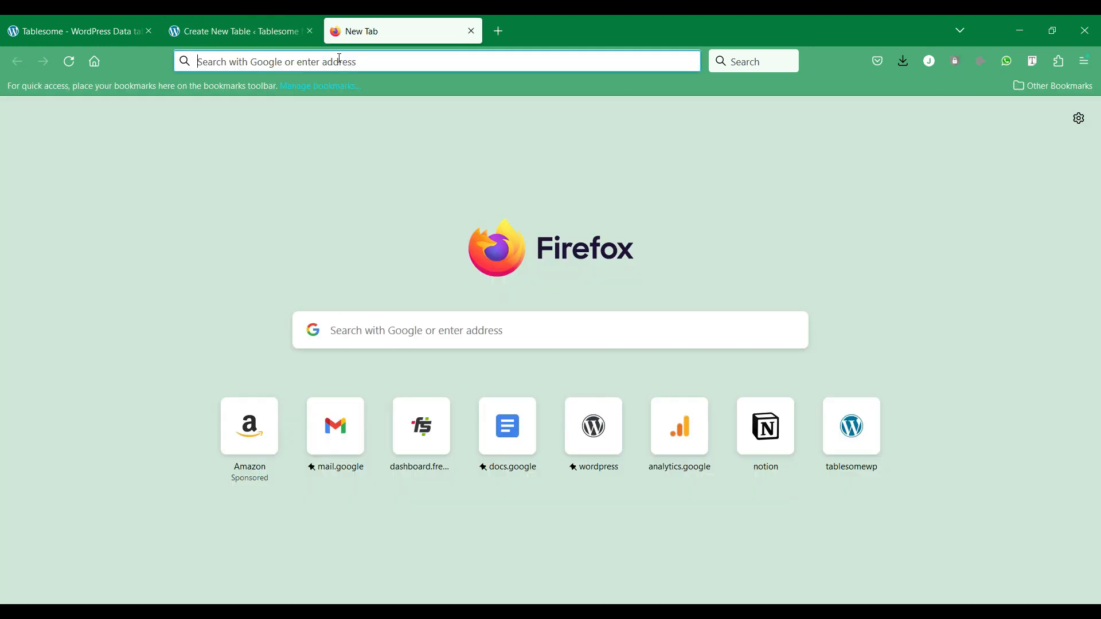
{"action": "type", "text": "google.com/search?client=firefox-b-d&q=google+sheets"}
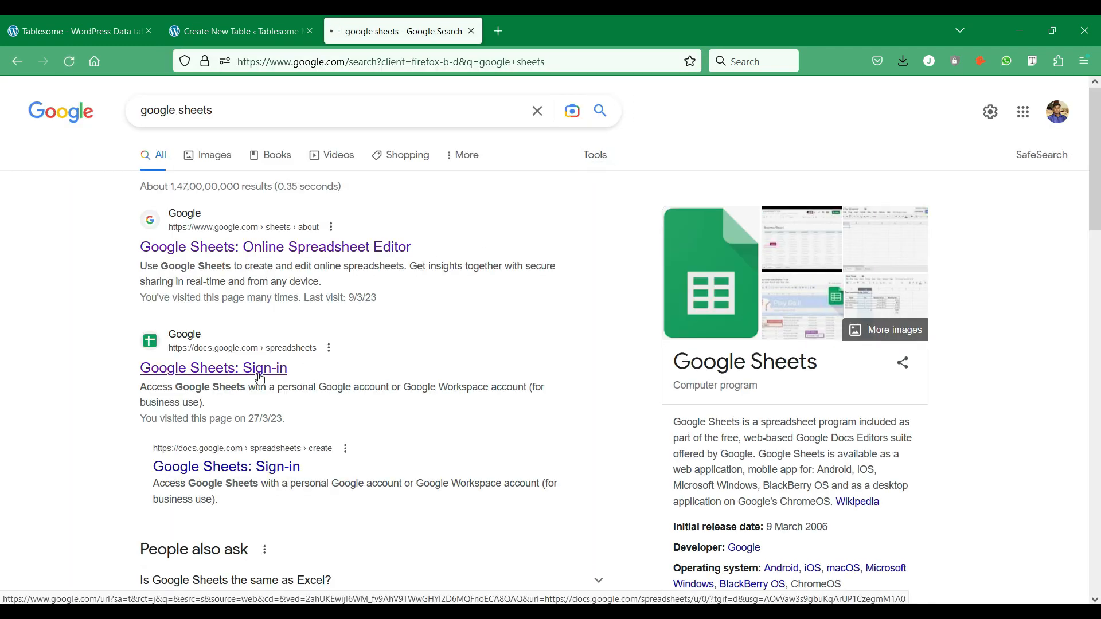
{"action": "left_click", "coordinate": [213, 368]}
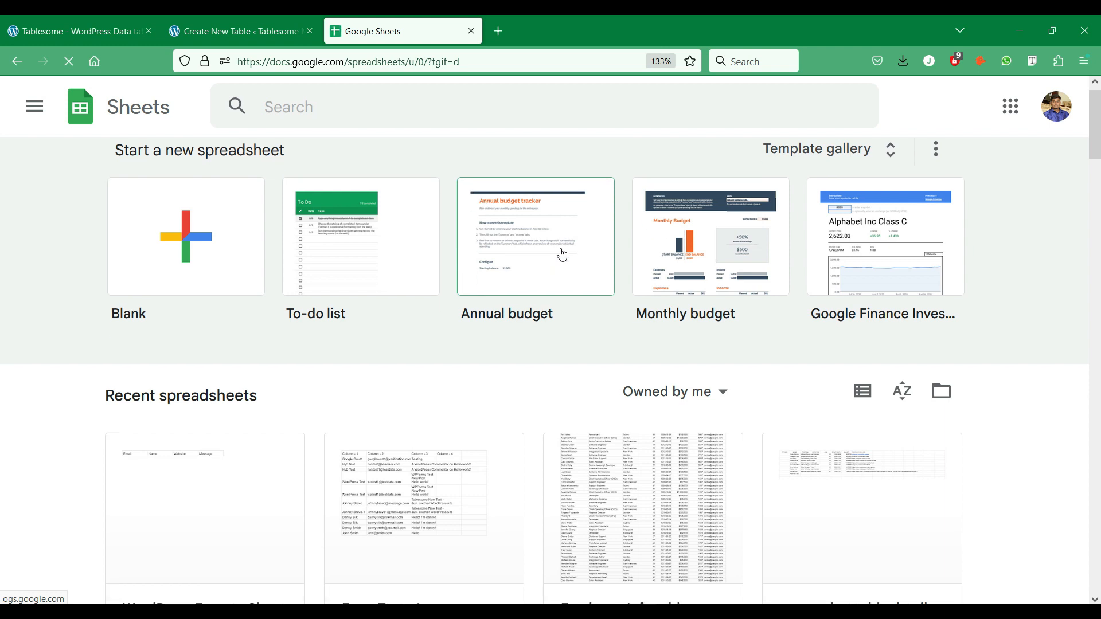
{"action": "scroll", "scroll_direction": "down", "scroll_amount": 3}
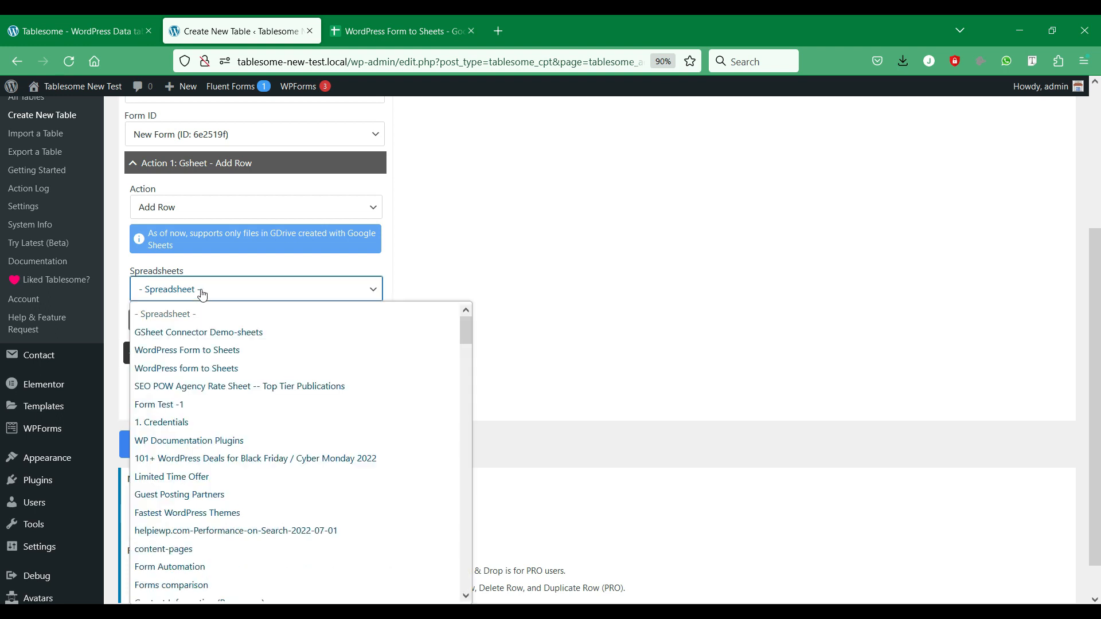
Point the Add Row action at the WordPress Form to Sheets spreadsheet, Sheet1
{"action": "scroll", "scroll_direction": "down", "scroll_amount": 3}
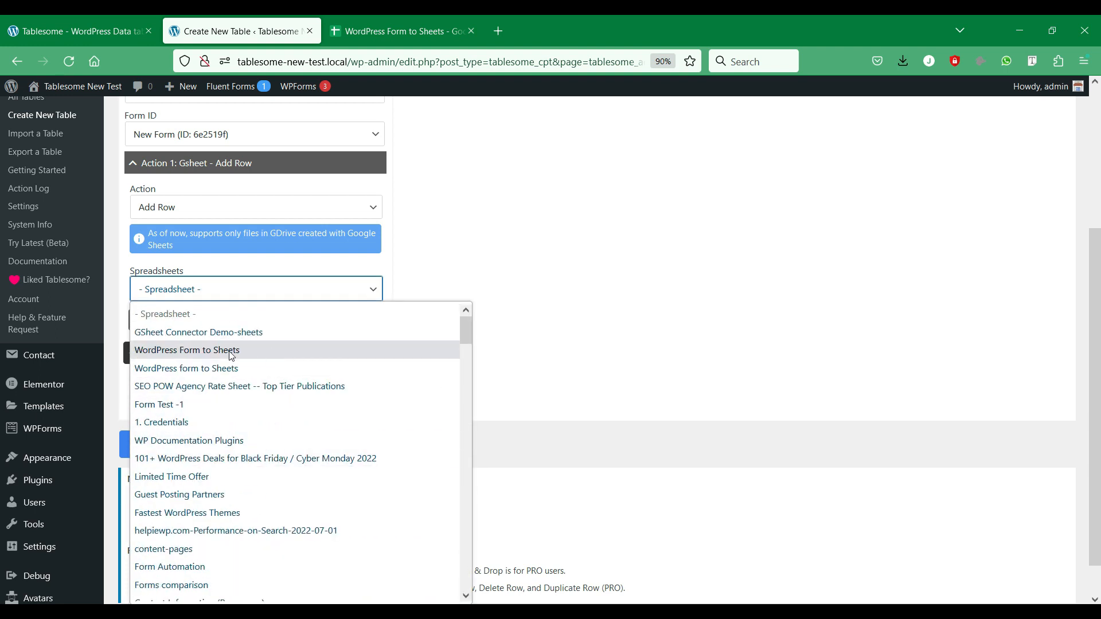
{"action": "left_click", "coordinate": [187, 349]}
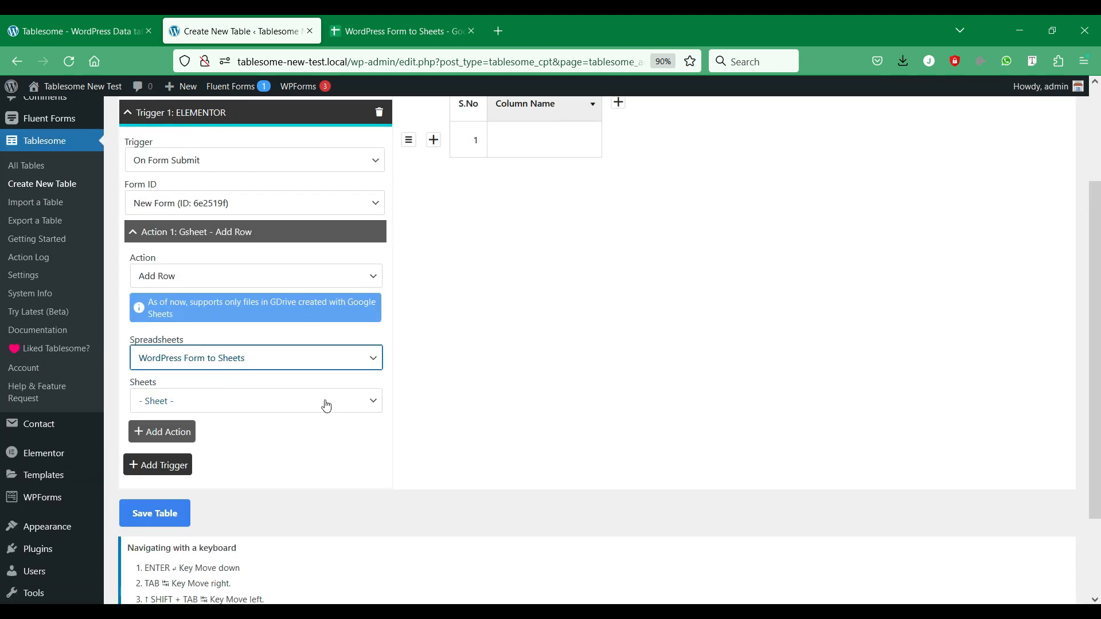
{"action": "left_click", "coordinate": [255, 401]}
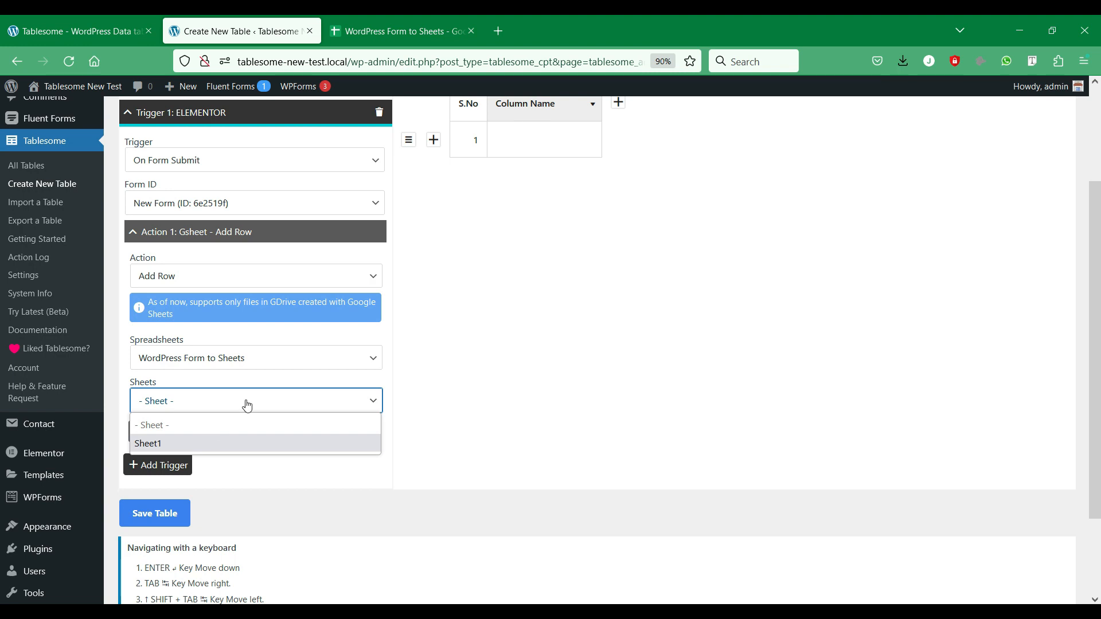
{"action": "left_click", "coordinate": [147, 443]}
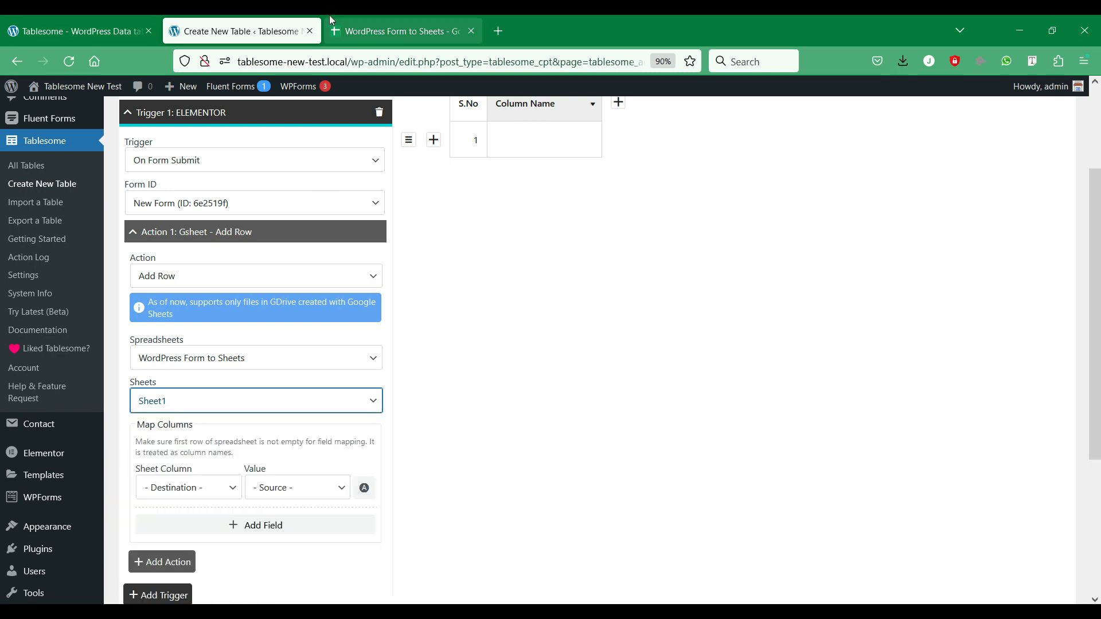
Create an empty Sheet2 in the spreadsheet, then return to the Tablesome workflow tab
{"action": "left_click", "coordinate": [403, 31]}
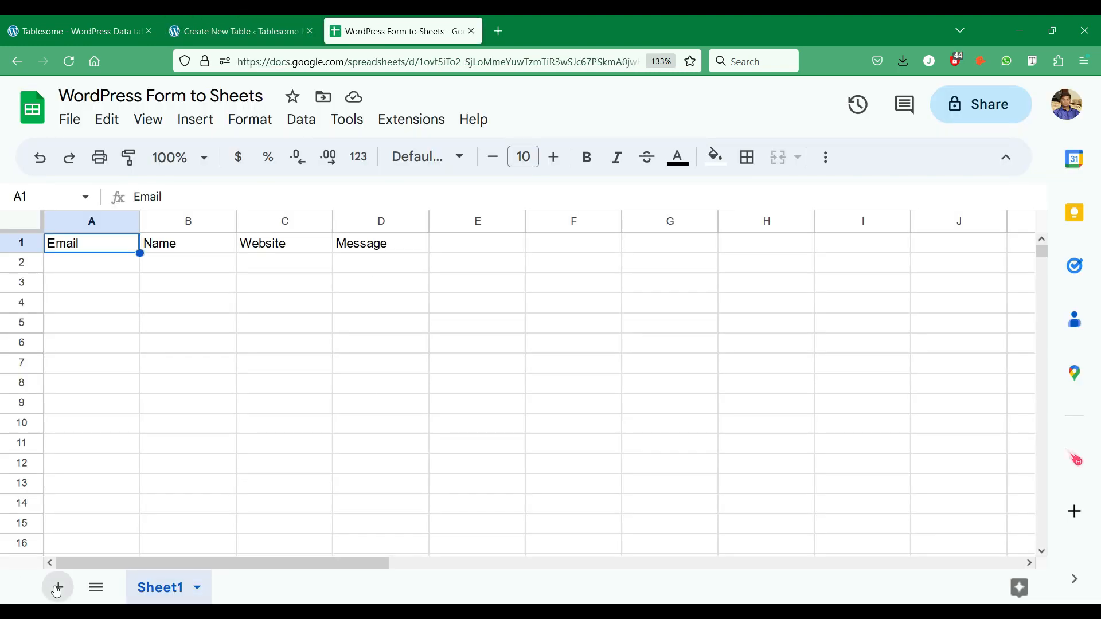
{"action": "left_click", "coordinate": [57, 587]}
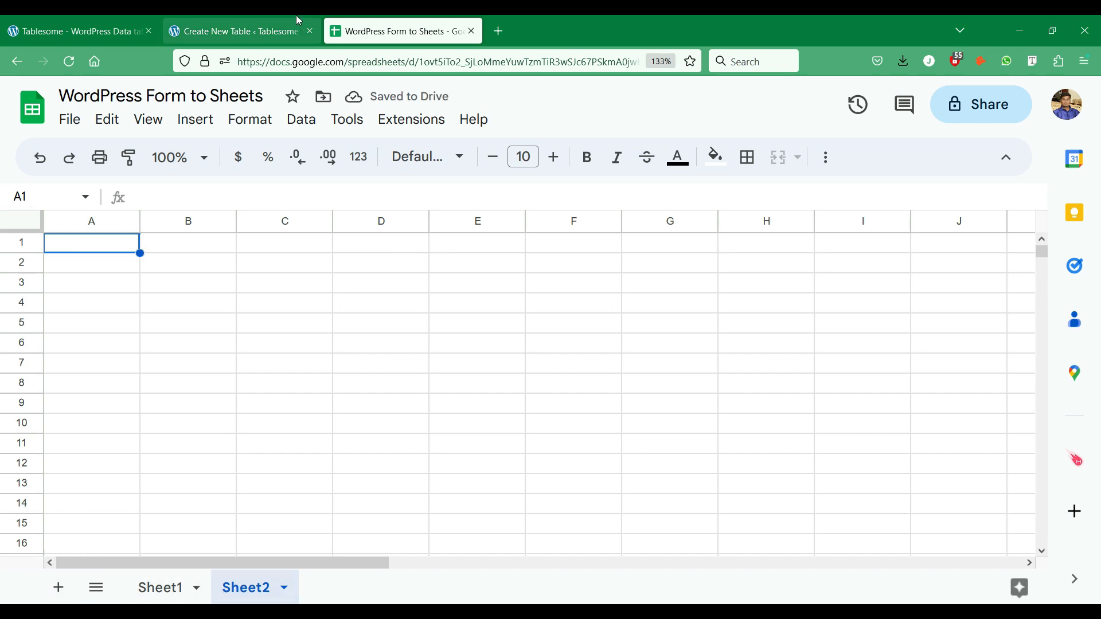
{"action": "left_click", "coordinate": [239, 31]}
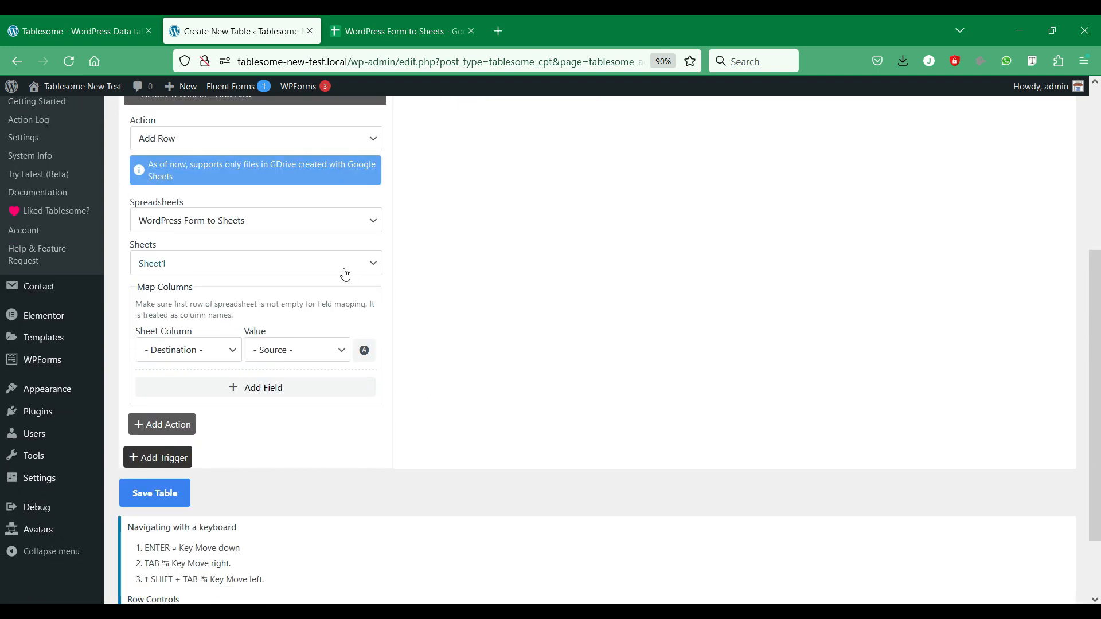
Build four mapping rows fed by Email, Name, Website and Message, then check Sheet1's headers
{"action": "left_click", "coordinate": [255, 263]}
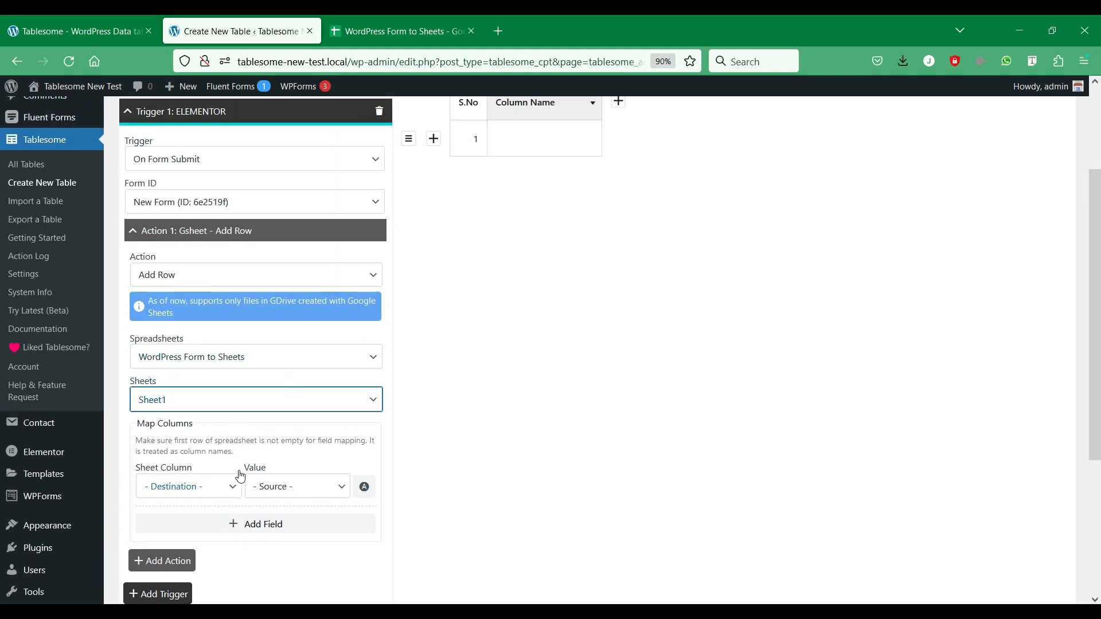
{"action": "left_click", "coordinate": [185, 418]}
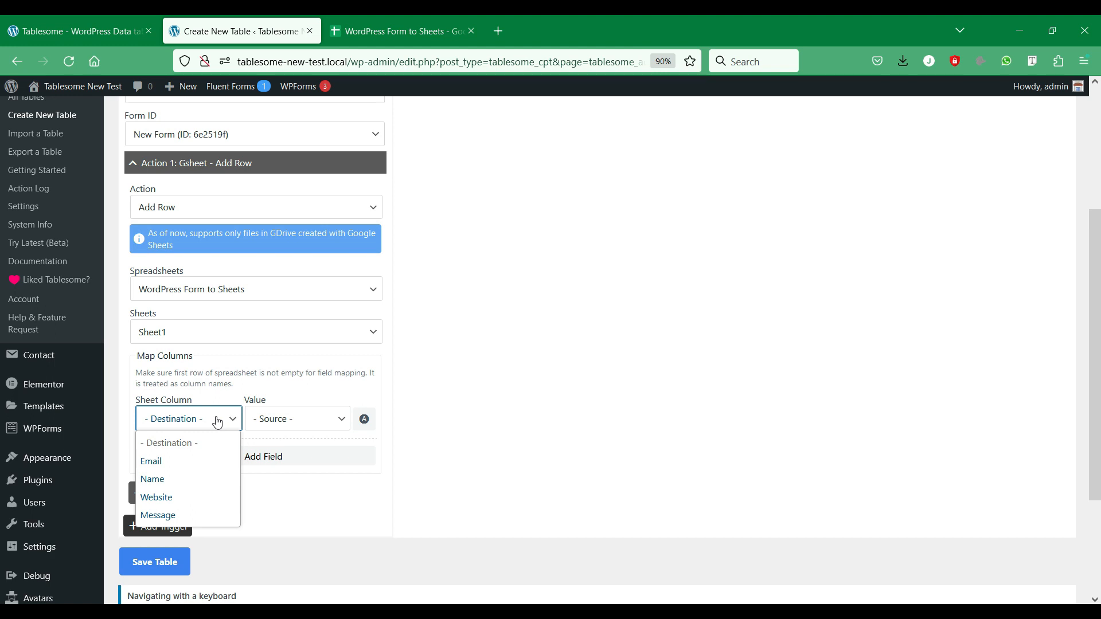
{"action": "left_click", "coordinate": [294, 419]}
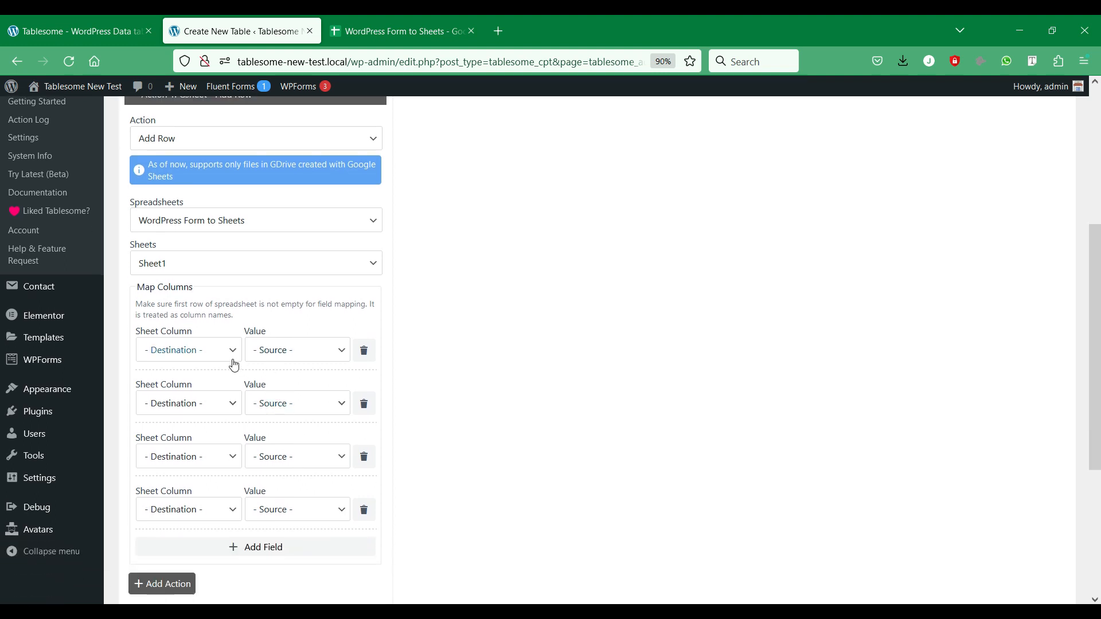
{"action": "left_click", "coordinate": [188, 349]}
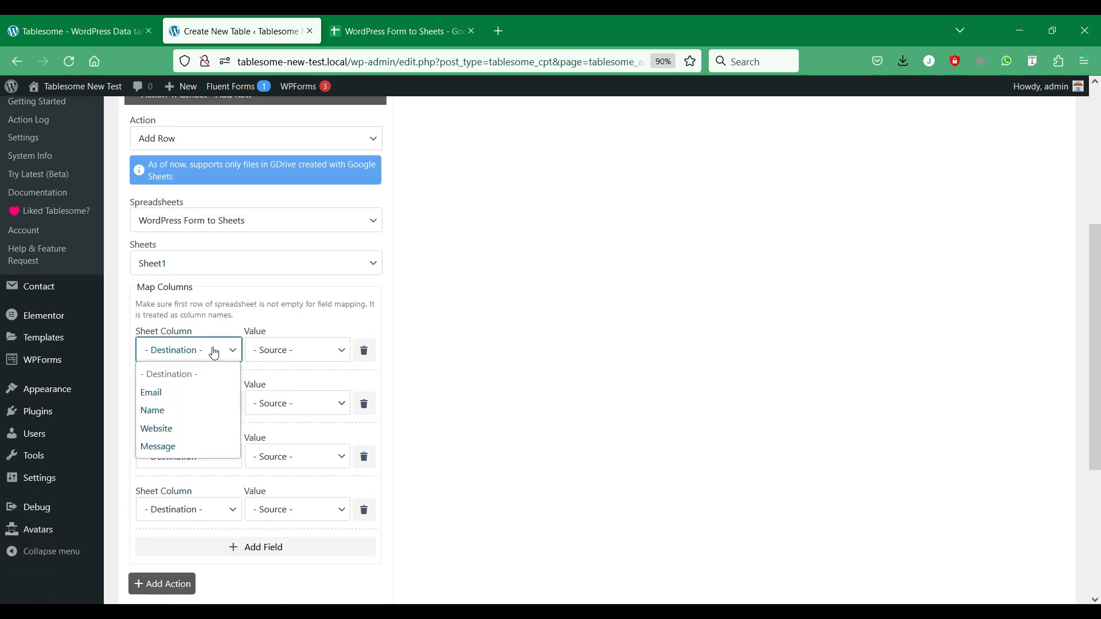
{"action": "left_click", "coordinate": [296, 350]}
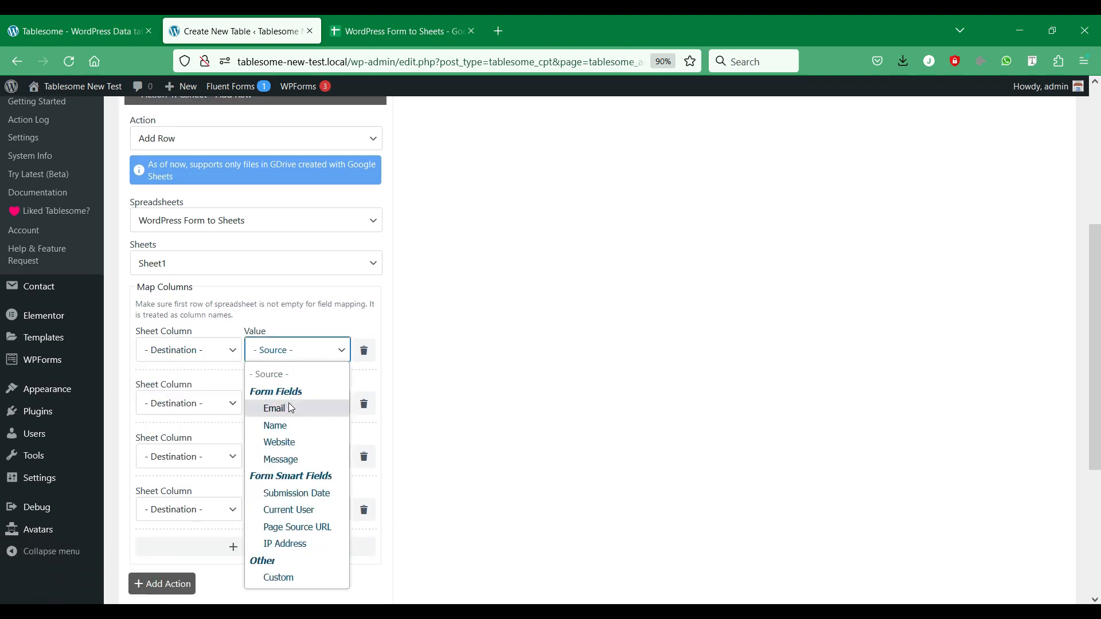
{"action": "left_click", "coordinate": [296, 403]}
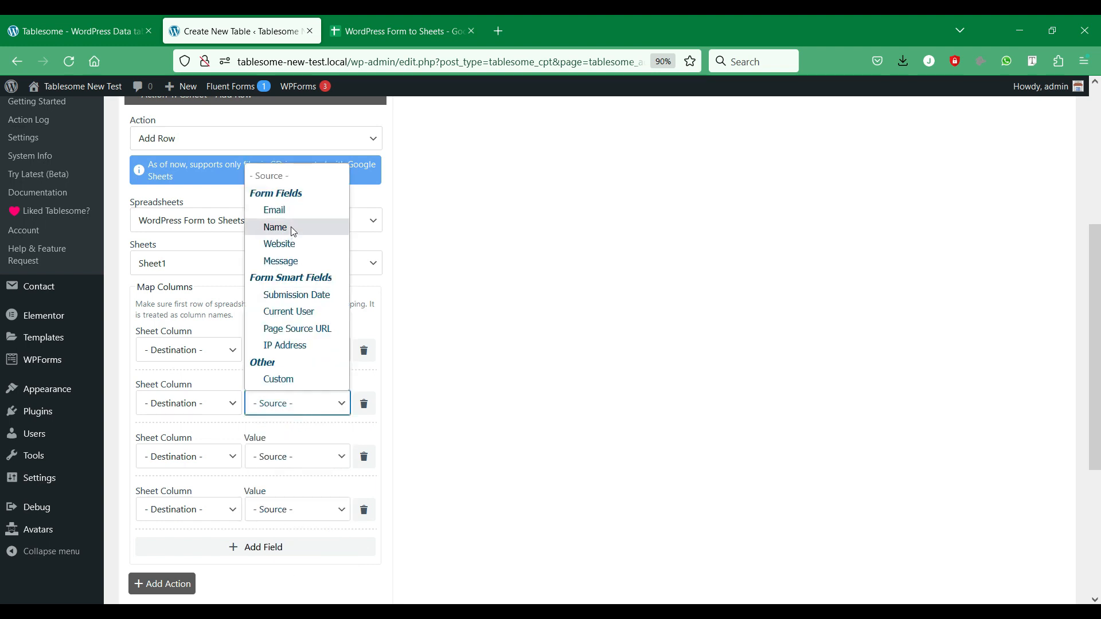
{"action": "left_click", "coordinate": [275, 227]}
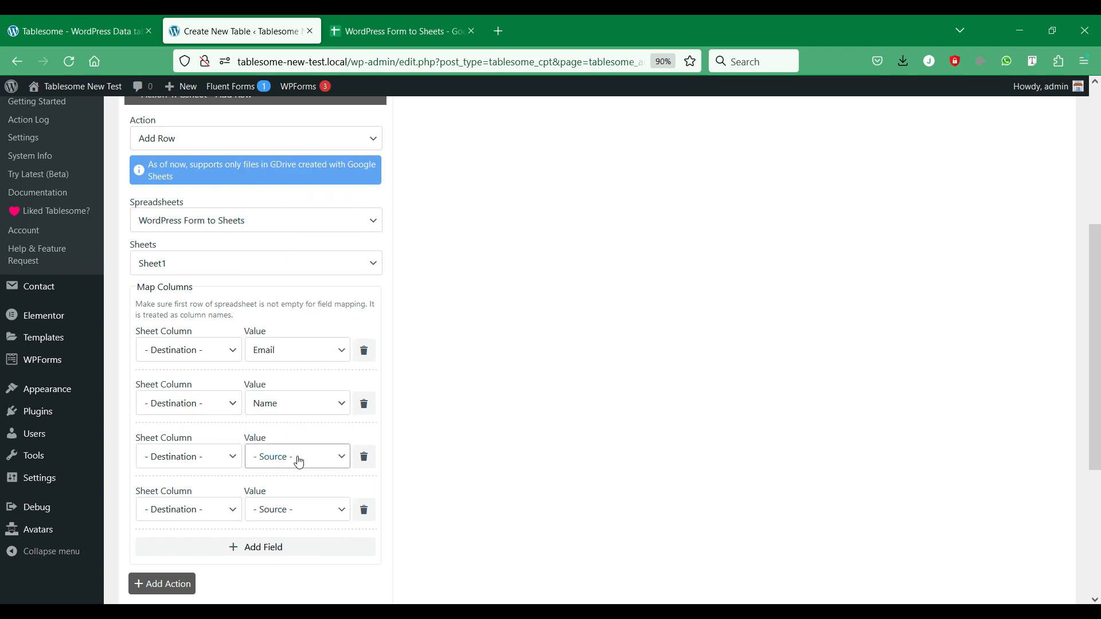
{"action": "left_click", "coordinate": [297, 509]}
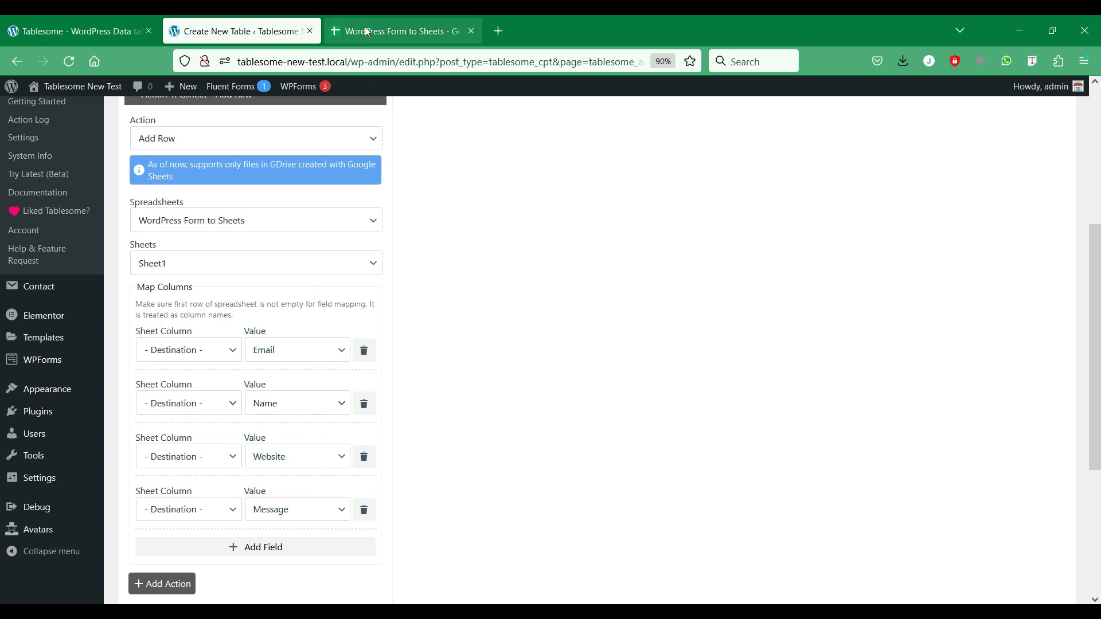
{"action": "left_click", "coordinate": [400, 31]}
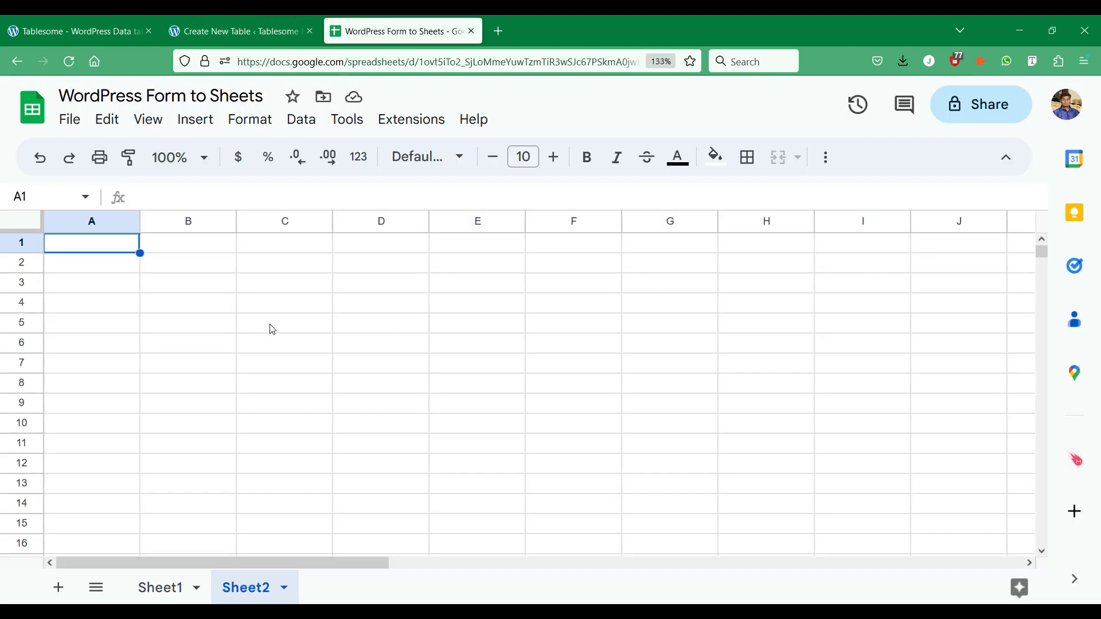
{"action": "left_click", "coordinate": [160, 587]}
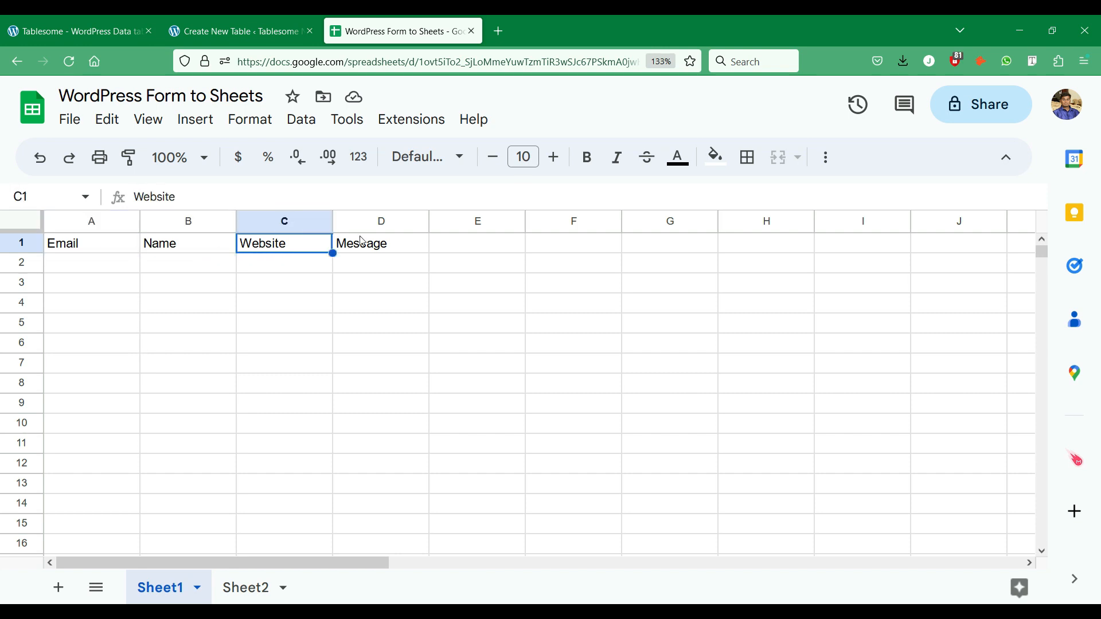
Set the four Sheet Column dropdowns to Email, Name, Website and Message
{"action": "left_click", "coordinate": [241, 31]}
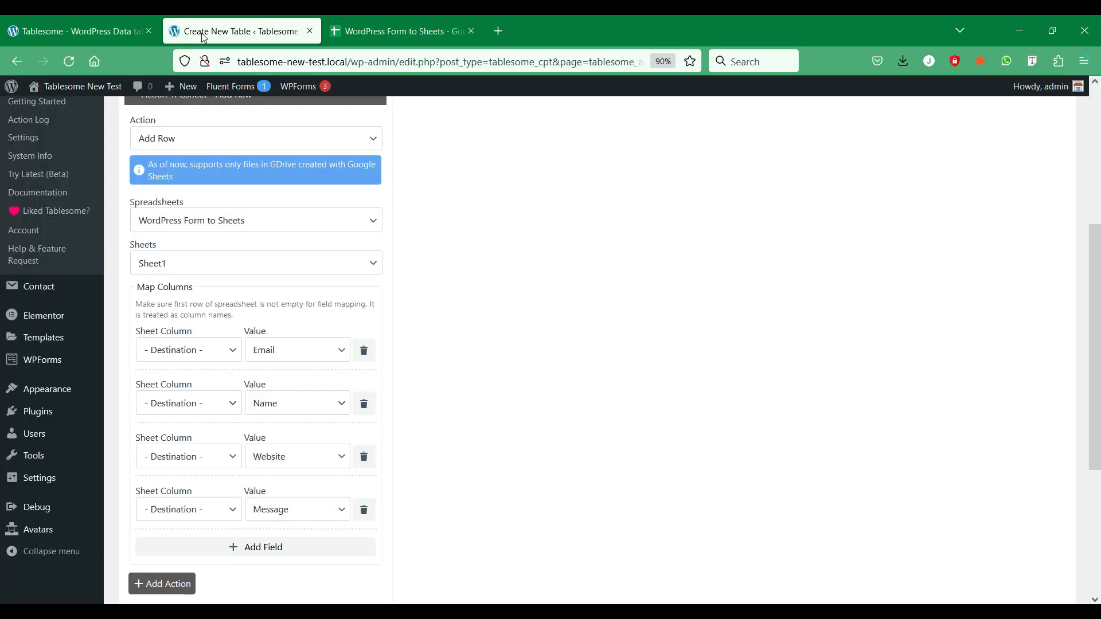
{"action": "left_click", "coordinate": [188, 349]}
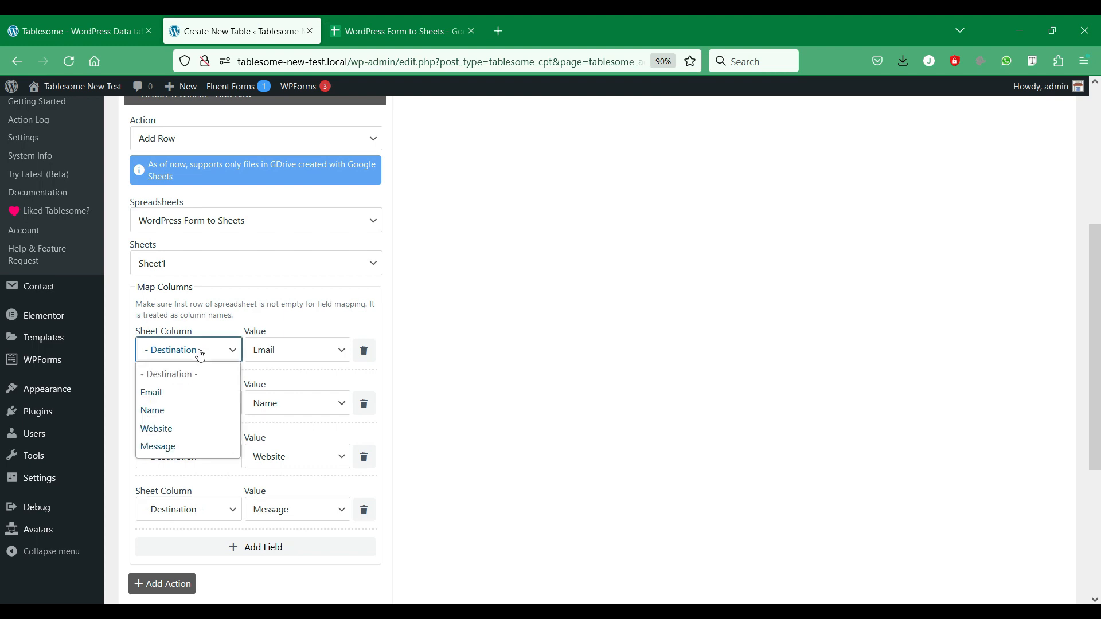
{"action": "left_click", "coordinate": [151, 392]}
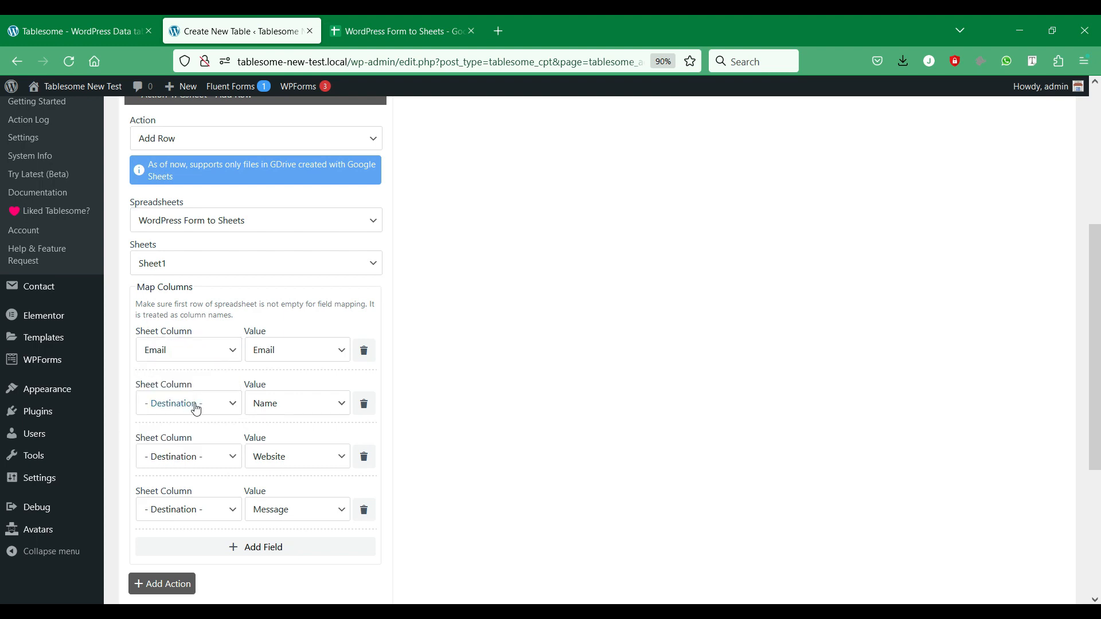
{"action": "left_click", "coordinate": [187, 403]}
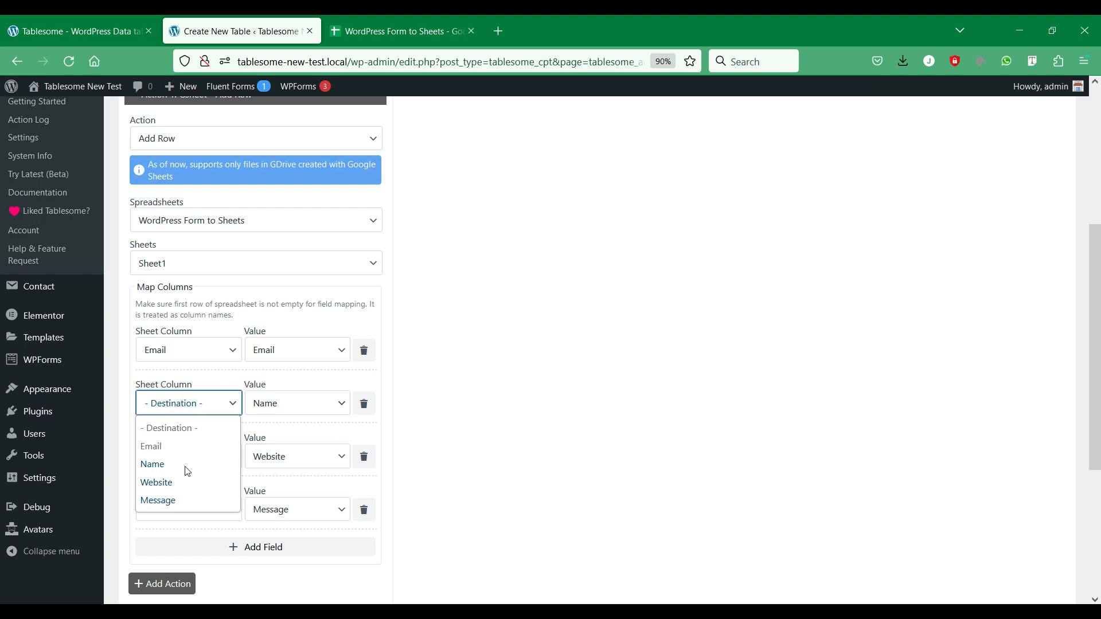
{"action": "left_click", "coordinate": [153, 464]}
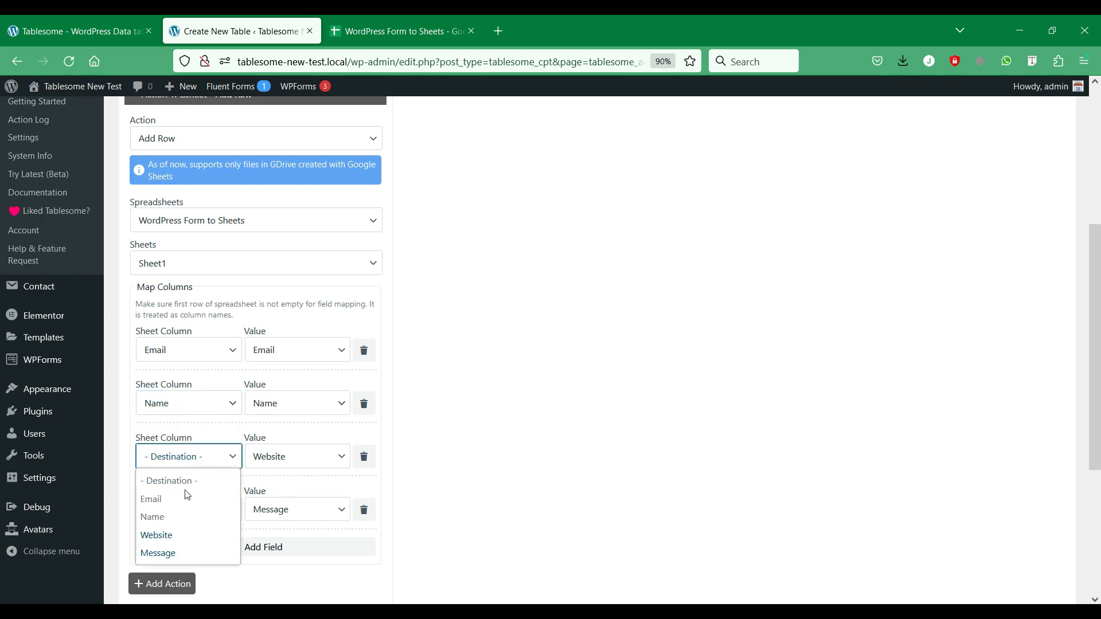
{"action": "left_click", "coordinate": [156, 535]}
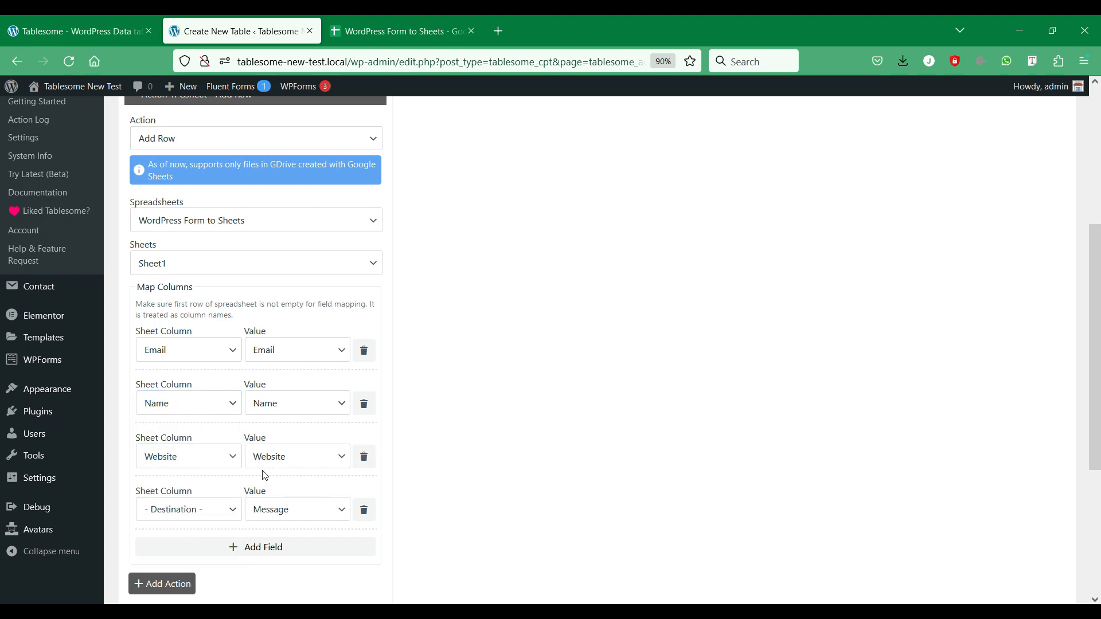
{"action": "left_click", "coordinate": [188, 509]}
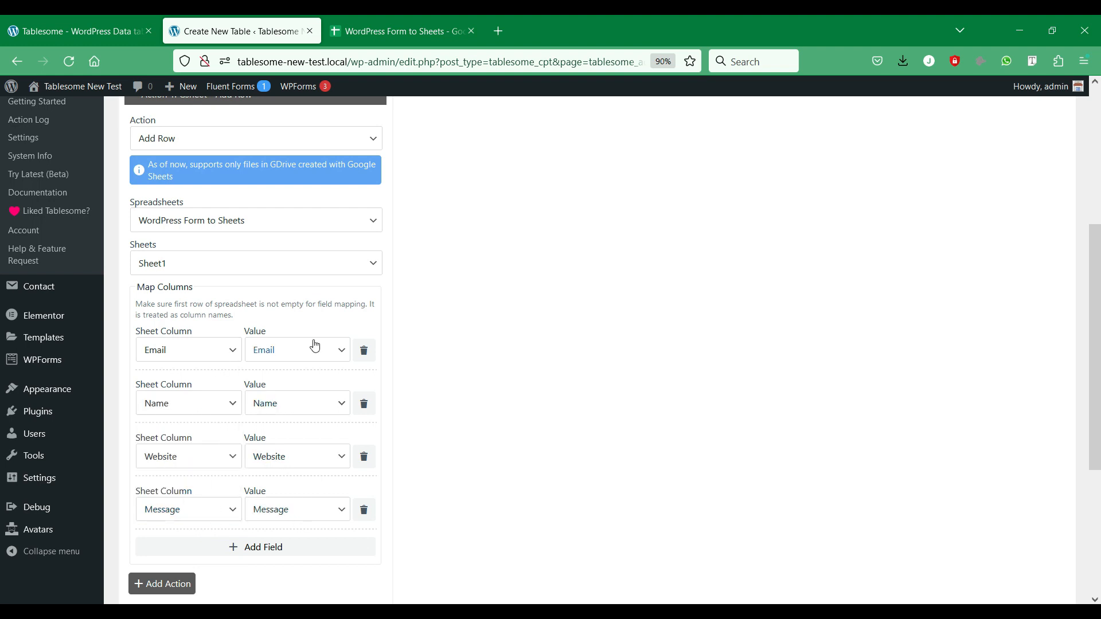
Save the table, landing on its Edit Table page with table ID 389
{"action": "scroll", "scroll_direction": "down", "scroll_amount": 3}
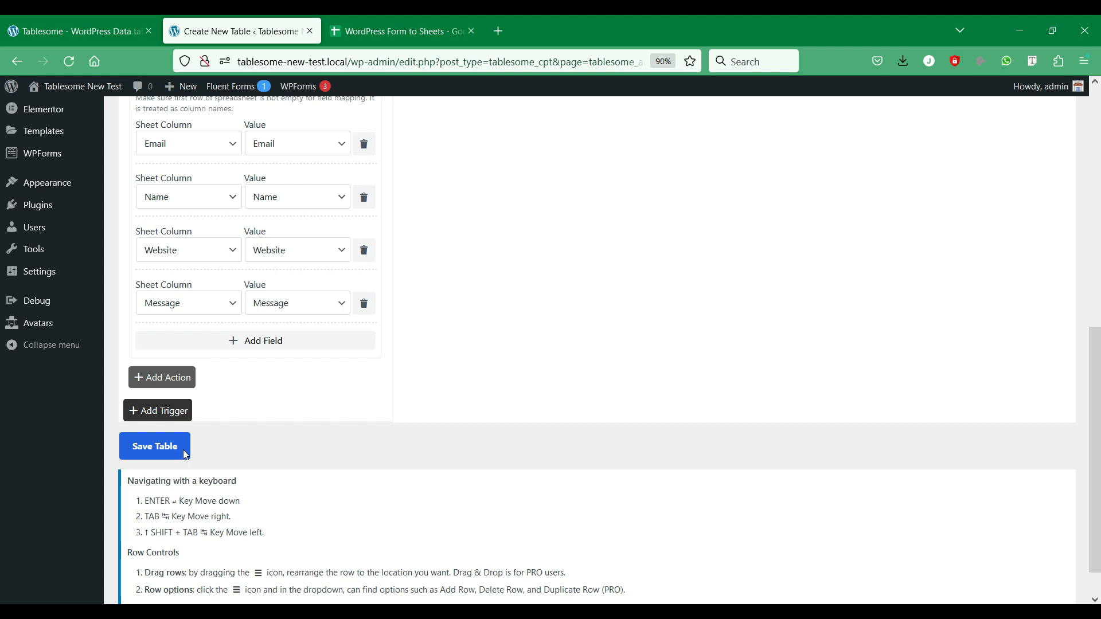
{"action": "left_click", "coordinate": [154, 446]}
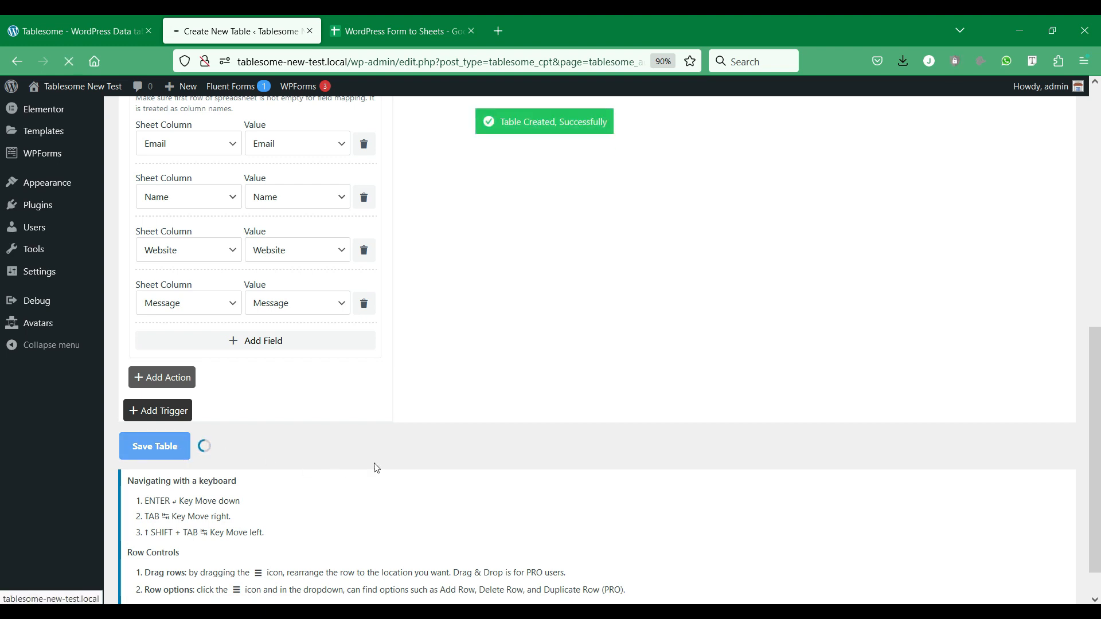
{"action": "left_click", "coordinate": [154, 446]}
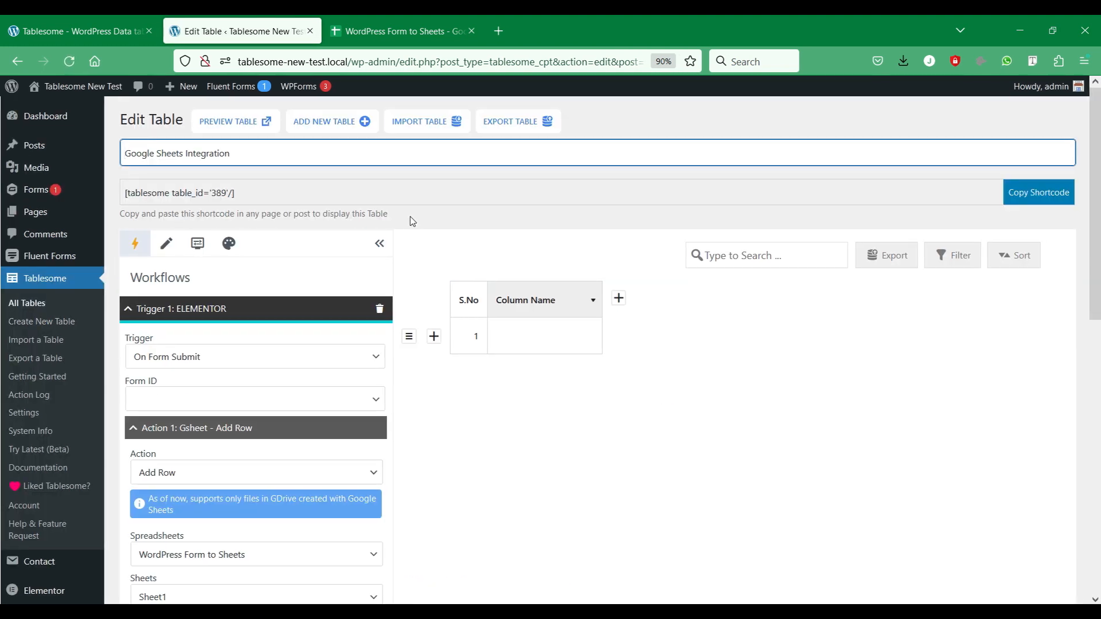
{"action": "left_click", "coordinate": [400, 31]}
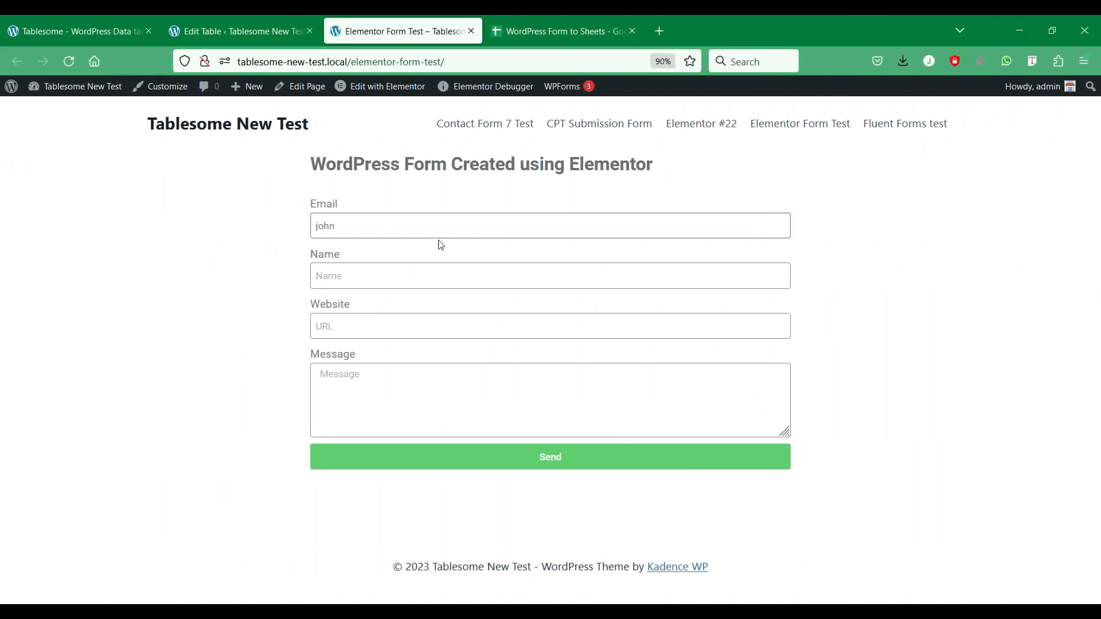
{"action": "type", "text": "@tablesomewp.com"}
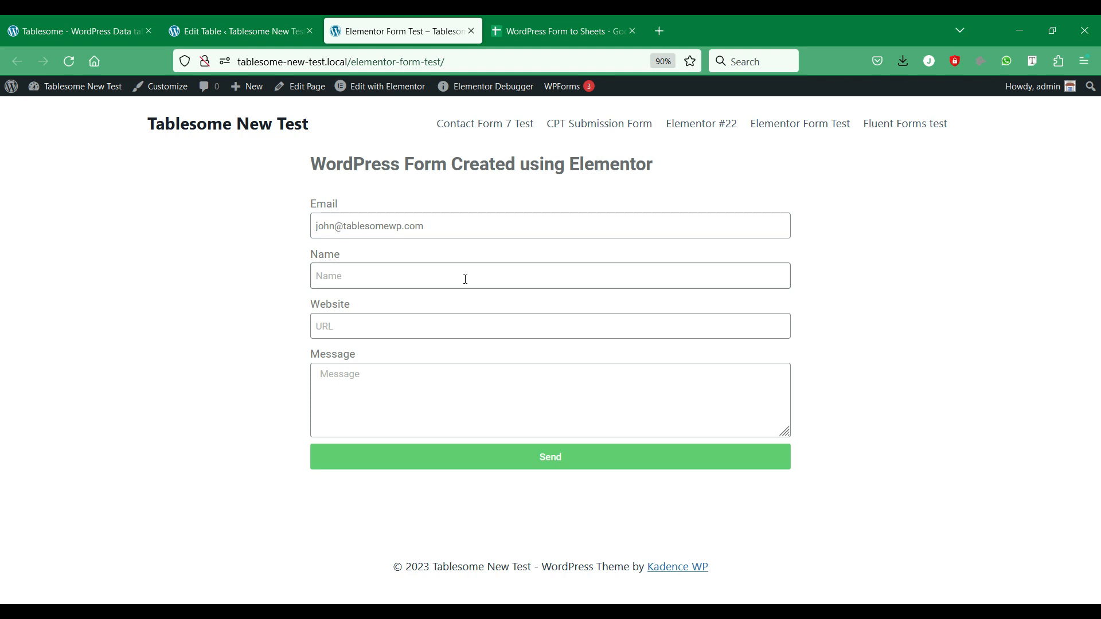
{"action": "type", "text": "John Smit"}
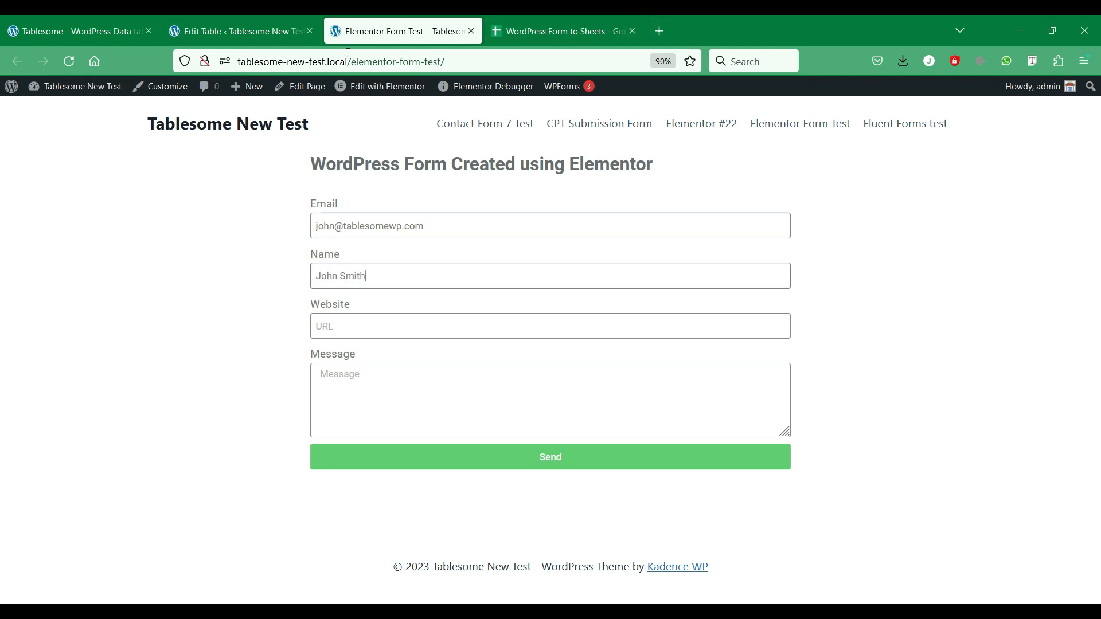
{"action": "type", "text": "http://tablesome-new-test.local"}
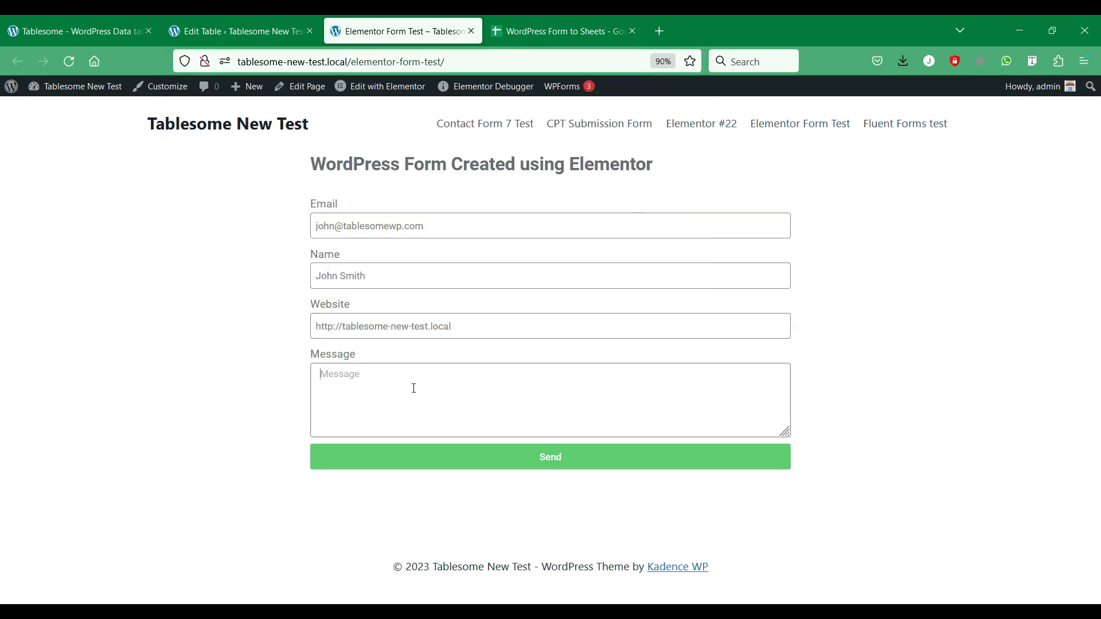
{"action": "type", "text": "Hello! How are y"}
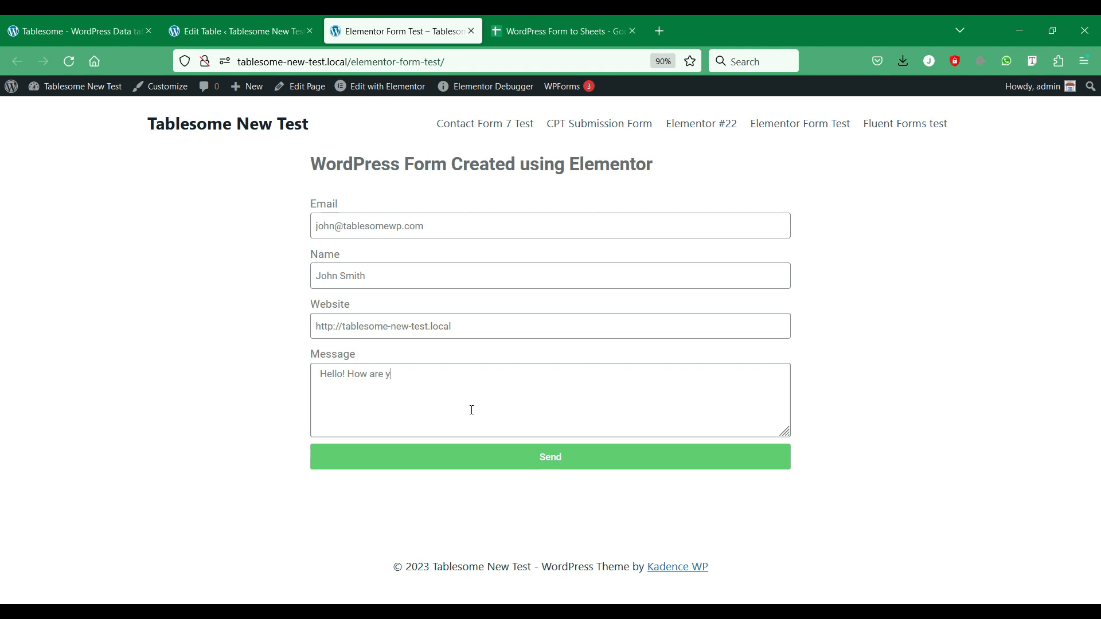
{"action": "type", "text": "ou?"}
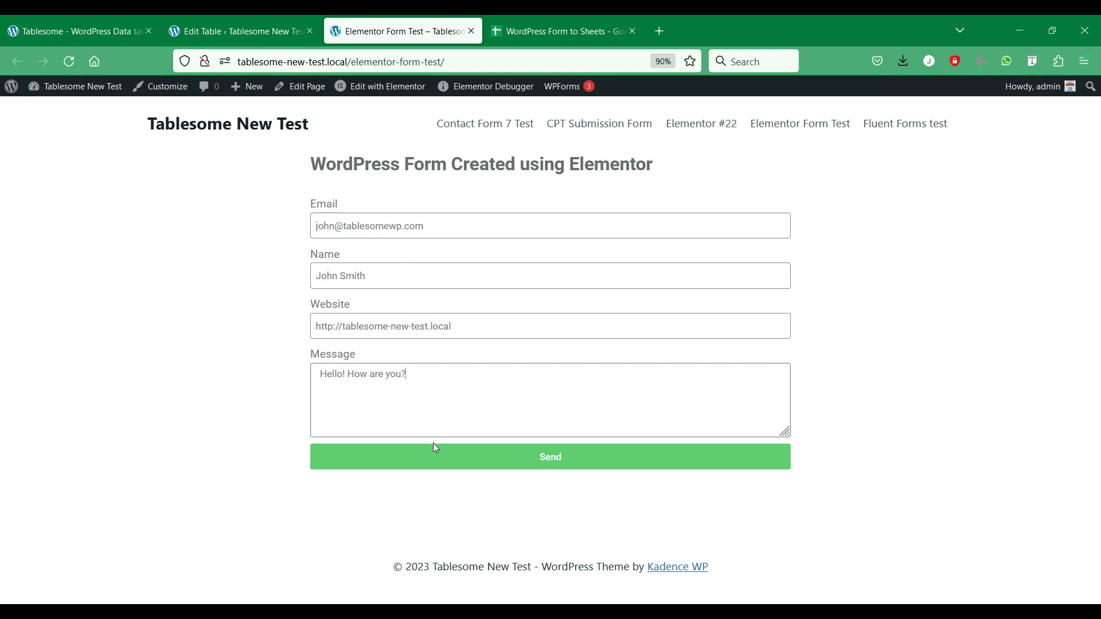
{"action": "left_click", "coordinate": [550, 456]}
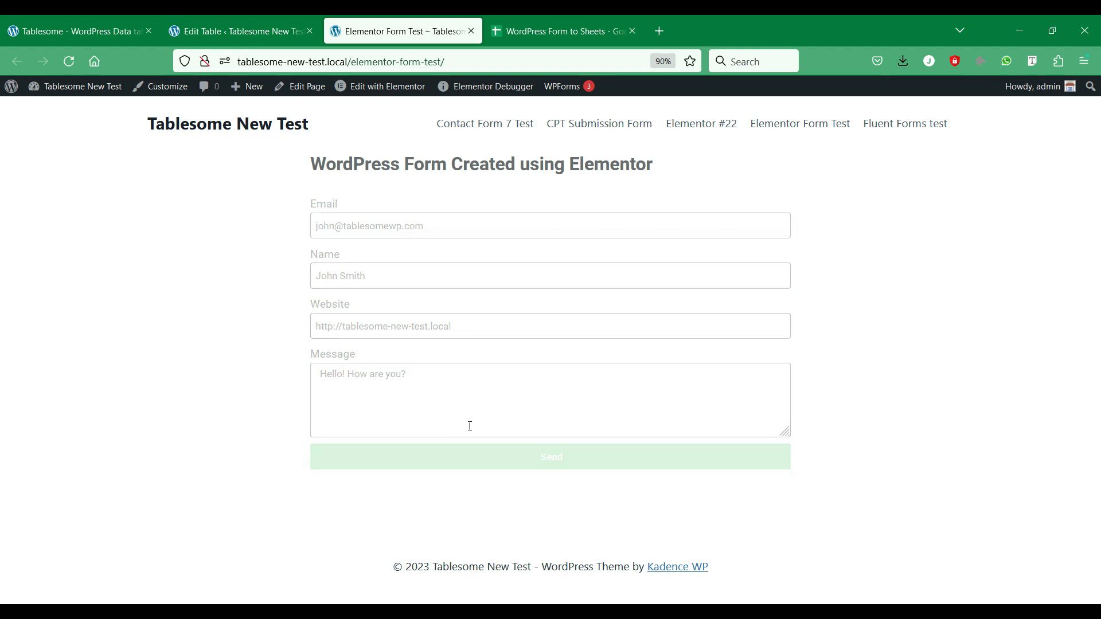
{"action": "left_click", "coordinate": [550, 456]}
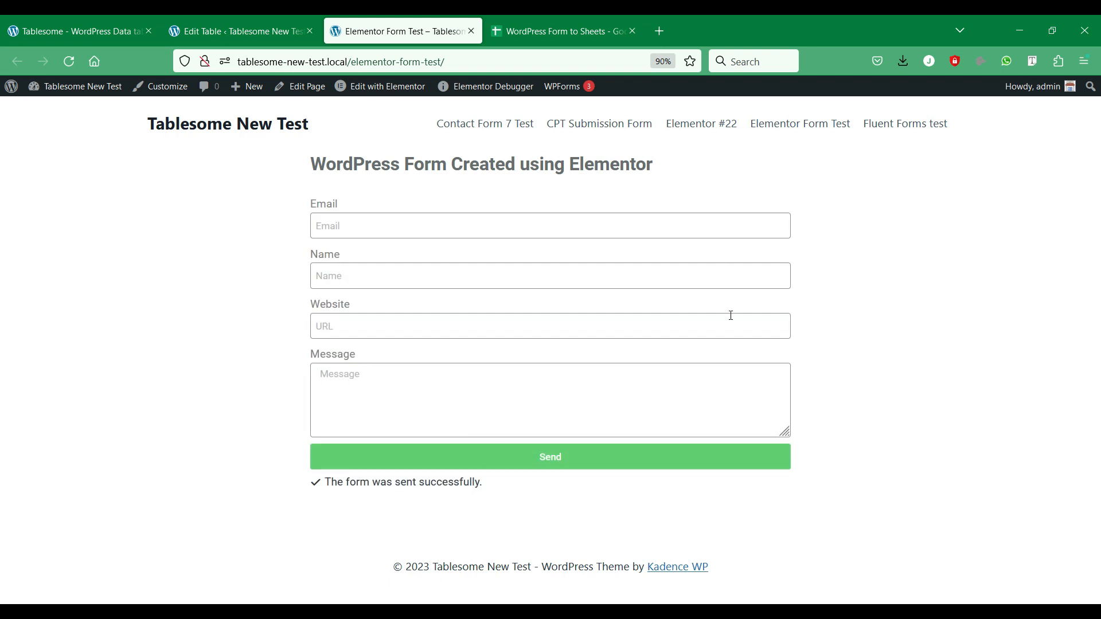
Check the new row 2 entry in Google Sheets and widen column A for the email
{"action": "left_click", "coordinate": [562, 31]}
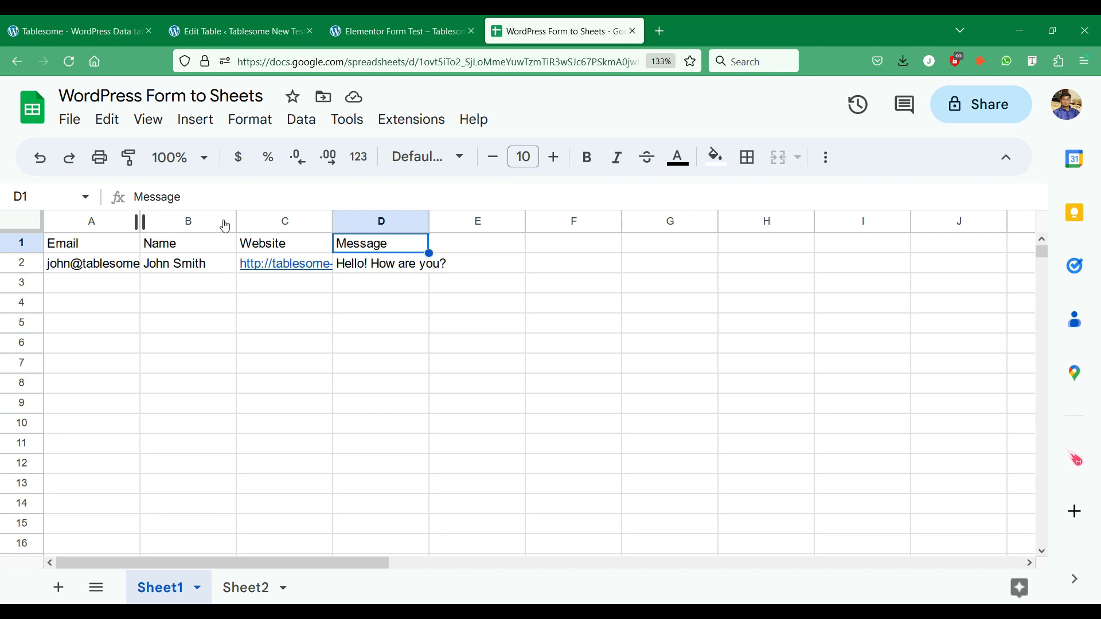
{"action": "left_click", "coordinate": [91, 263]}
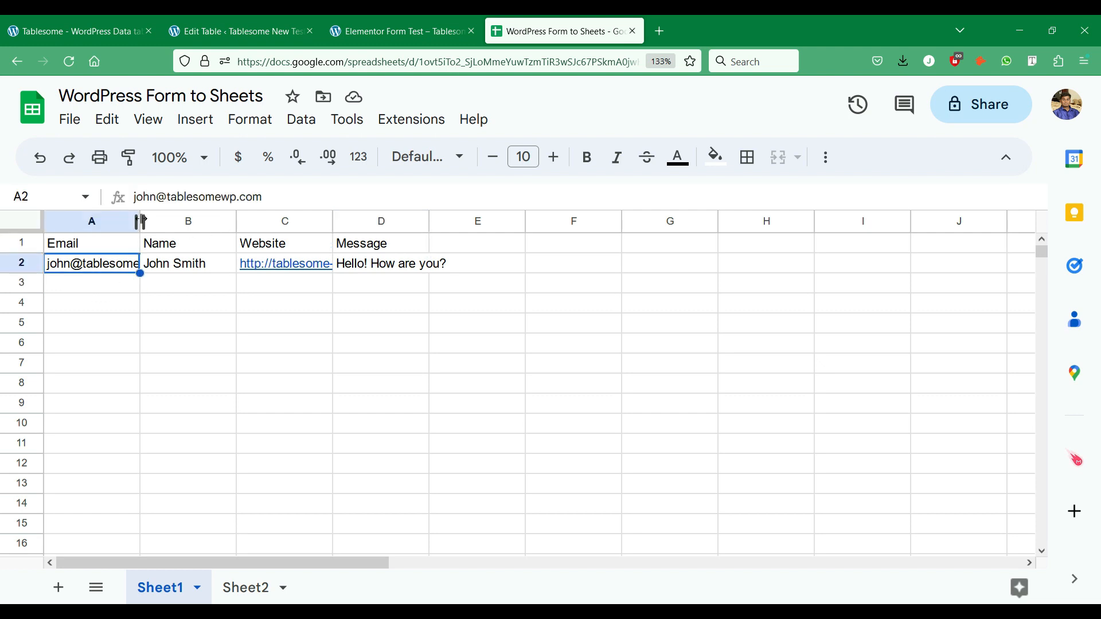
{"action": "left_click_drag", "start_coordinate": [140, 221], "coordinate": [199, 222]}
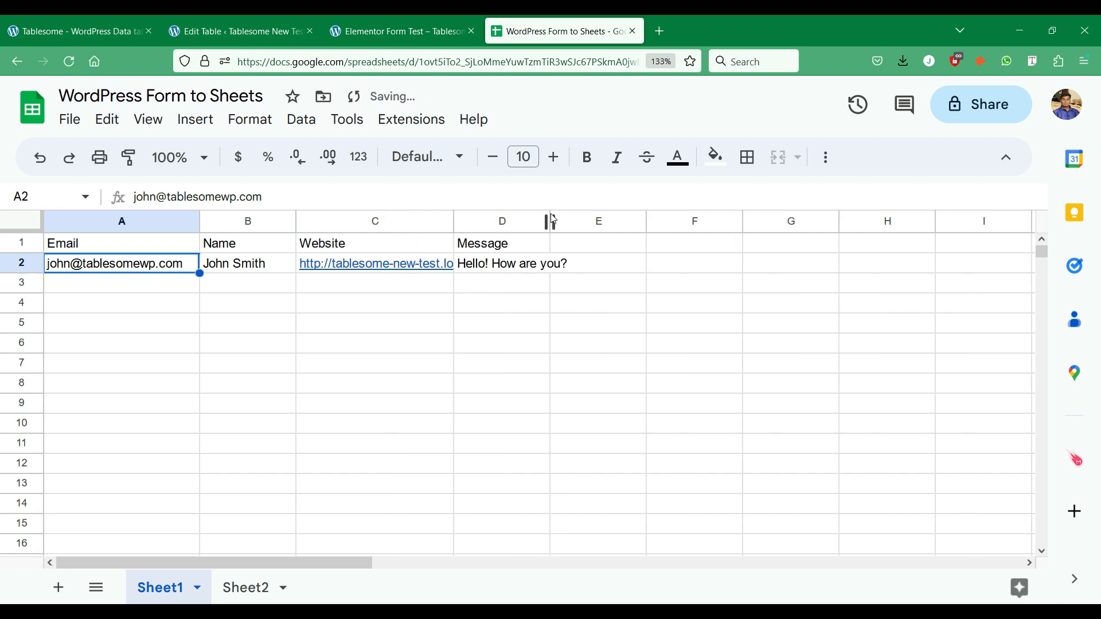
{"action": "left_click", "coordinate": [242, 31]}
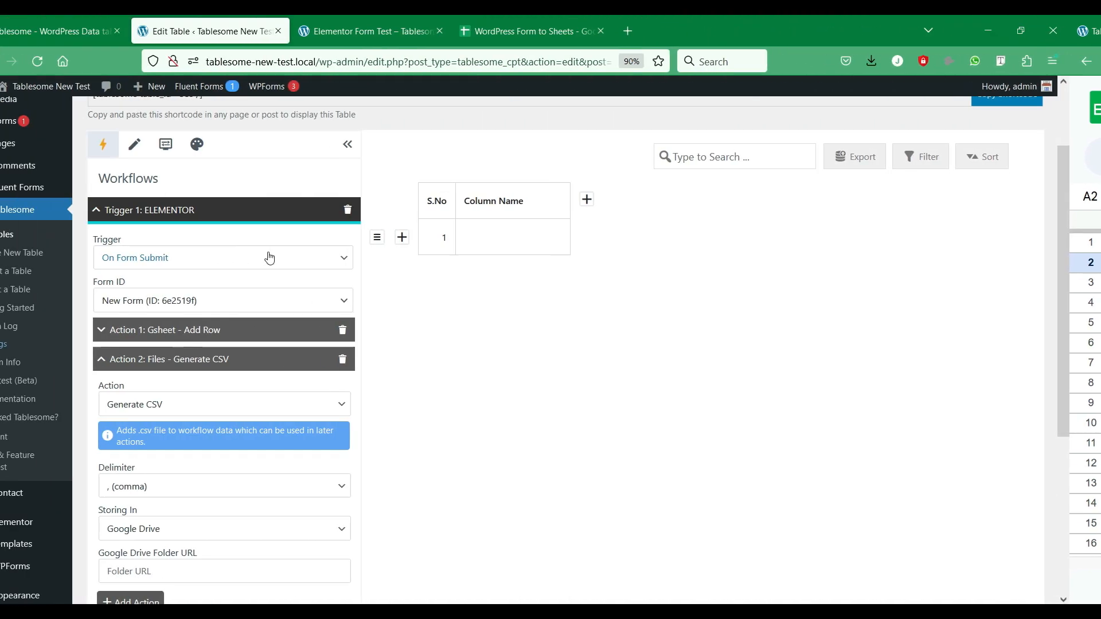
Switch the trigger through Contact Form 7, WPForms and Gravity Forms, opening Gravity Forms' form list
{"action": "left_click", "coordinate": [269, 257]}
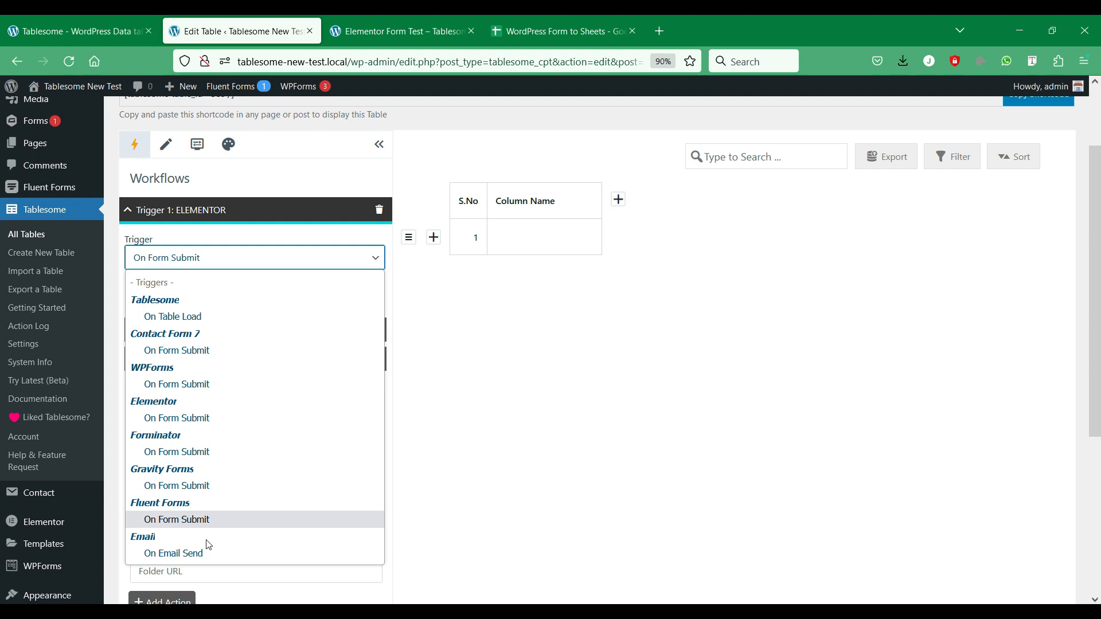
{"action": "left_click", "coordinate": [177, 350]}
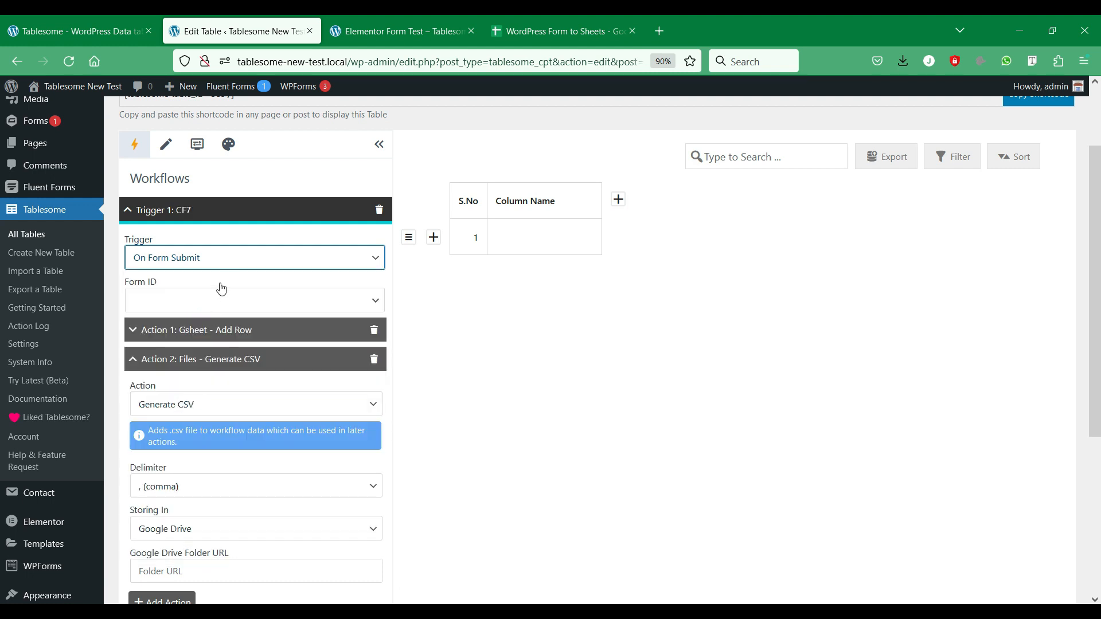
{"action": "left_click", "coordinate": [253, 257]}
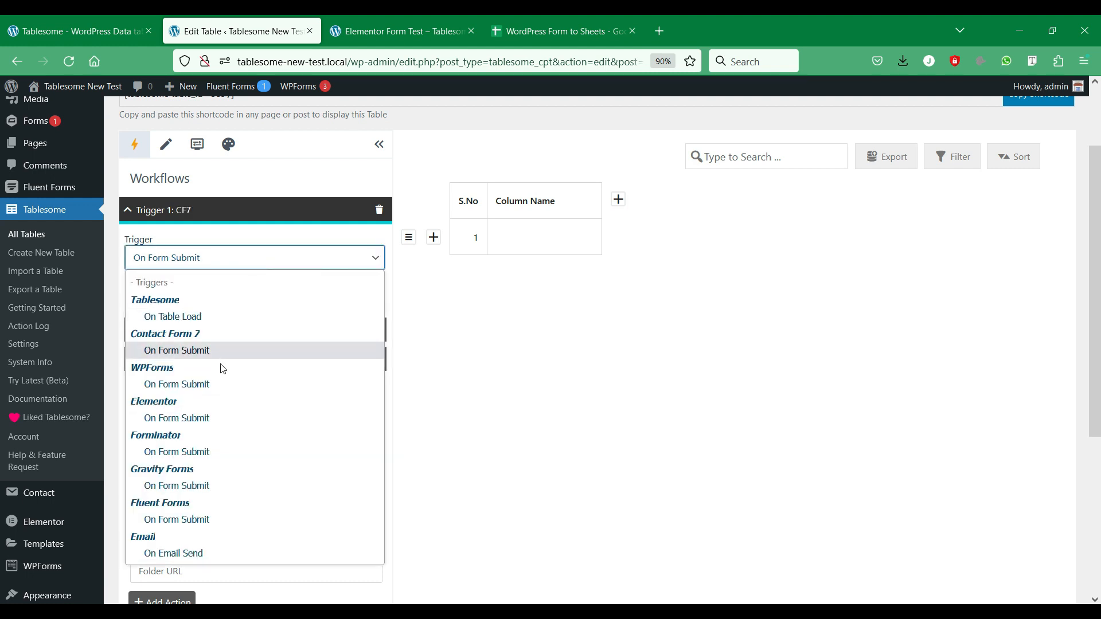
{"action": "left_click", "coordinate": [177, 384]}
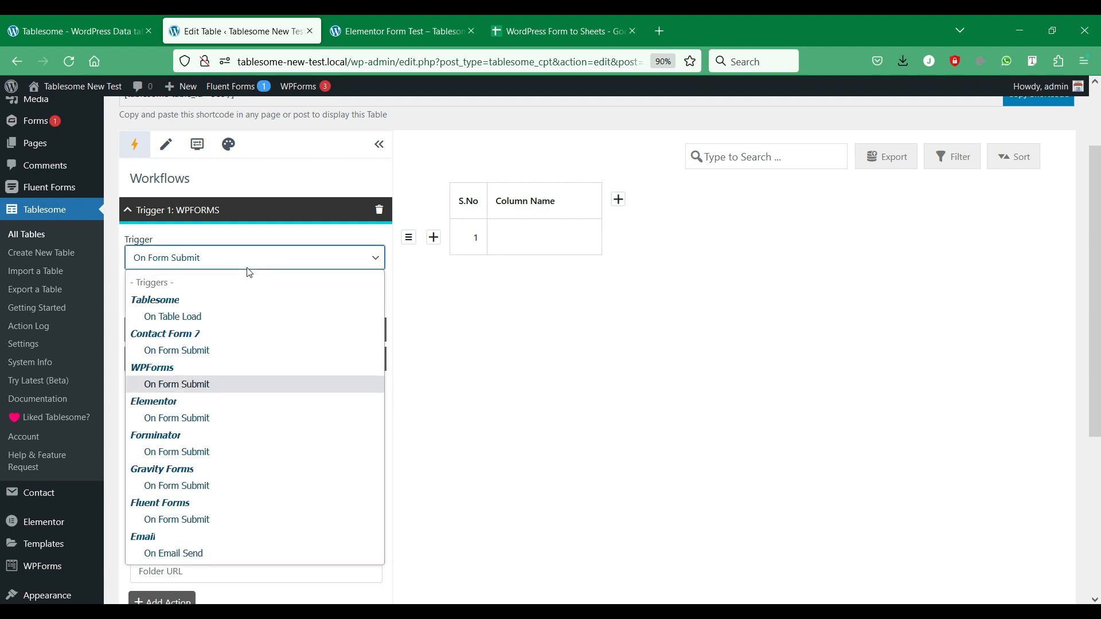
{"action": "left_click", "coordinate": [176, 485]}
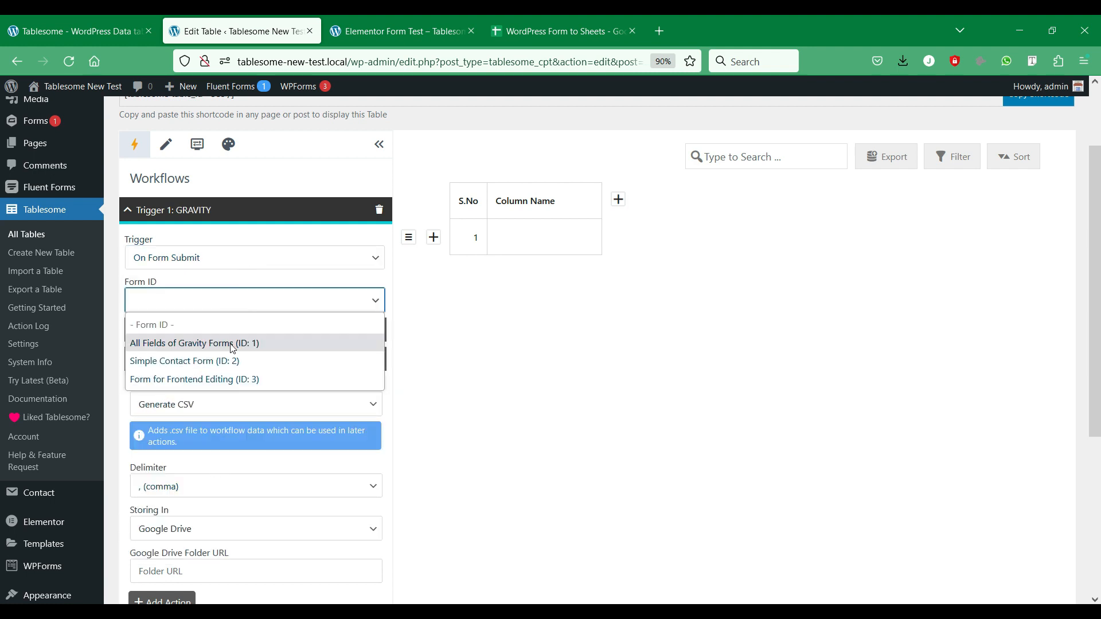
{"action": "left_click", "coordinate": [194, 343]}
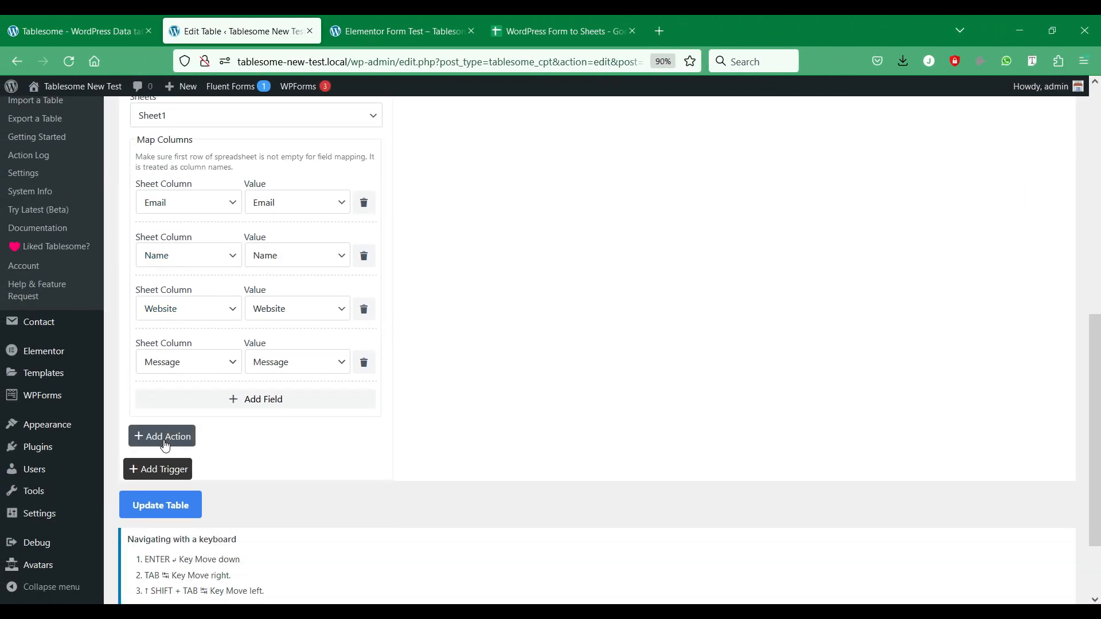
Add a Generate CSV action that stores its file in Google Drive
{"action": "left_click", "coordinate": [161, 436]}
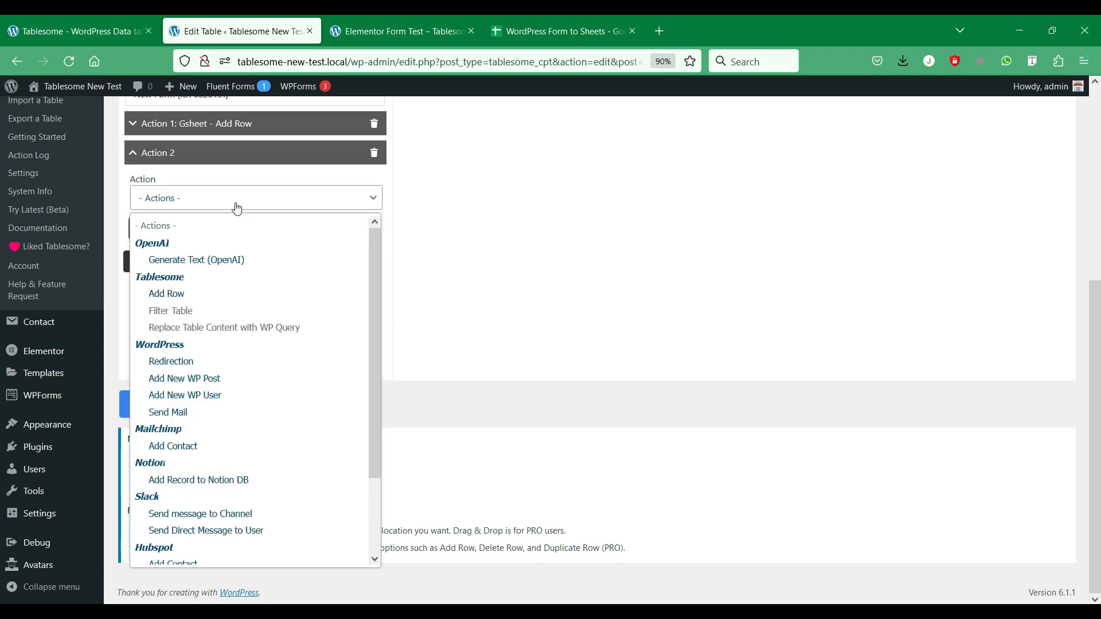
{"action": "scroll", "scroll_direction": "down", "scroll_amount": 3}
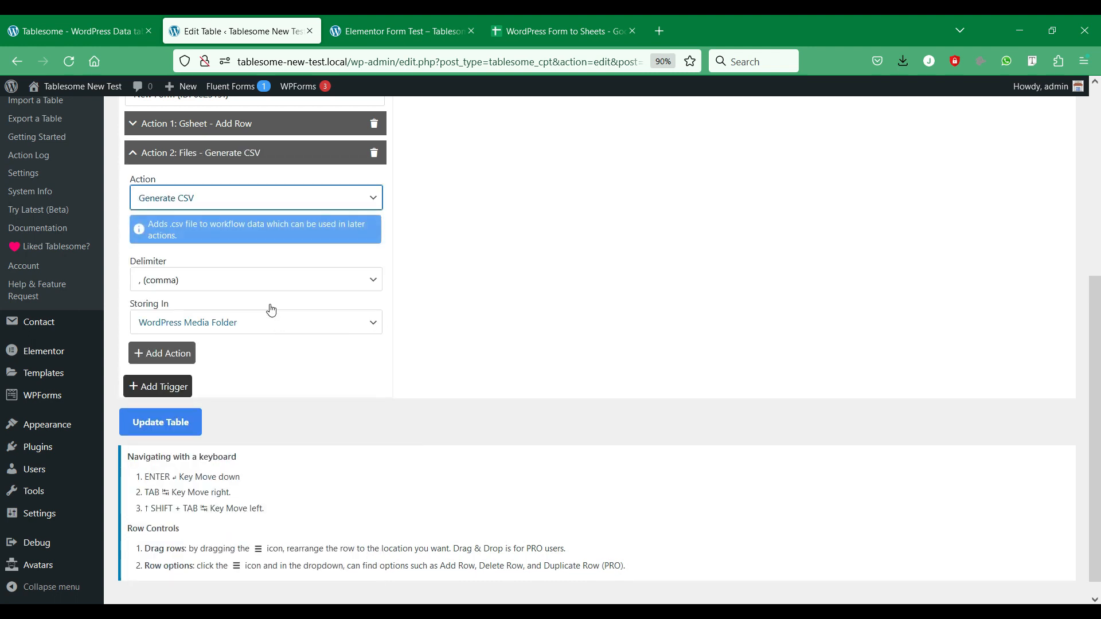
{"action": "left_click", "coordinate": [255, 322]}
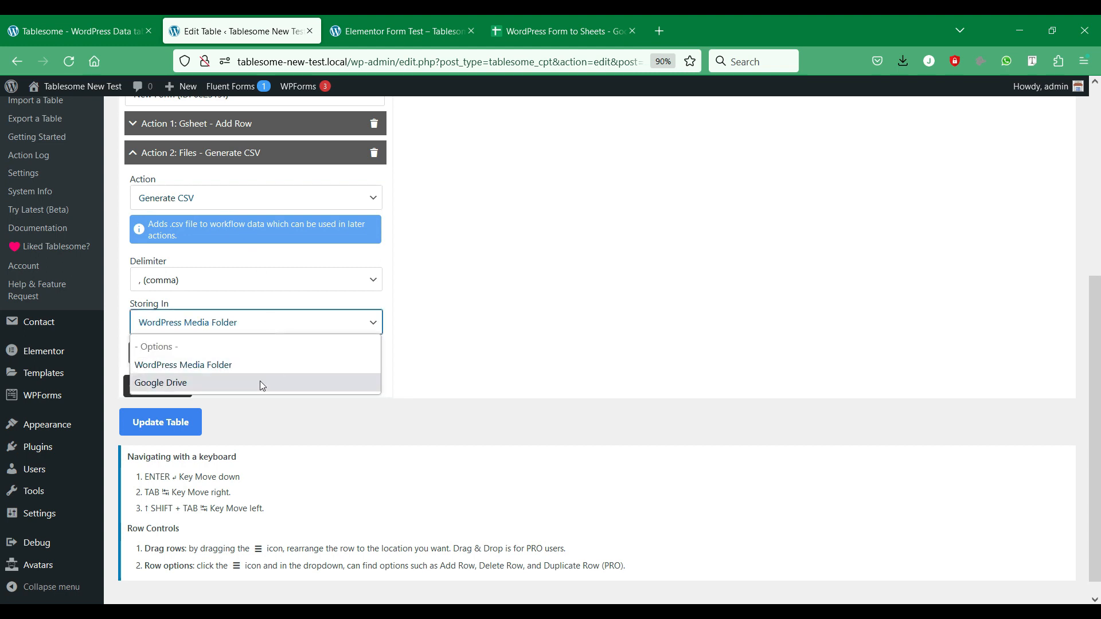
{"action": "left_click", "coordinate": [161, 382]}
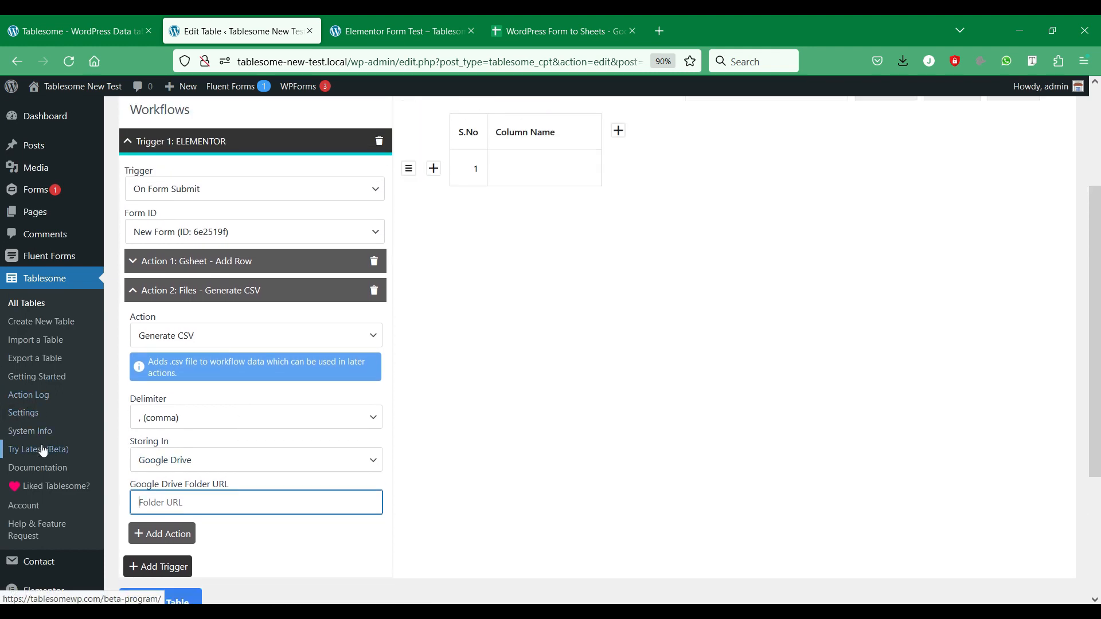
Open Tablesome Settings in a new tab and browse its Mailchimp, Hubspot and OpenAI integrations
{"action": "right_click", "coordinate": [23, 412]}
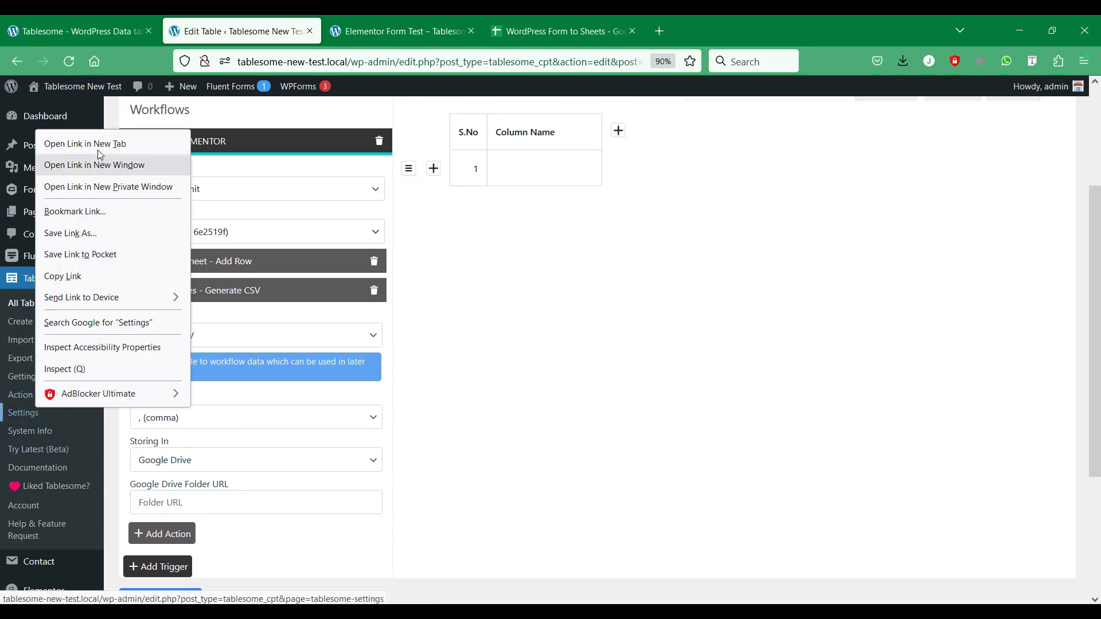
{"action": "left_click", "coordinate": [84, 144]}
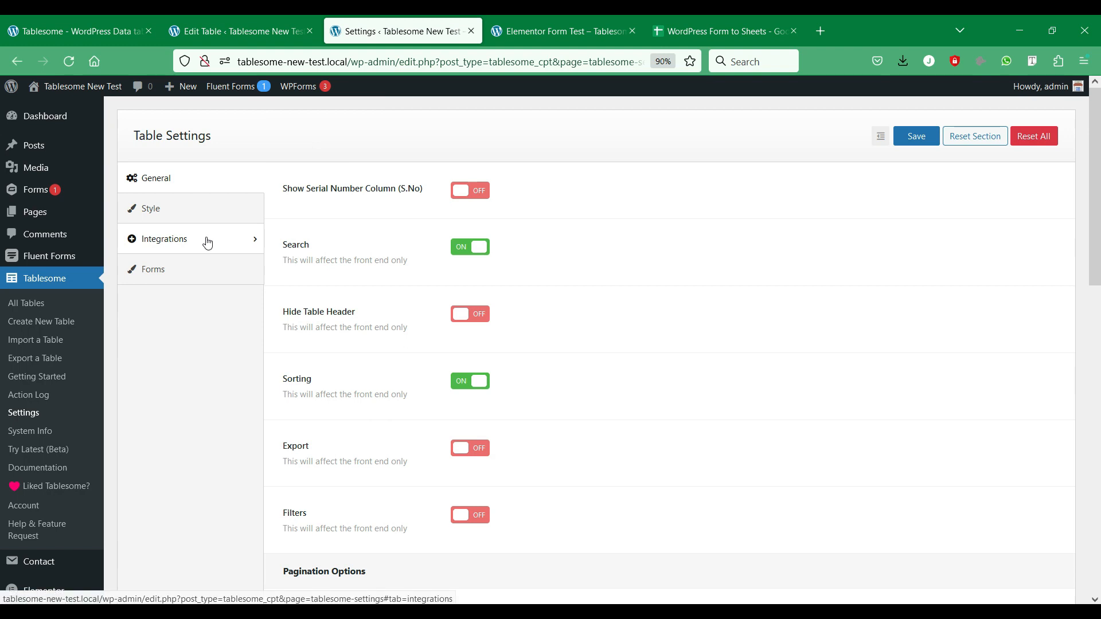
{"action": "left_click", "coordinate": [165, 238]}
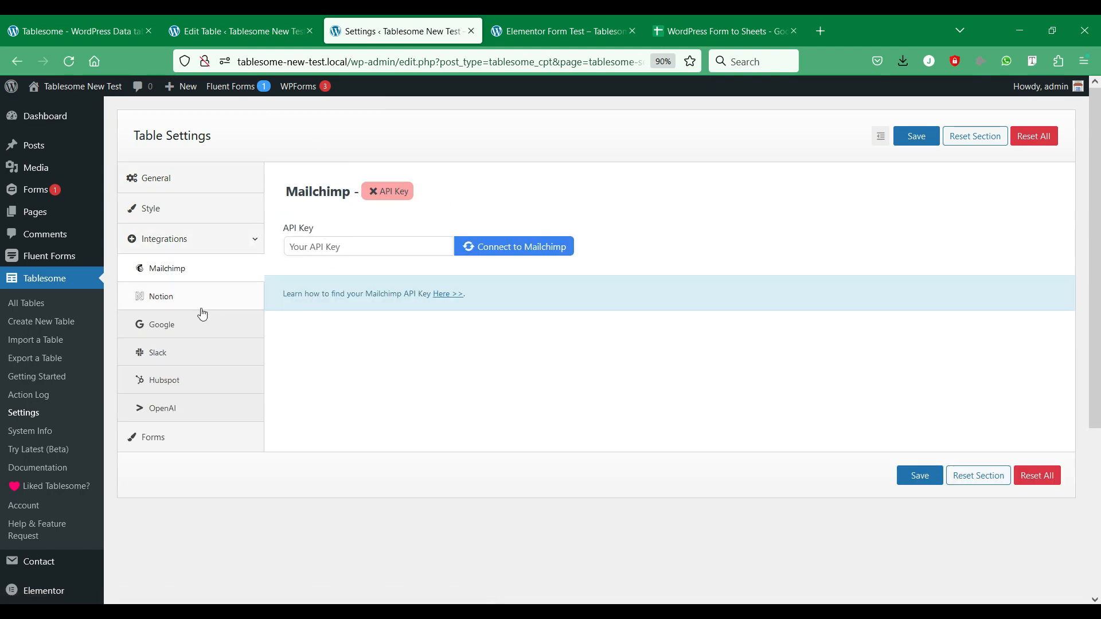
{"action": "left_click", "coordinate": [162, 323]}
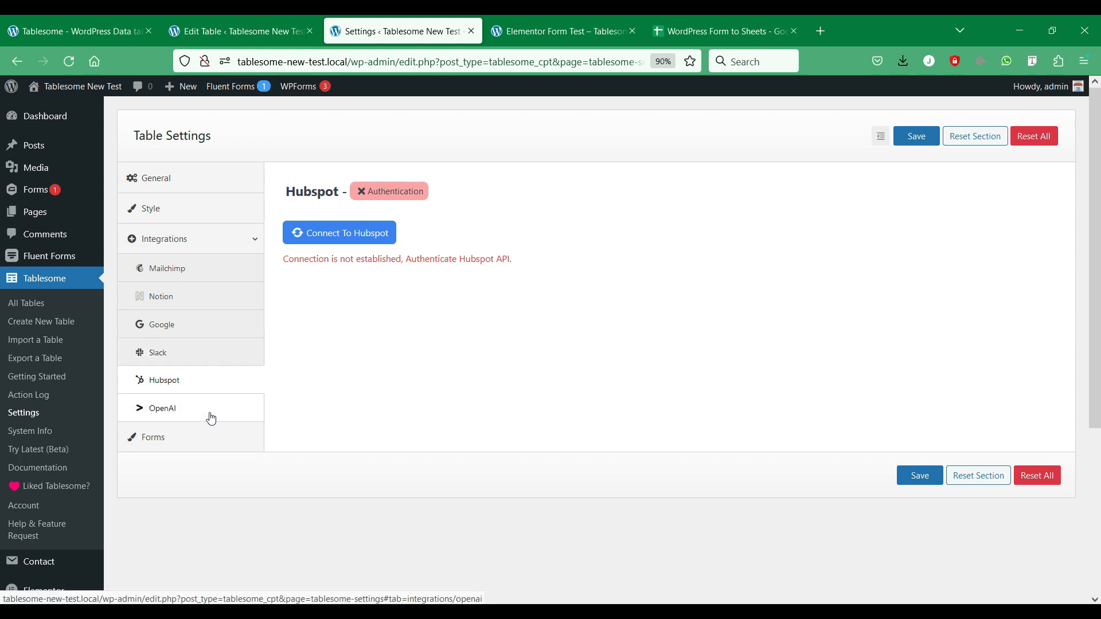
{"action": "left_click", "coordinate": [162, 407]}
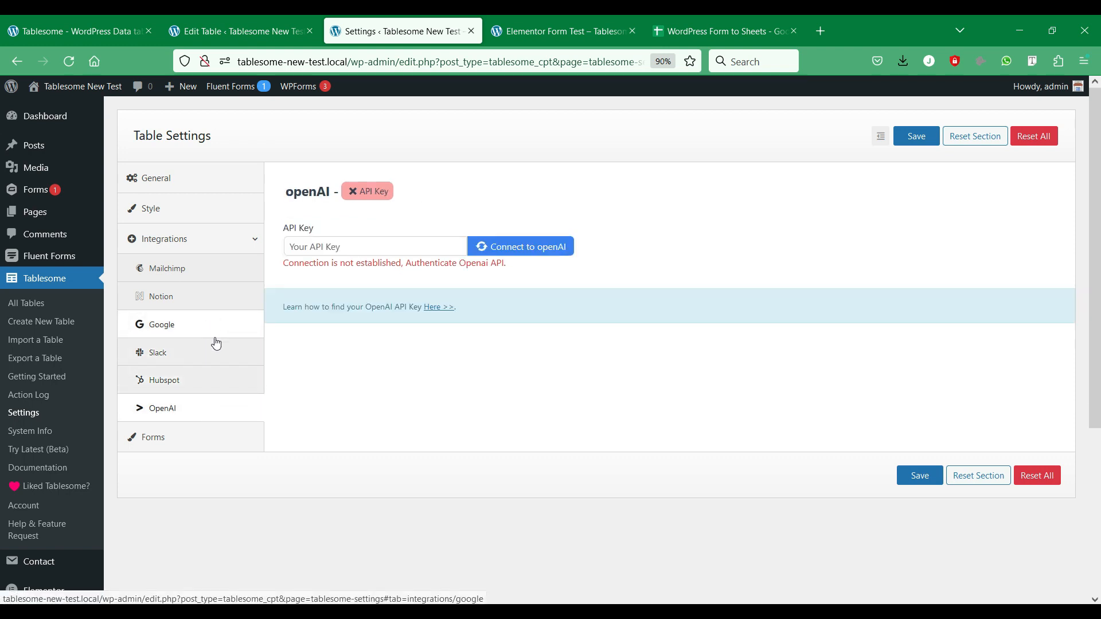